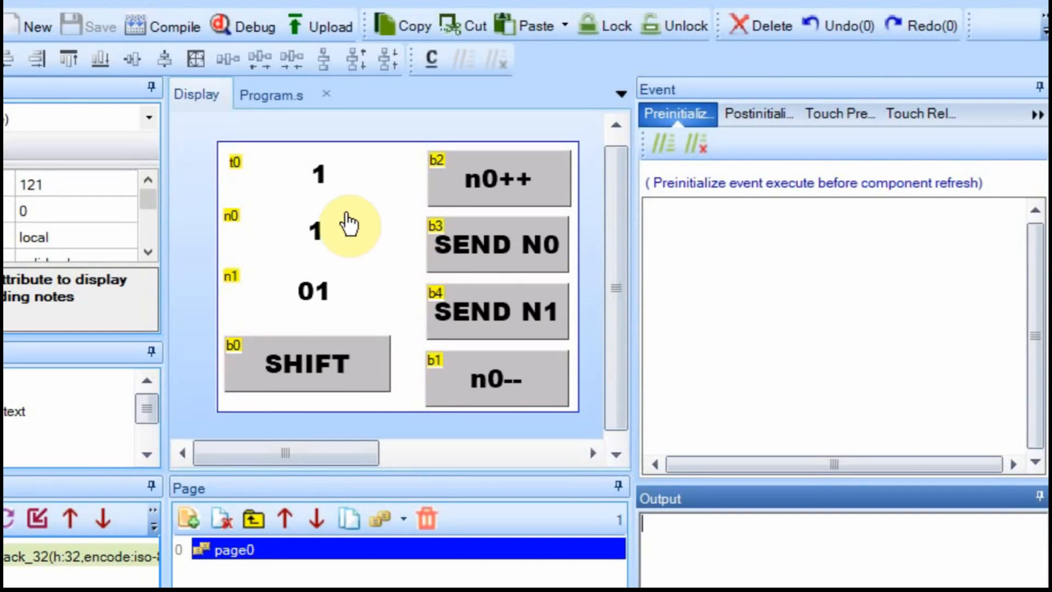
# Select n0, then view delayFunction in the delay tab, which sends 300 and -300
pyautogui.click(316, 231)
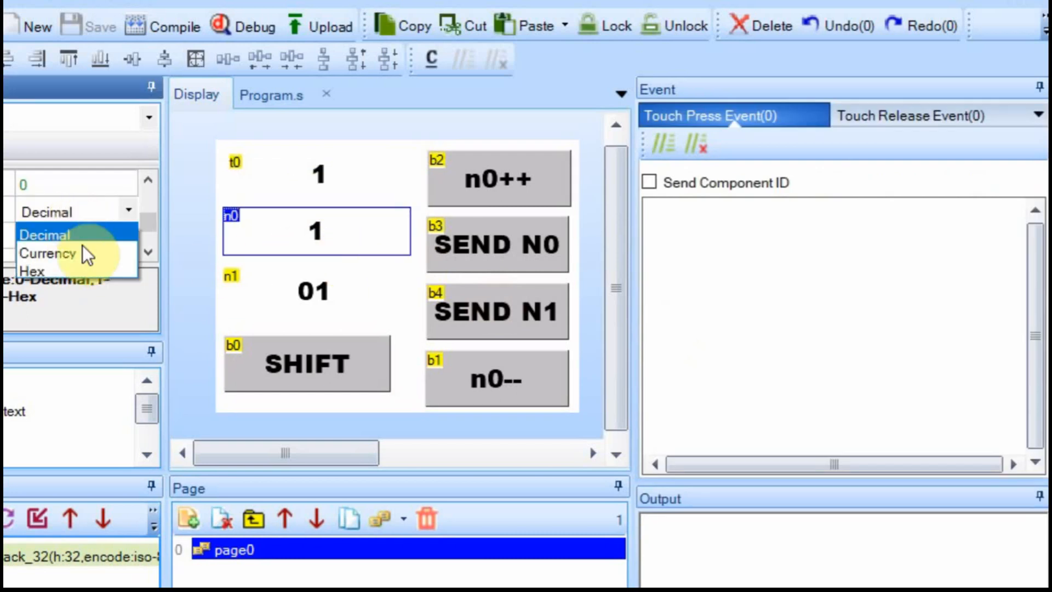
pyautogui.moveTo(47, 253)
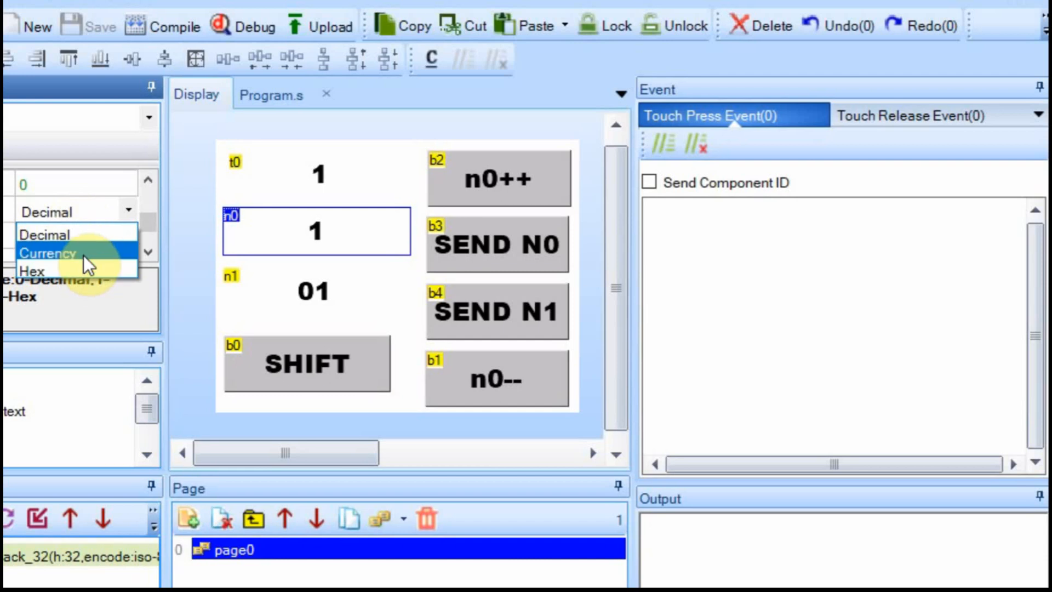
pyautogui.moveTo(47, 234)
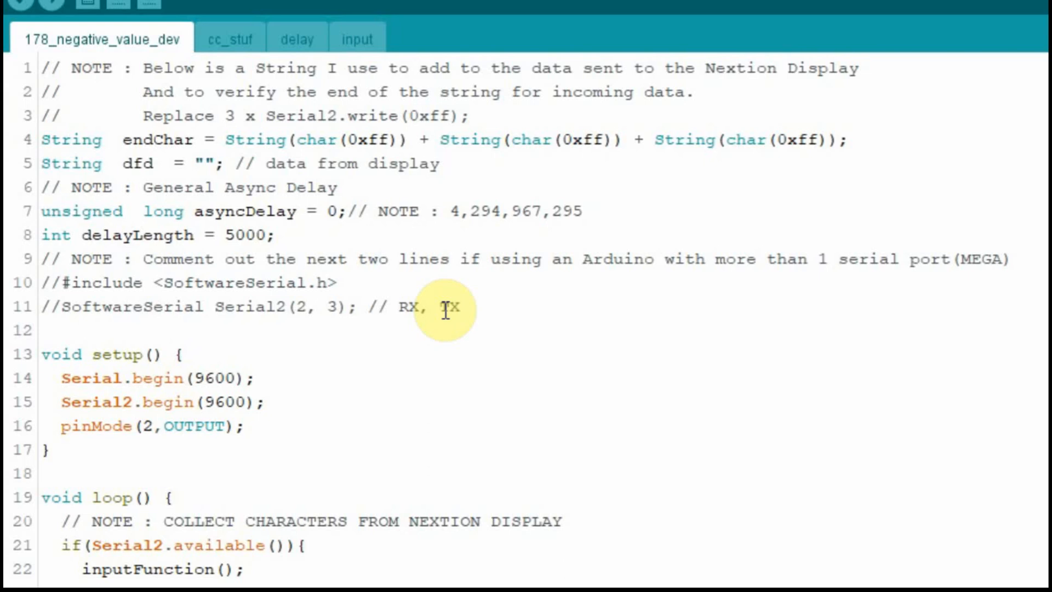
pyautogui.moveTo(369, 373)
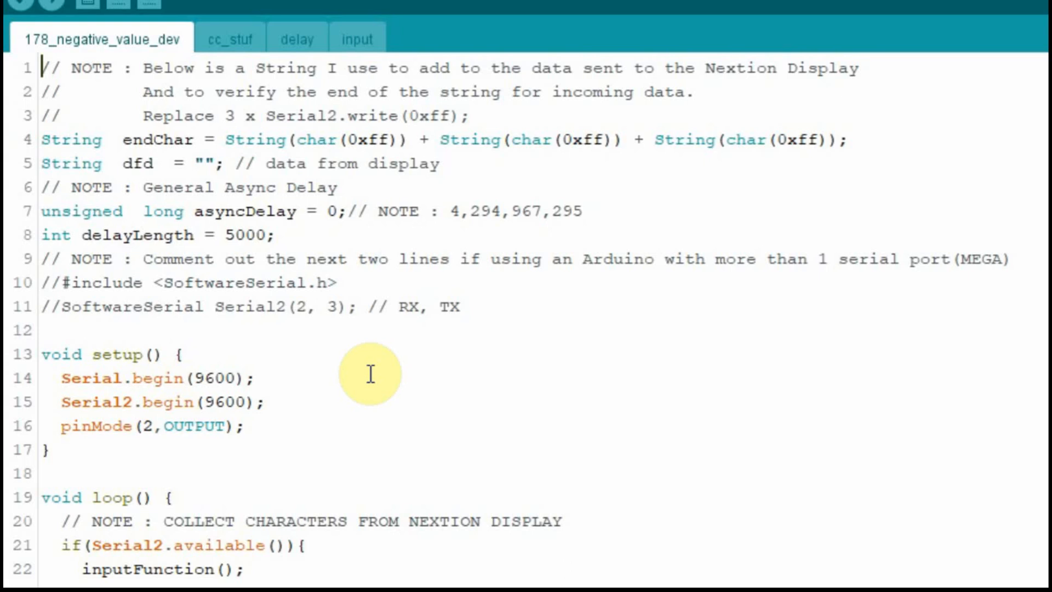
pyautogui.moveTo(294, 407)
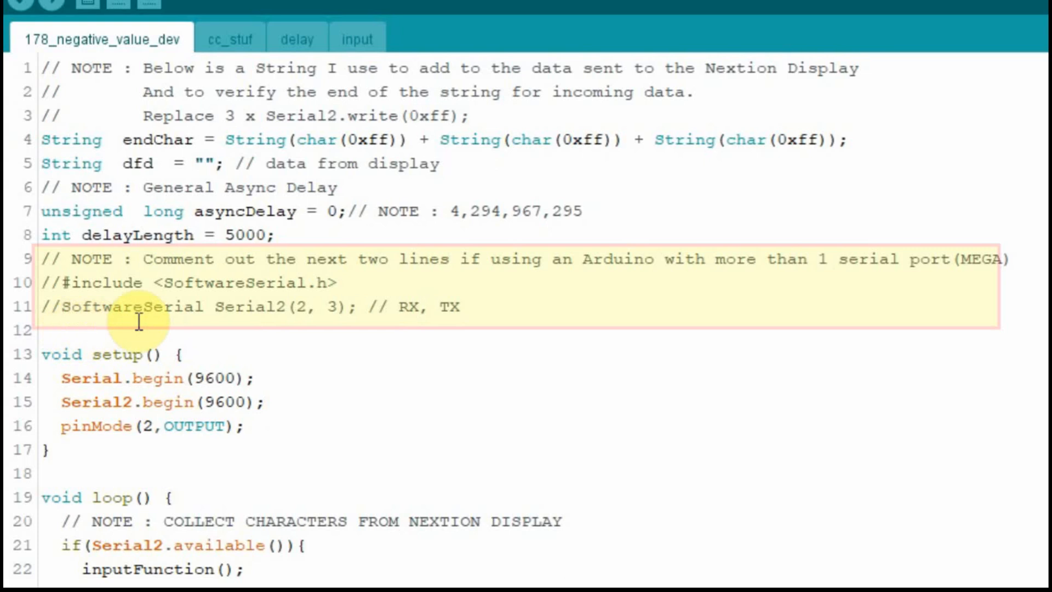
pyautogui.moveTo(365, 382)
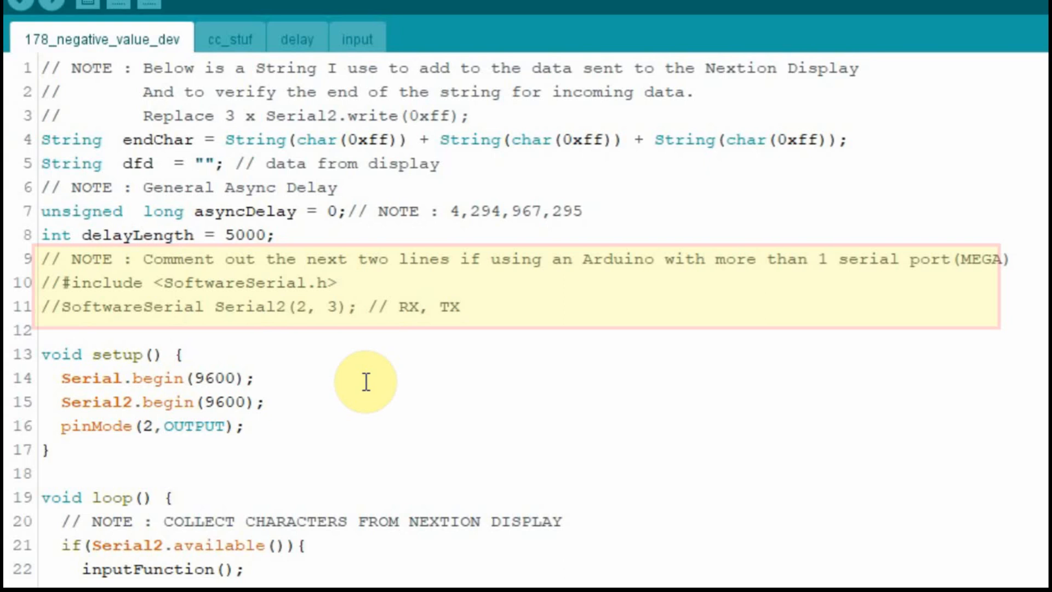
pyautogui.moveTo(300, 354)
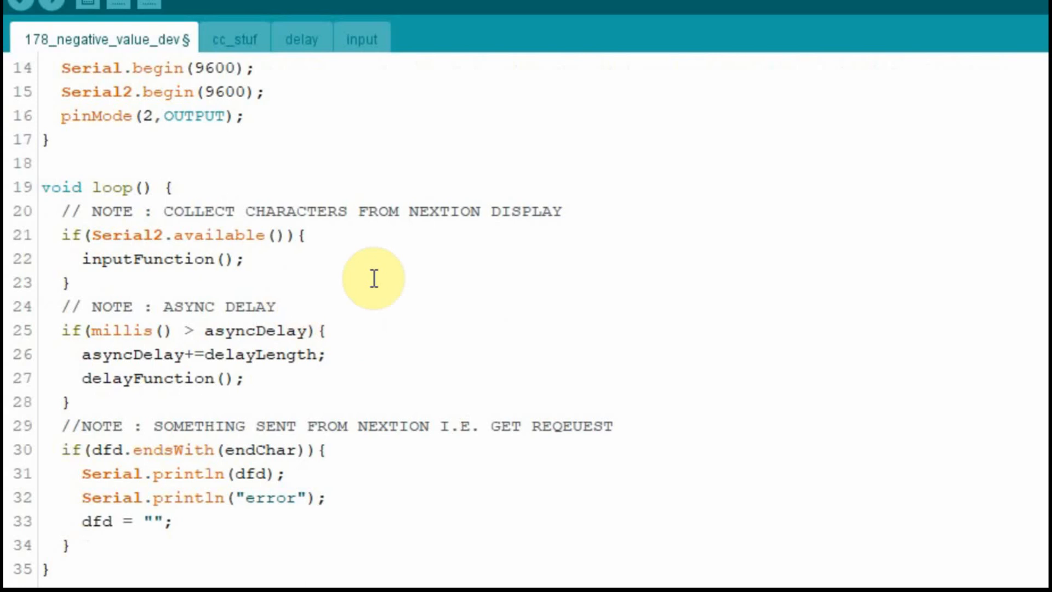
pyautogui.moveTo(396, 284)
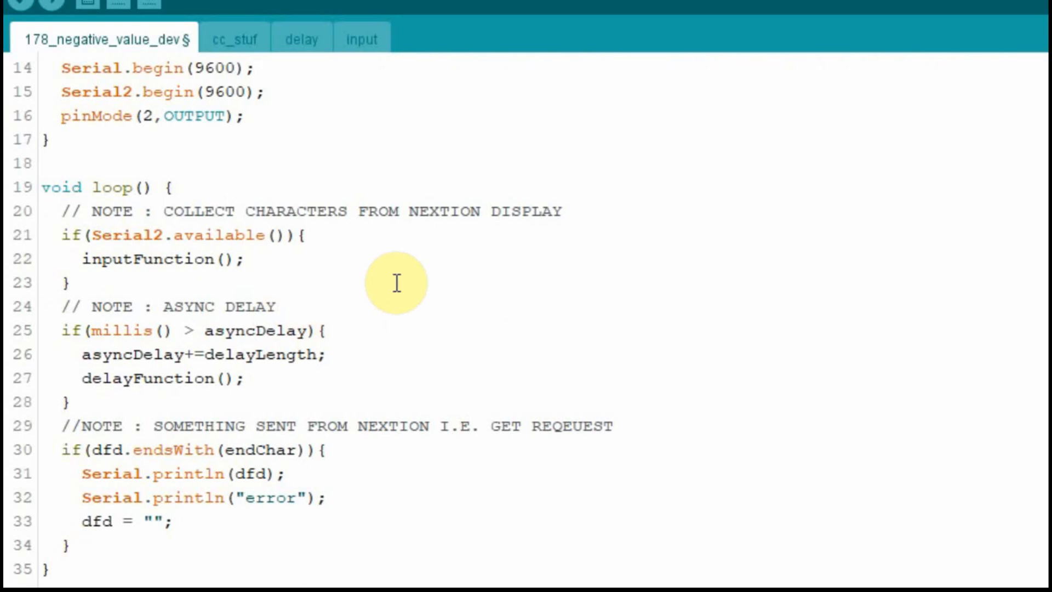
pyautogui.moveTo(381, 401)
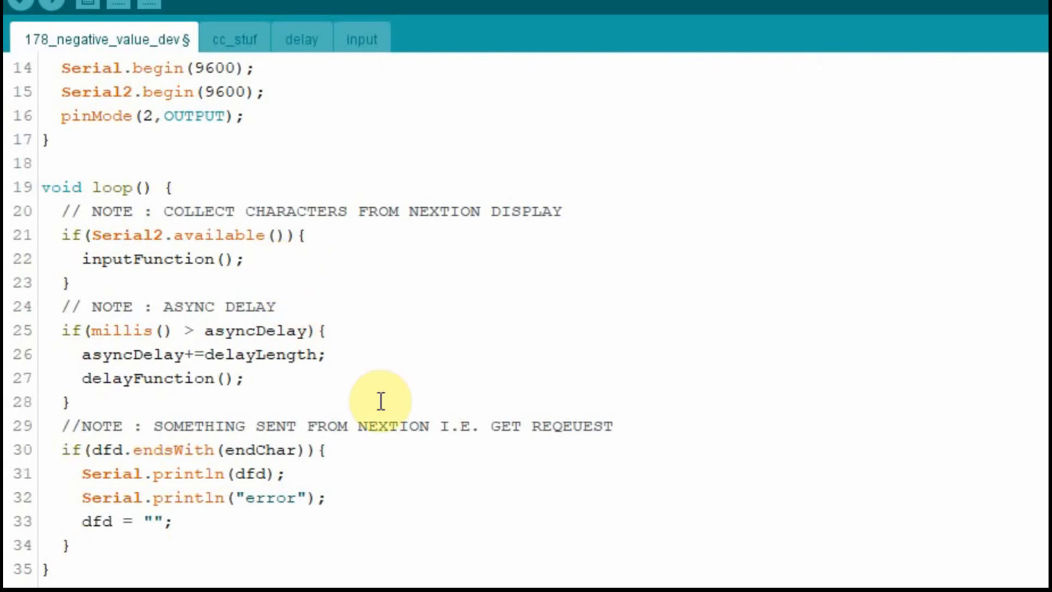
pyautogui.moveTo(278, 383)
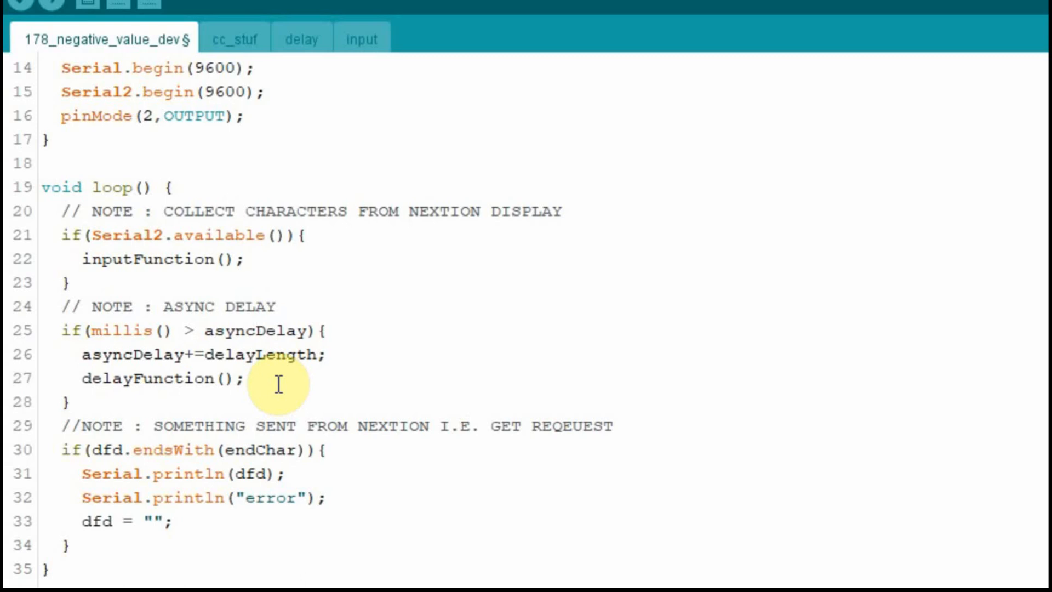
pyautogui.moveTo(226, 545)
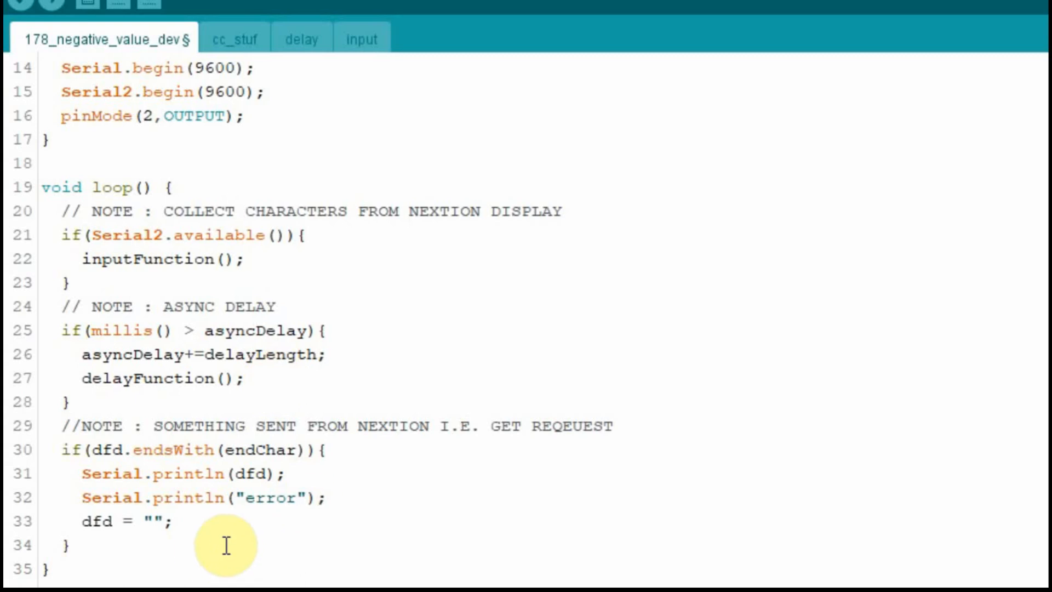
pyautogui.moveTo(301, 39)
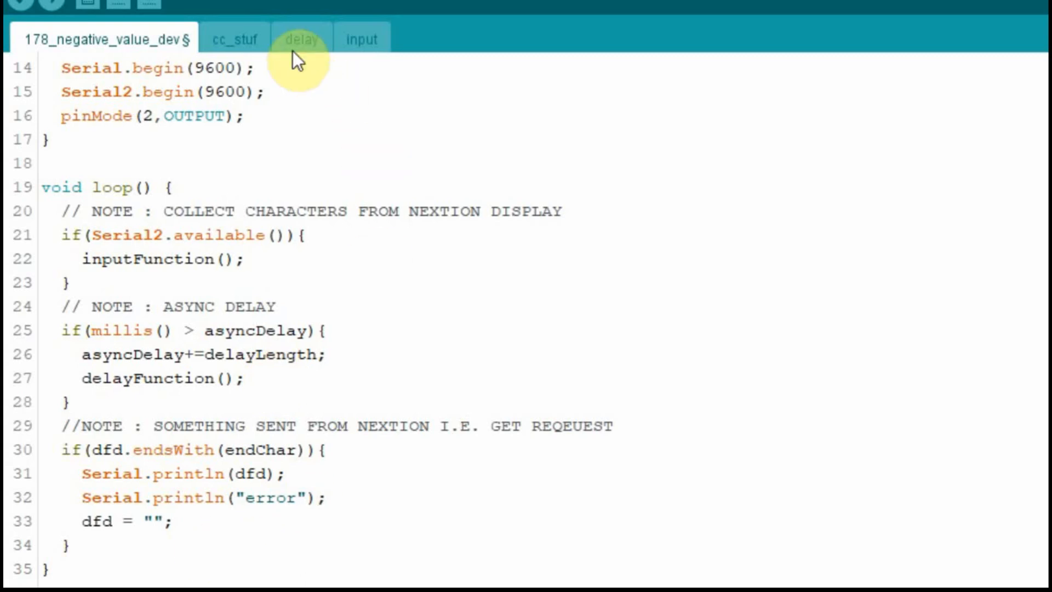
pyautogui.click(302, 38)
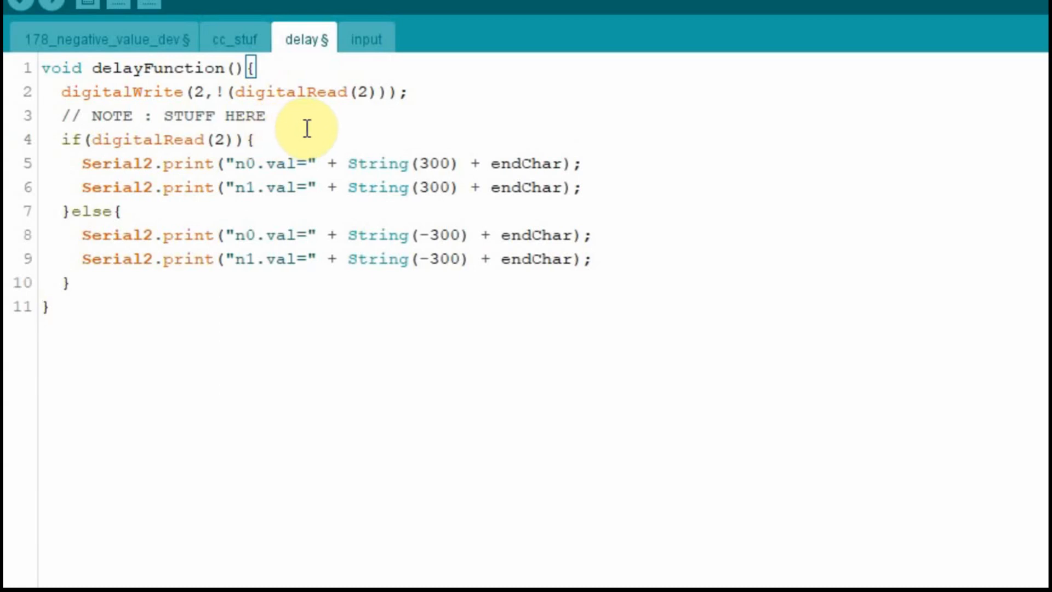
pyautogui.moveTo(80, 163); pyautogui.dragTo(584, 188)
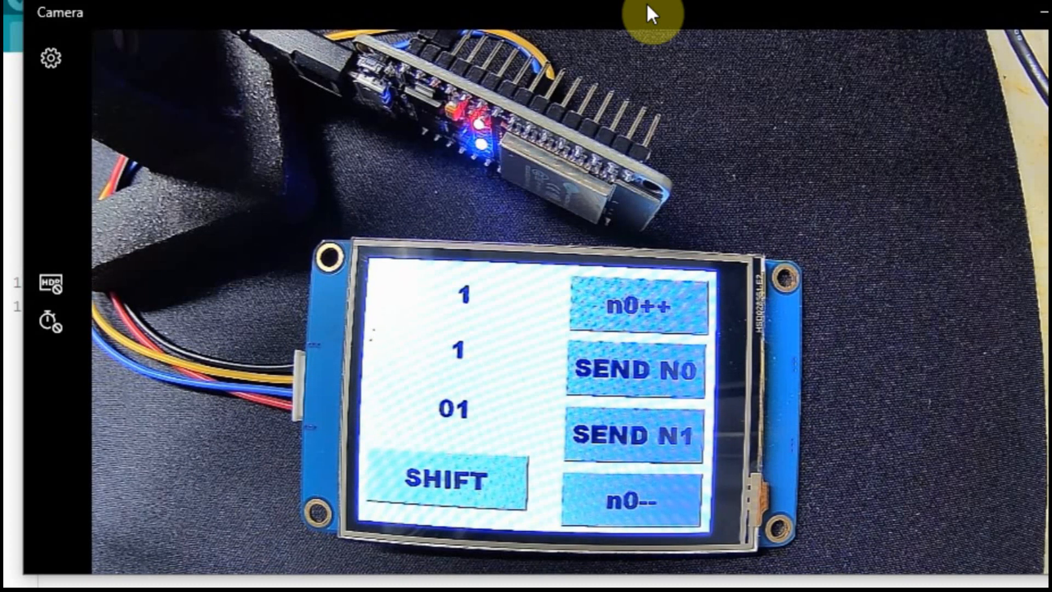
pyautogui.moveTo(671, 59)
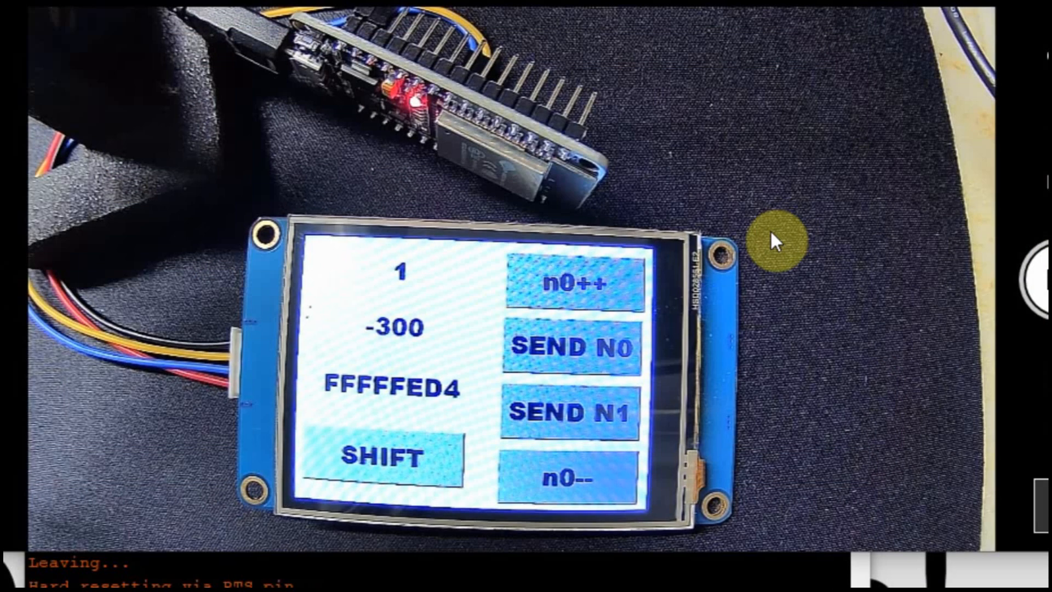
pyautogui.click(394, 460)
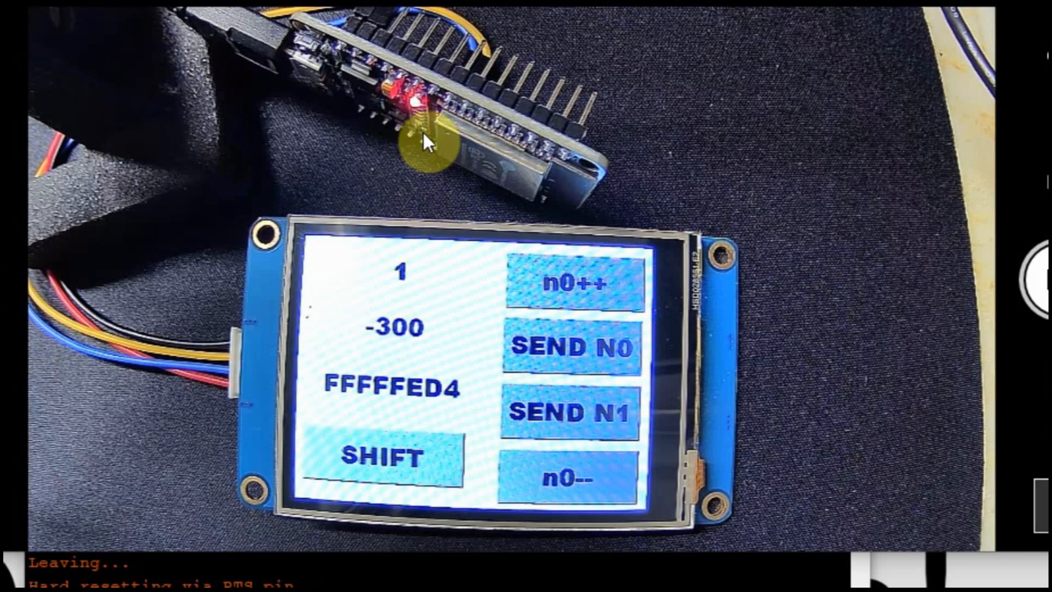
pyautogui.moveTo(721, 158)
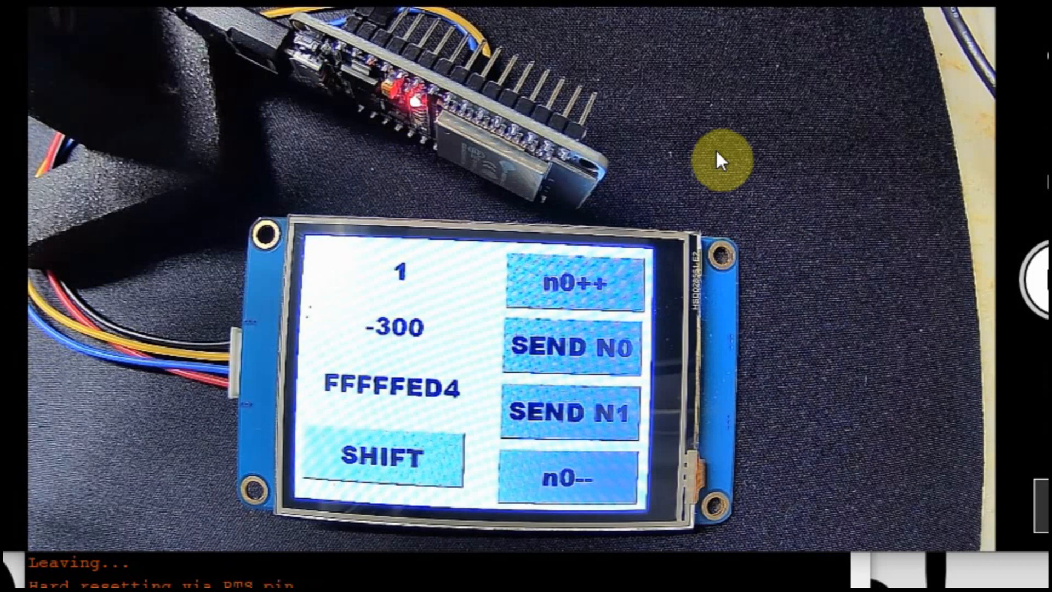
pyautogui.moveTo(771, 389)
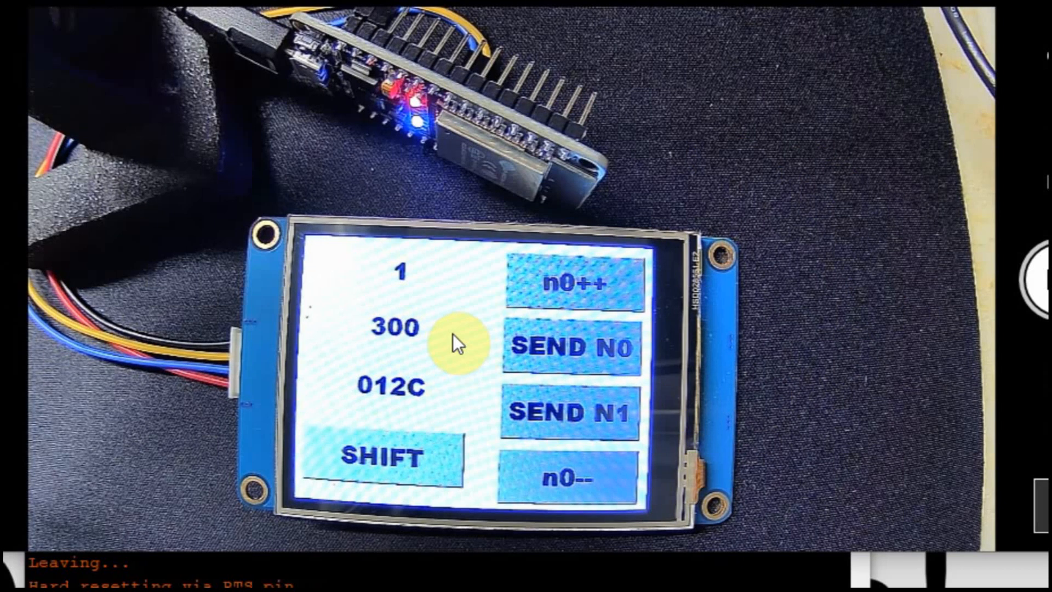
pyautogui.moveTo(460, 400)
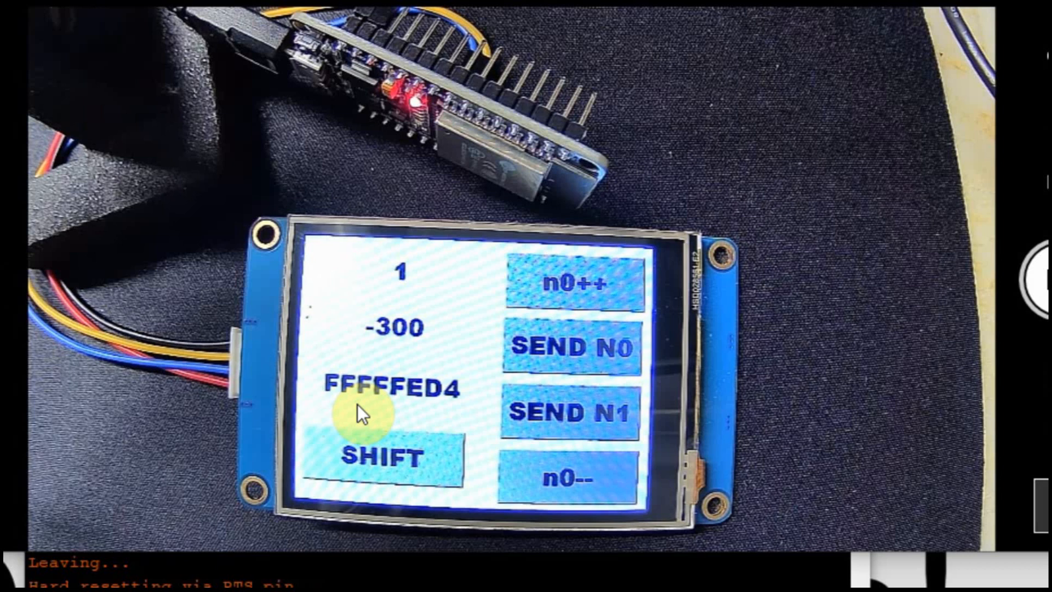
pyautogui.click(391, 458)
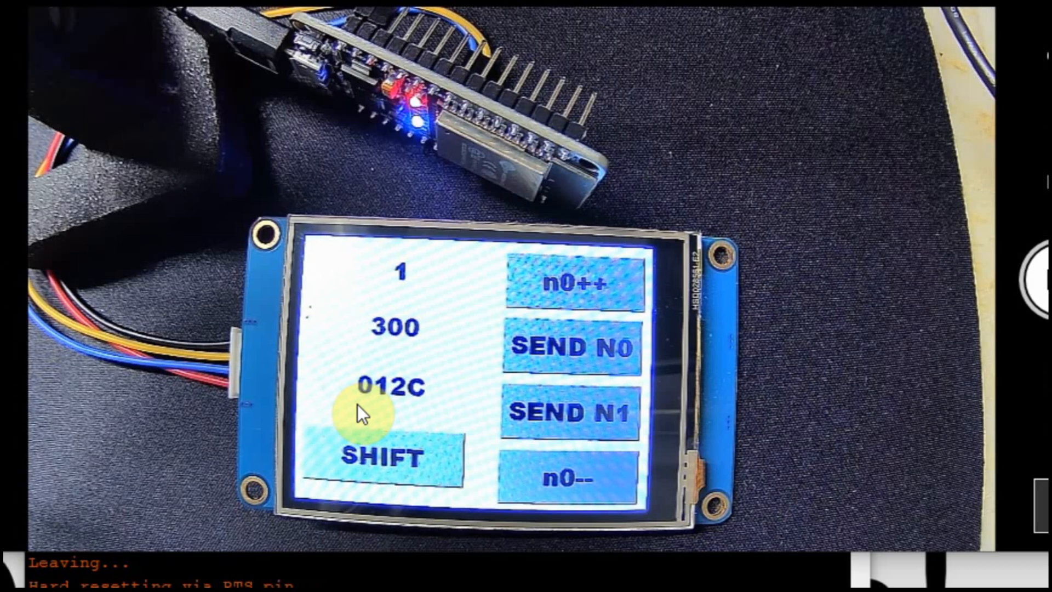
pyautogui.click(380, 460)
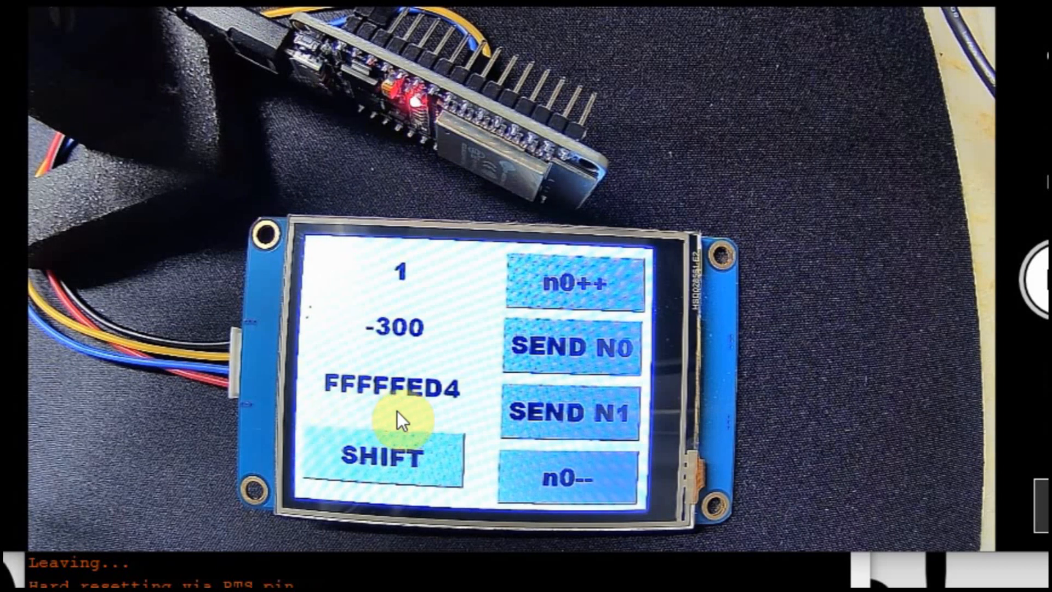
pyautogui.moveTo(439, 412)
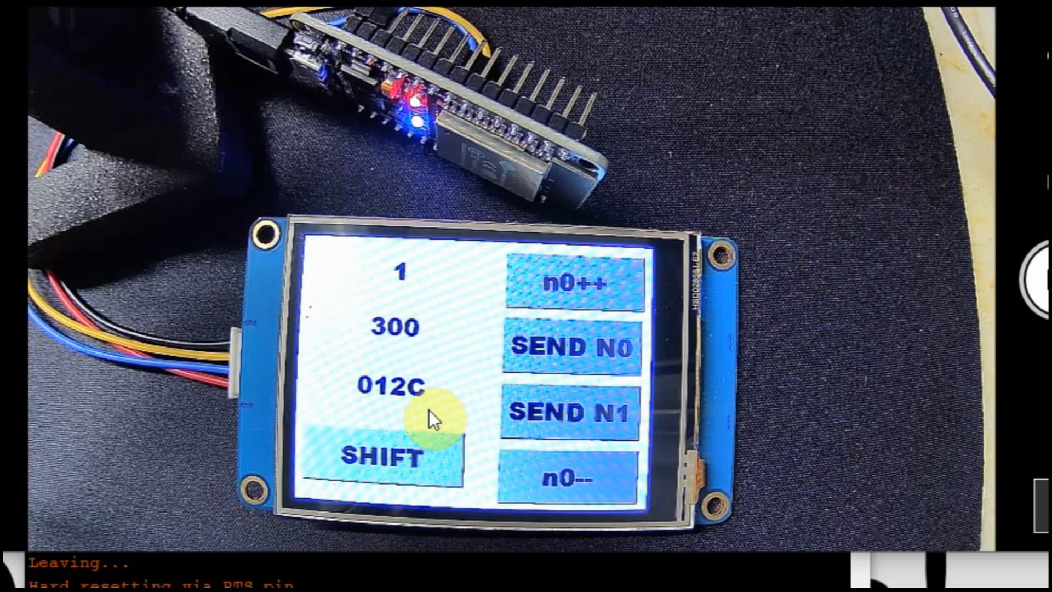
pyautogui.click(400, 456)
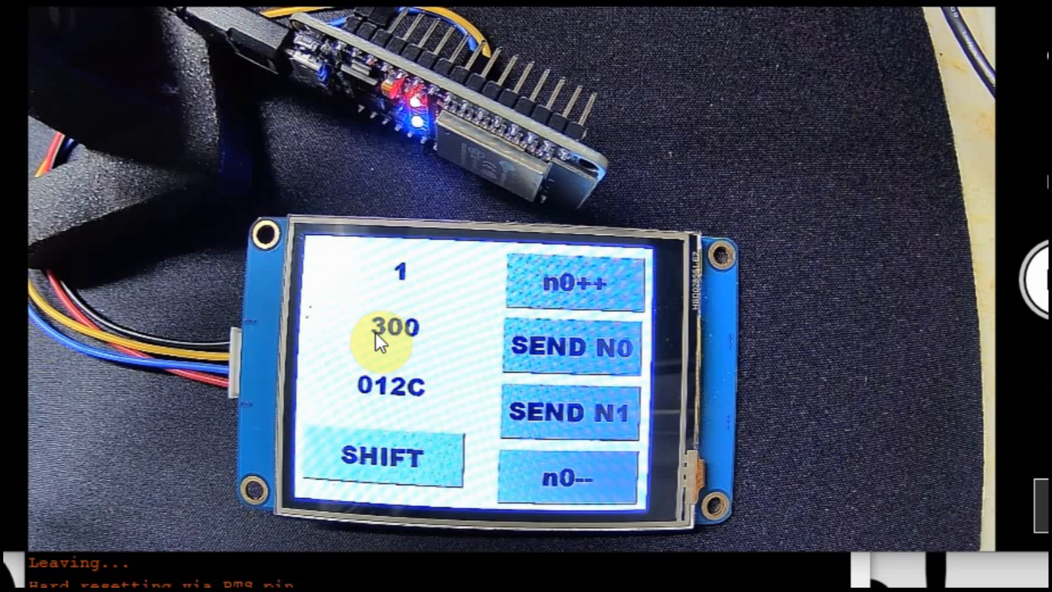
pyautogui.moveTo(476, 440)
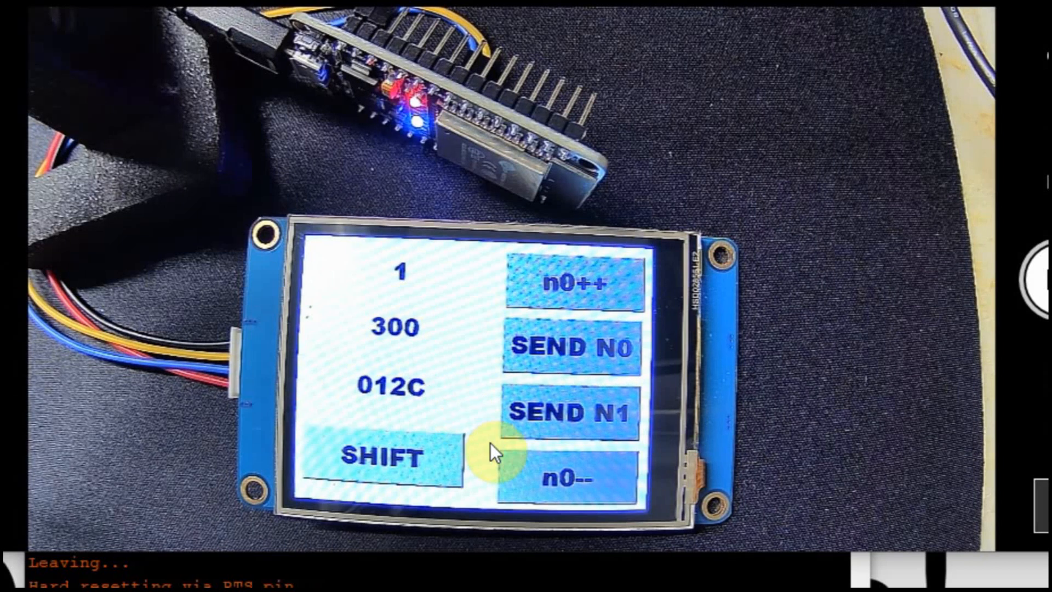
pyautogui.moveTo(373, 406)
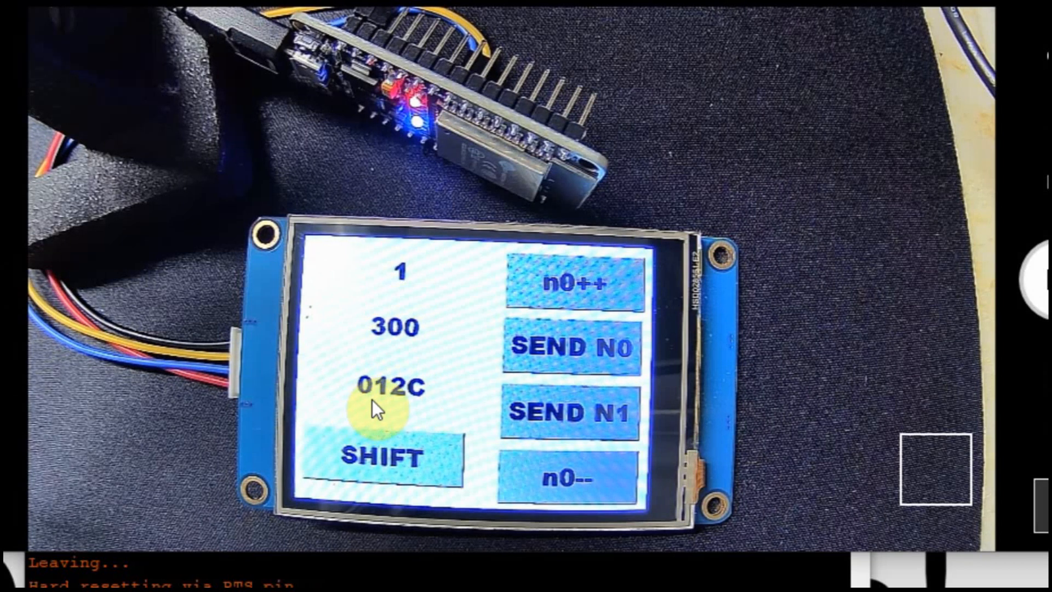
pyautogui.moveTo(416, 412)
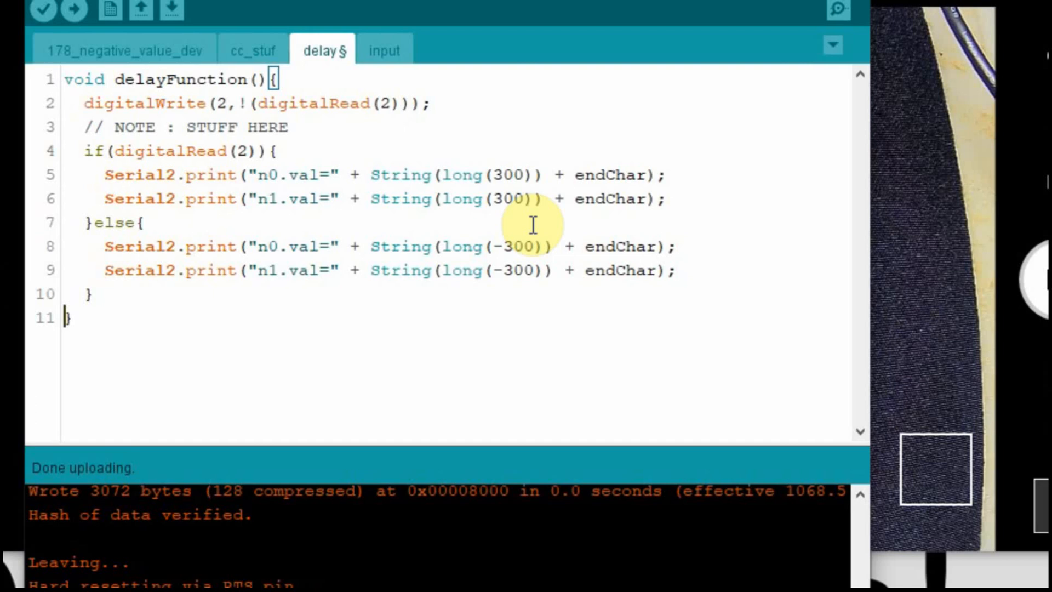
pyautogui.moveTo(437, 224)
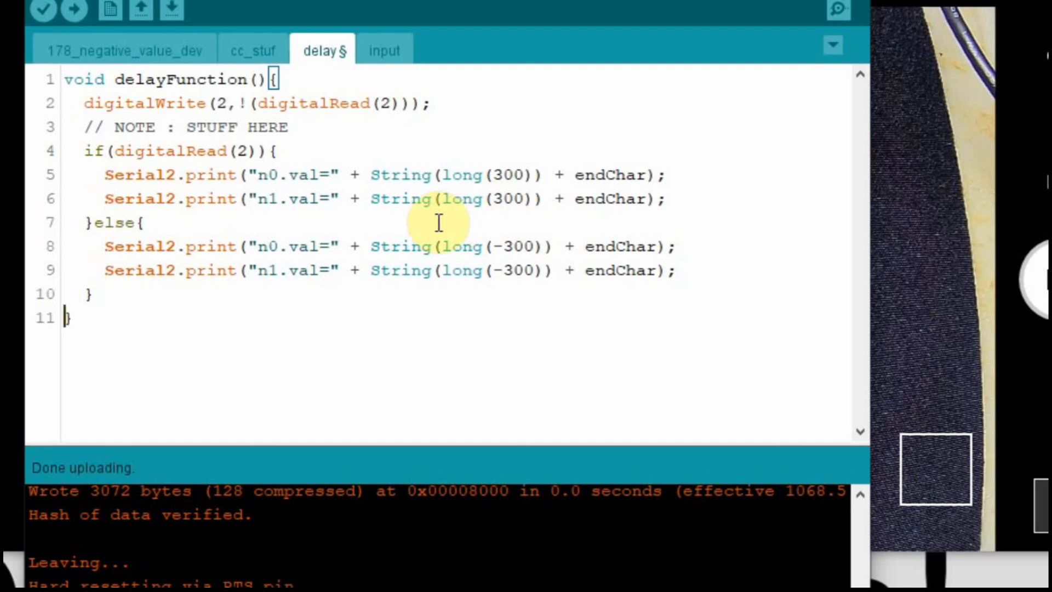
pyautogui.moveTo(285, 219)
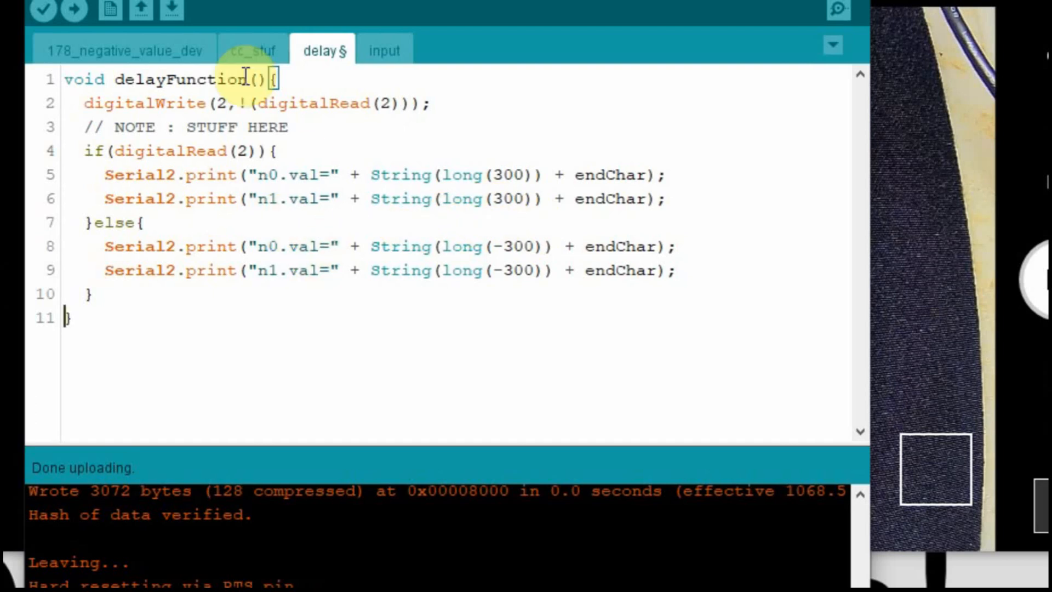
pyautogui.click(72, 9)
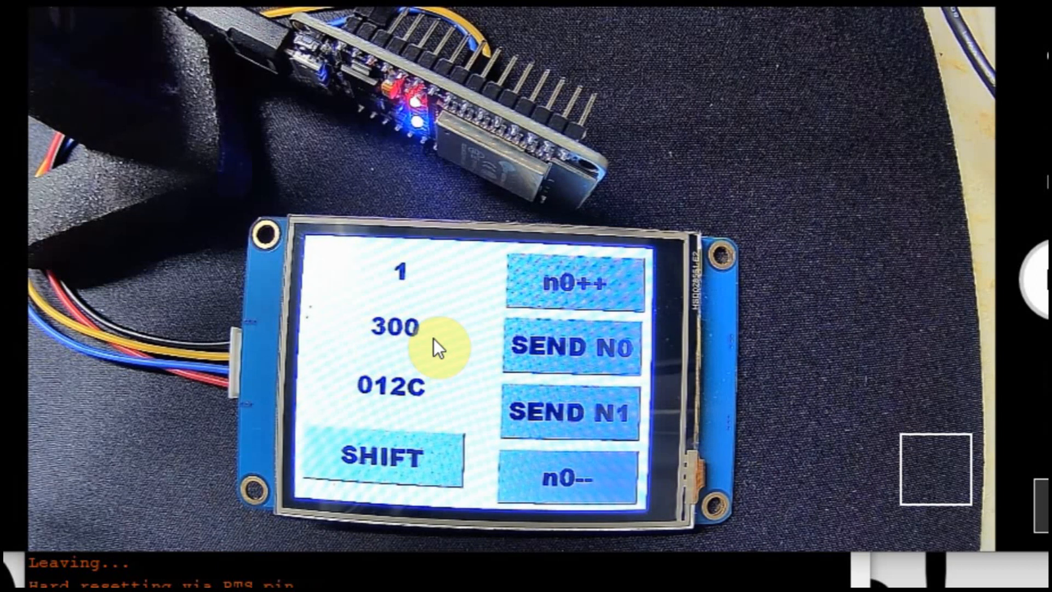
pyautogui.moveTo(446, 413)
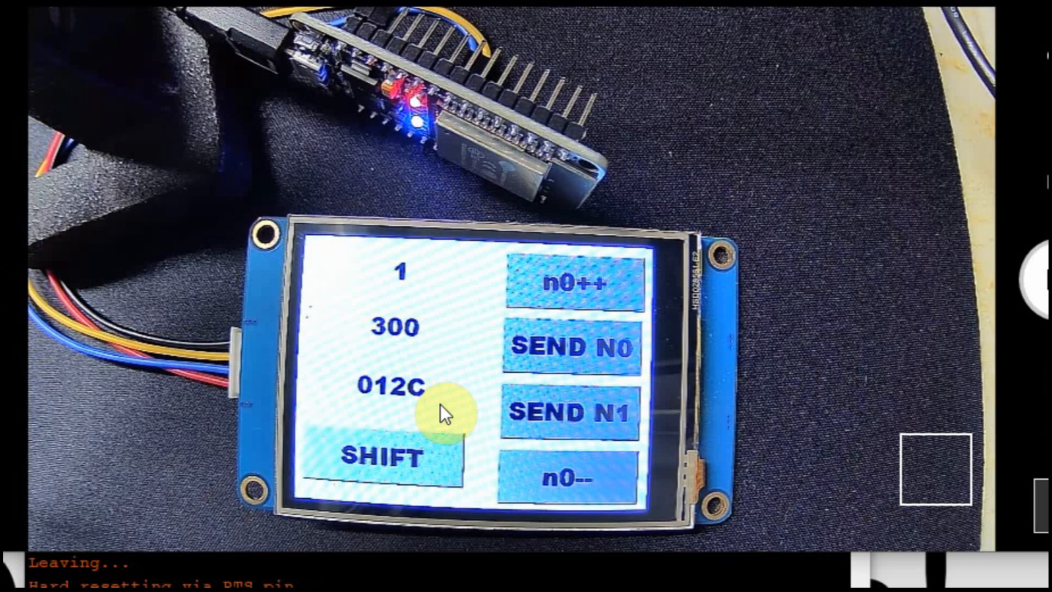
pyautogui.click(394, 458)
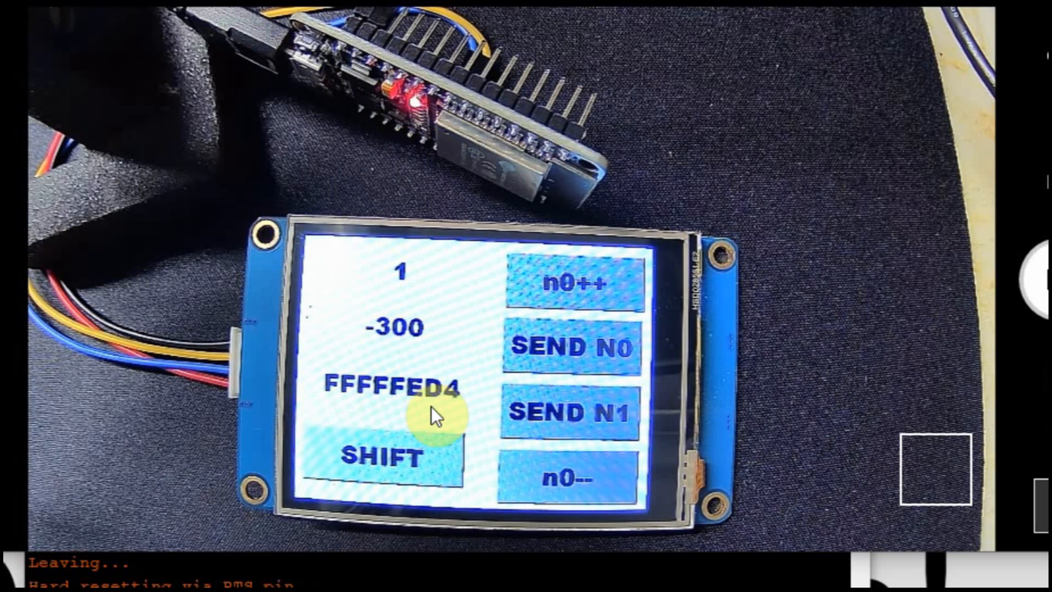
pyautogui.click(379, 456)
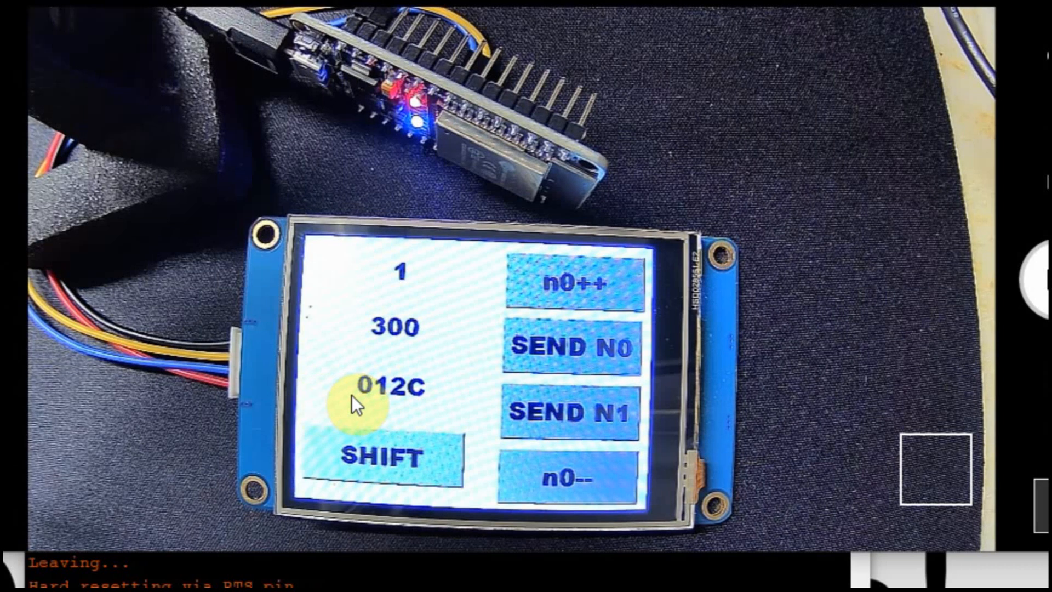
pyautogui.click(399, 457)
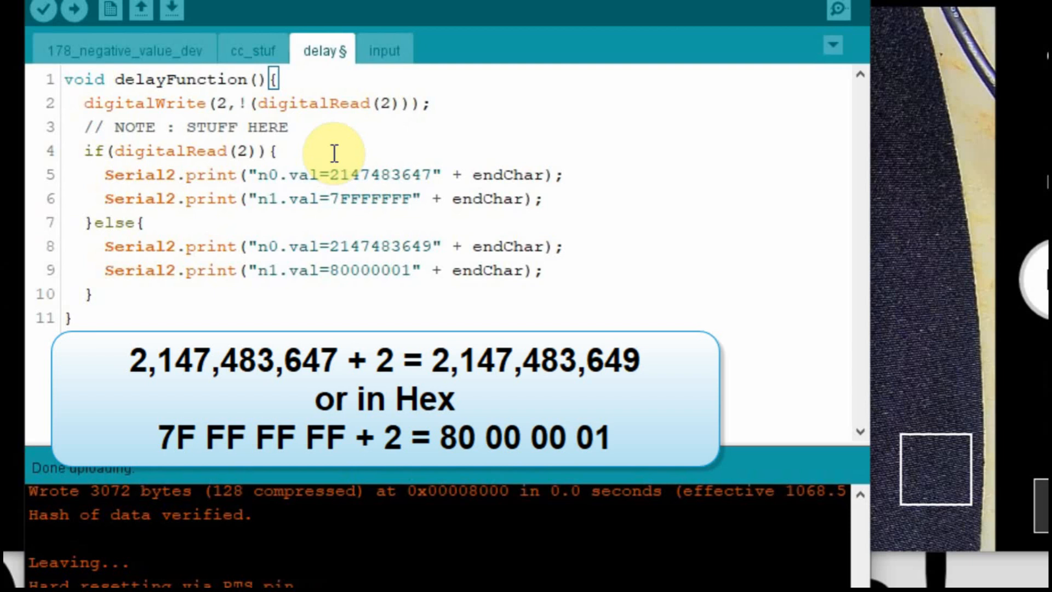
pyautogui.moveTo(361, 309)
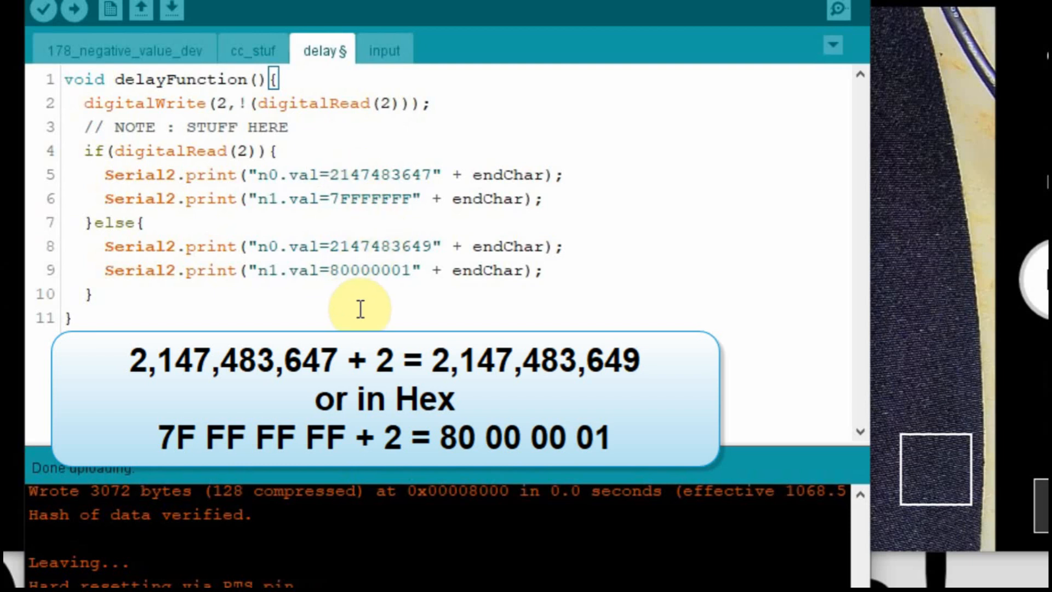
pyautogui.moveTo(428, 269)
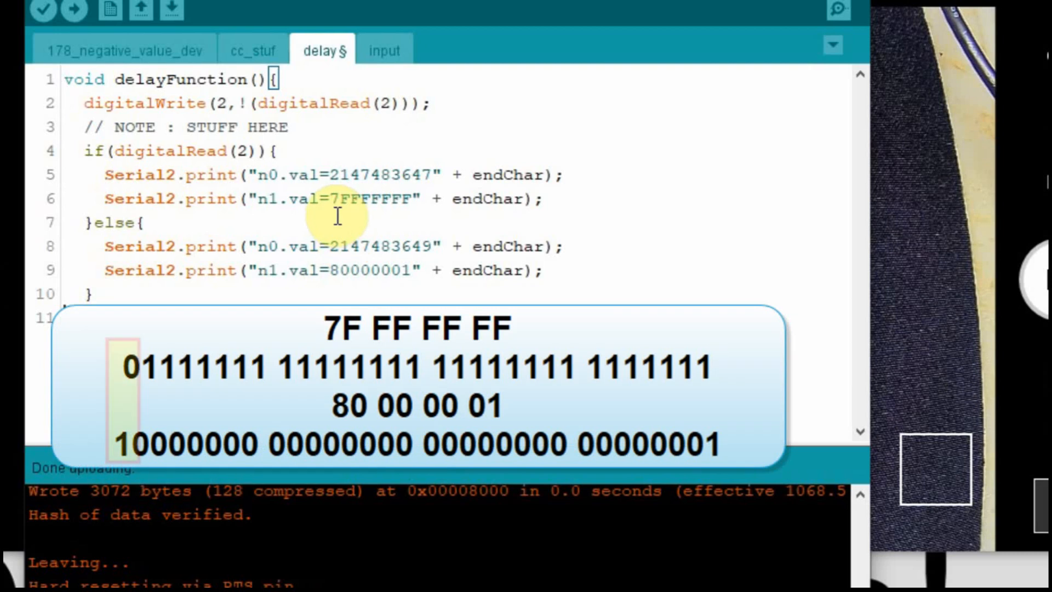
pyautogui.moveTo(386, 215)
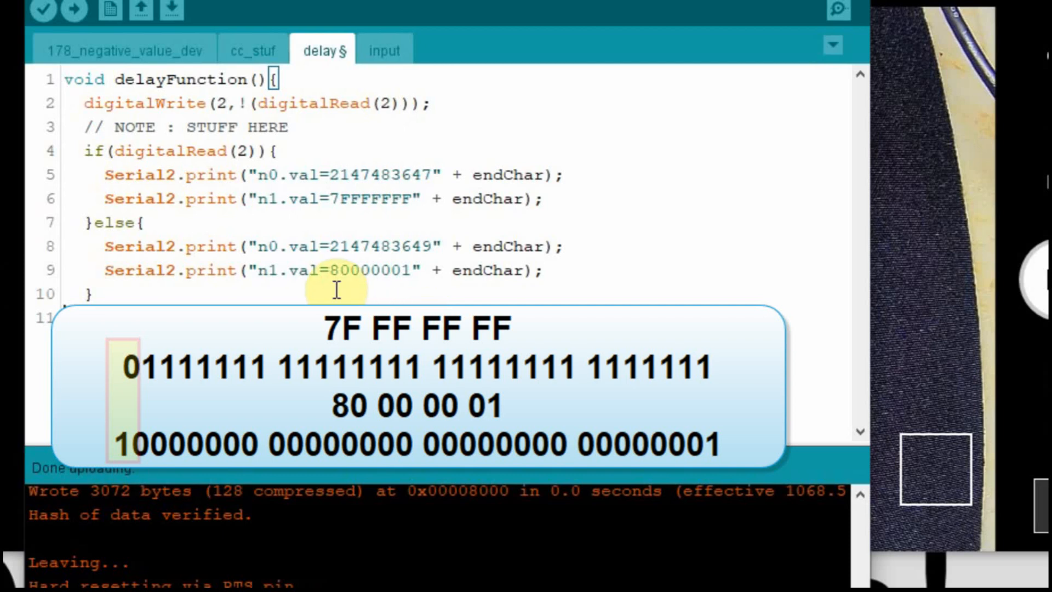
pyautogui.moveTo(409, 297)
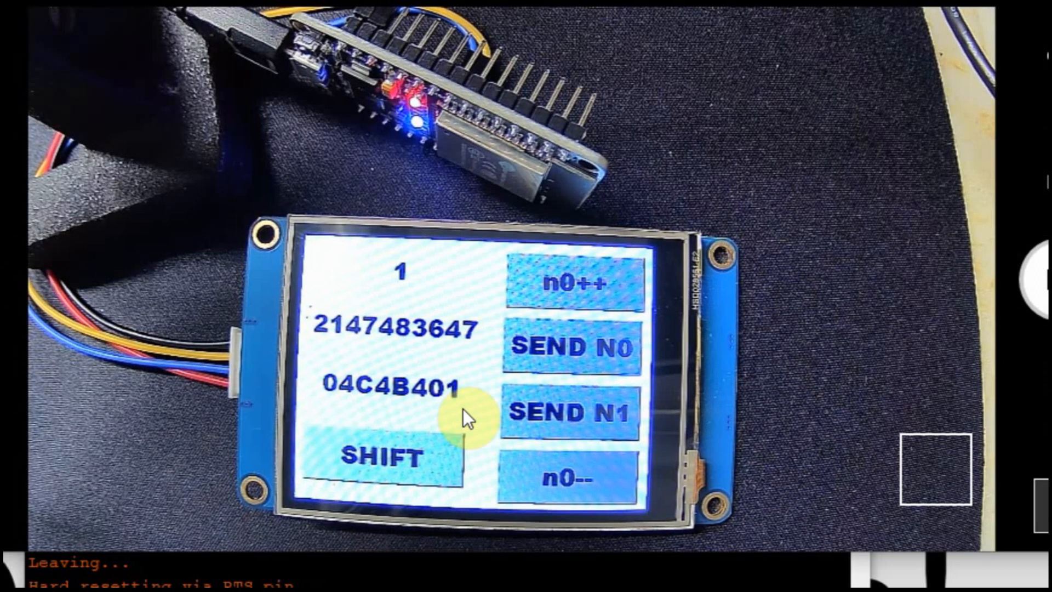
pyautogui.moveTo(469, 352)
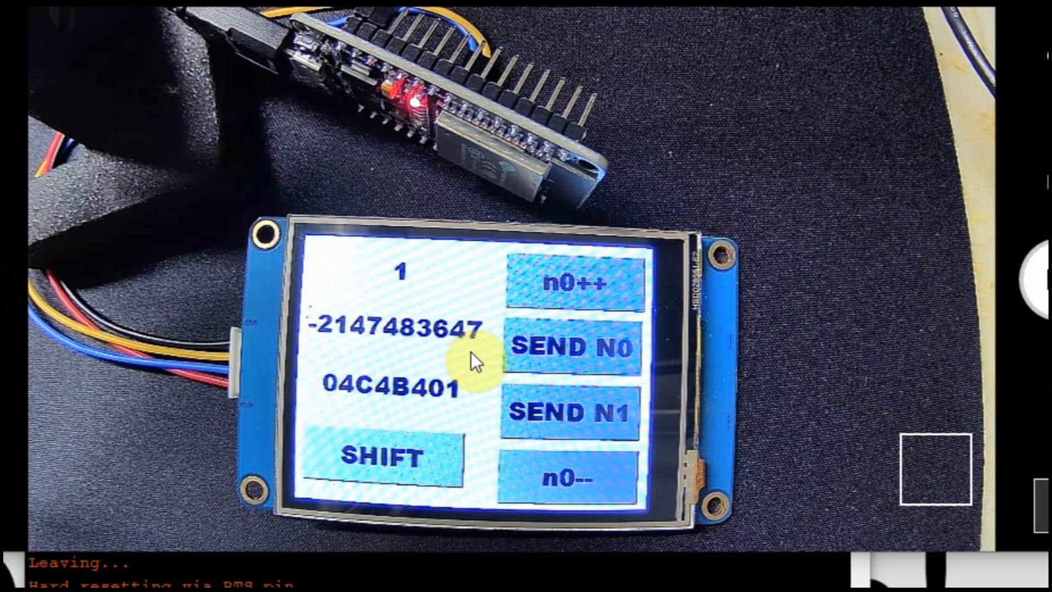
pyautogui.click(394, 458)
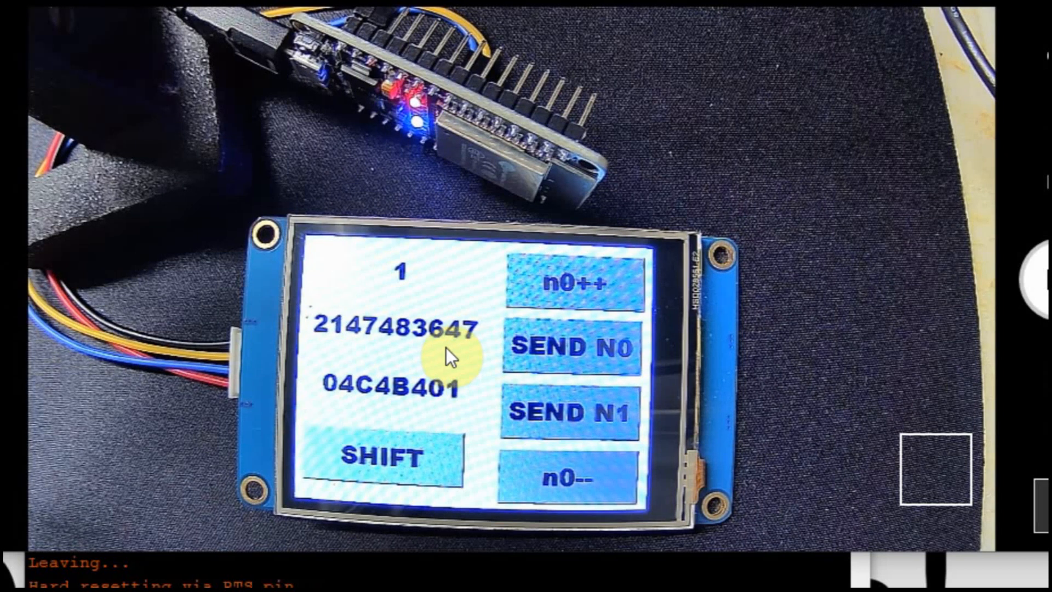
pyautogui.moveTo(379, 366)
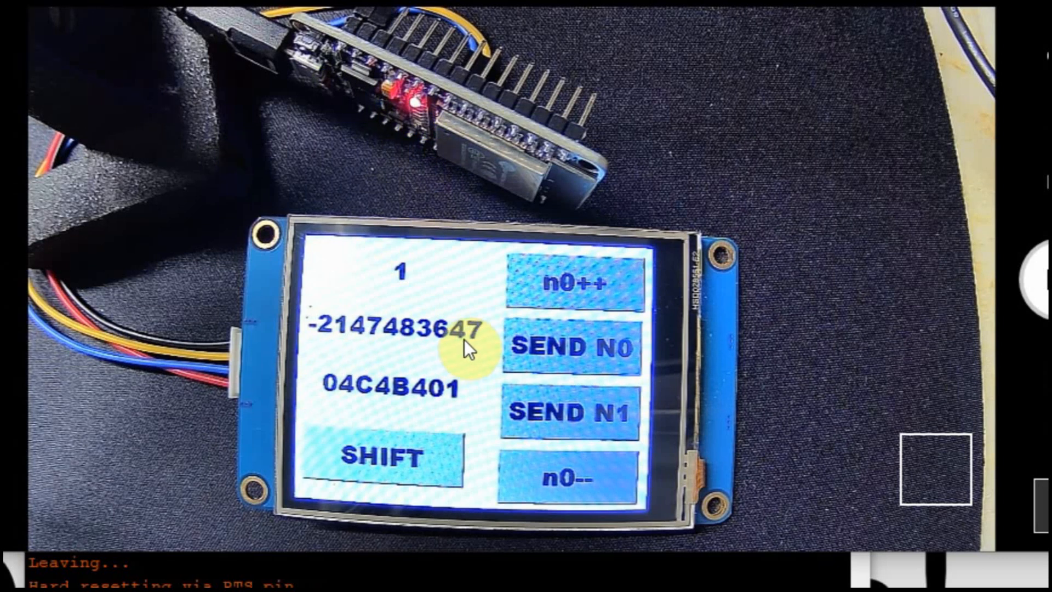
pyautogui.moveTo(476, 369)
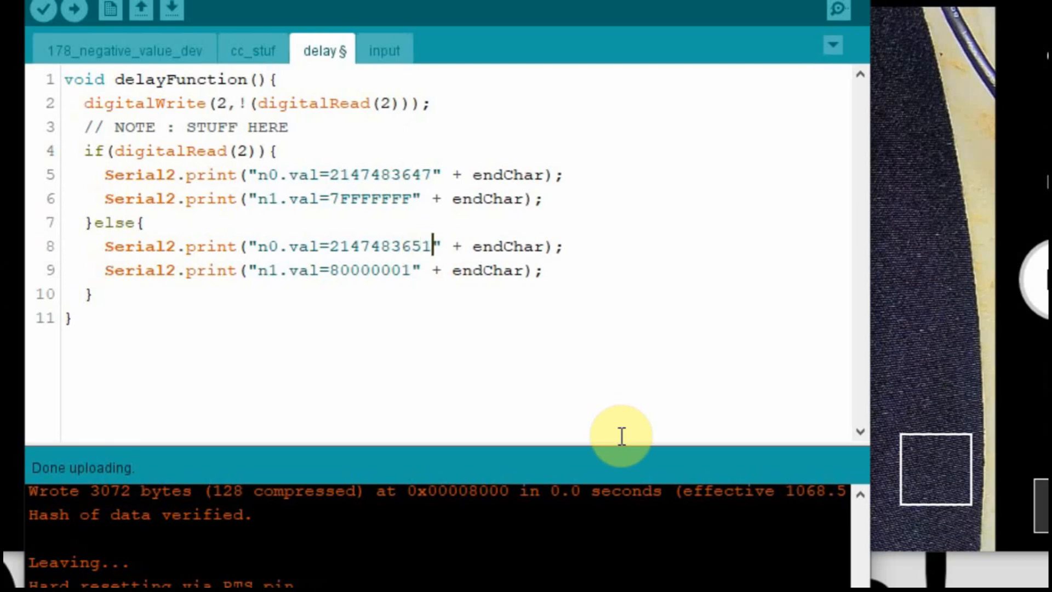
pyautogui.moveTo(84, 64)
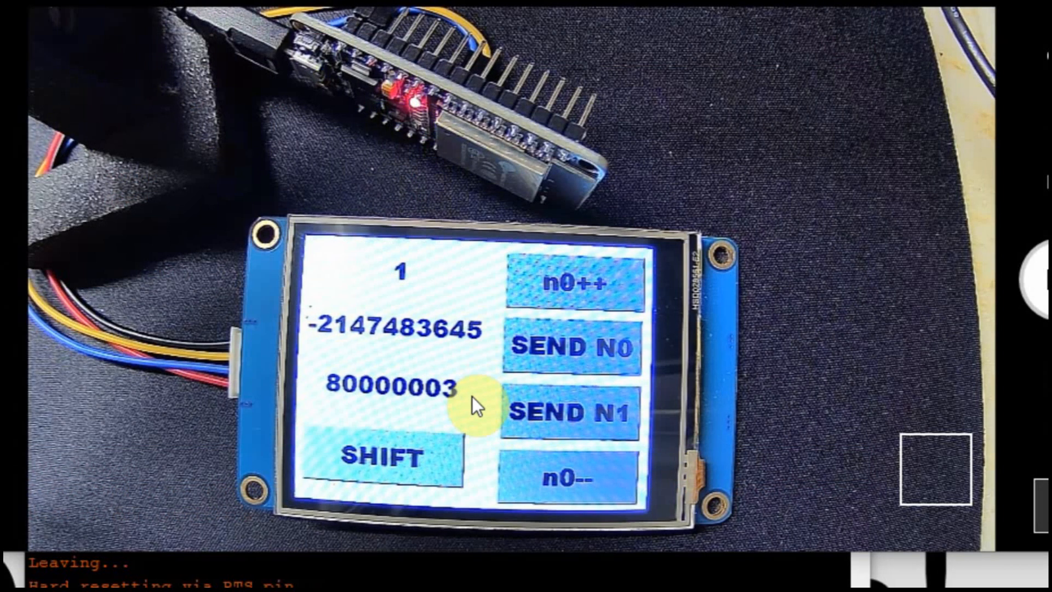
pyautogui.moveTo(468, 395)
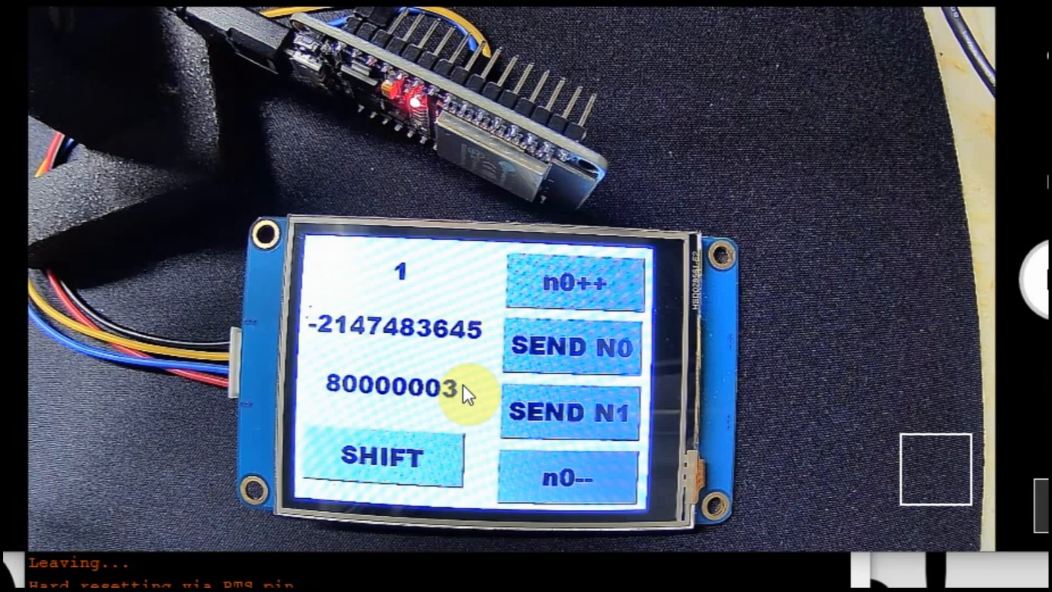
pyautogui.moveTo(454, 359)
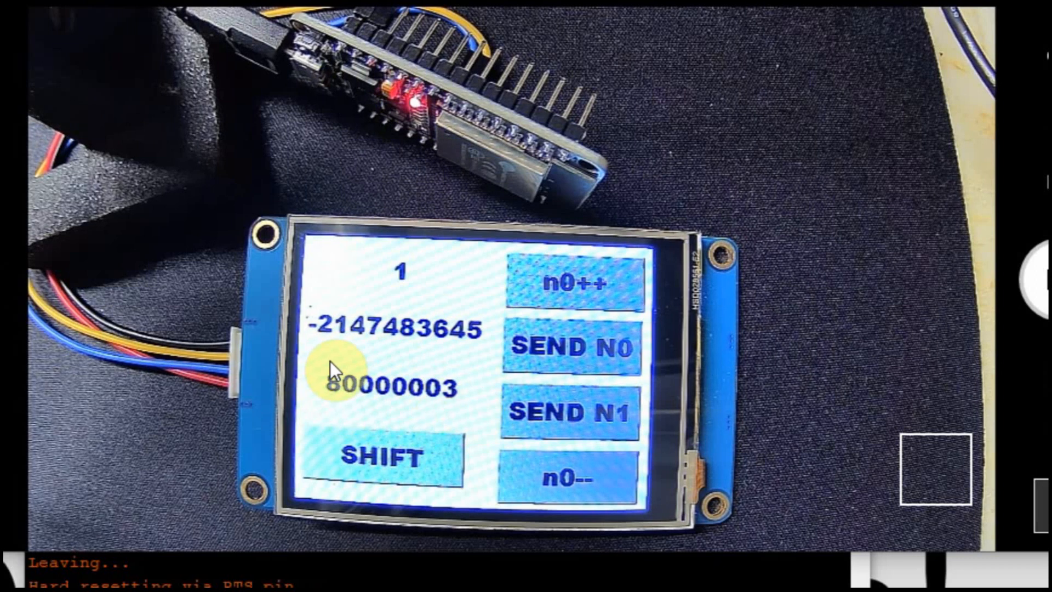
pyautogui.moveTo(473, 359)
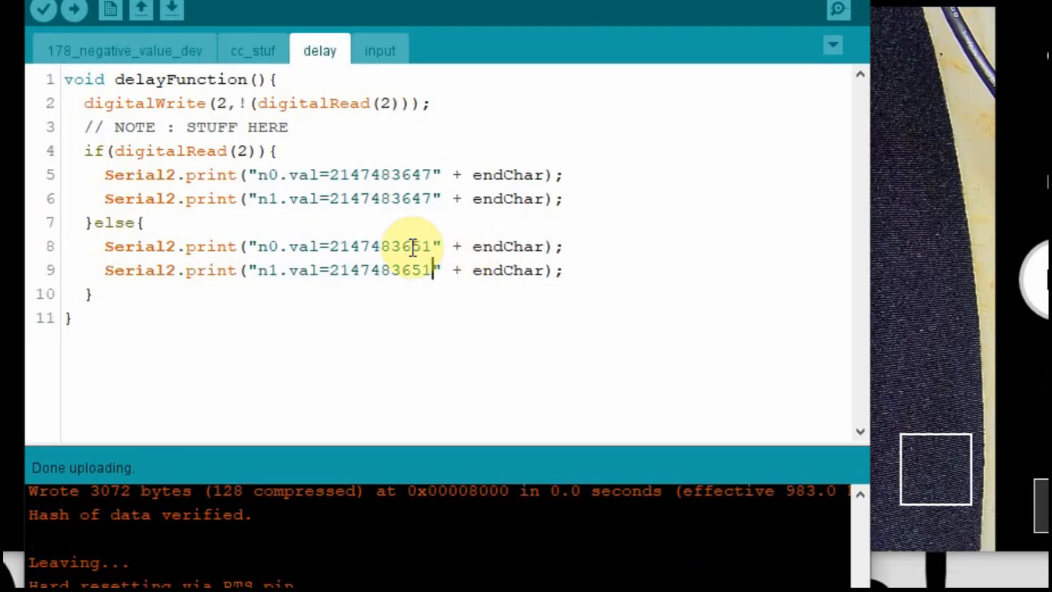
pyautogui.moveTo(459, 298)
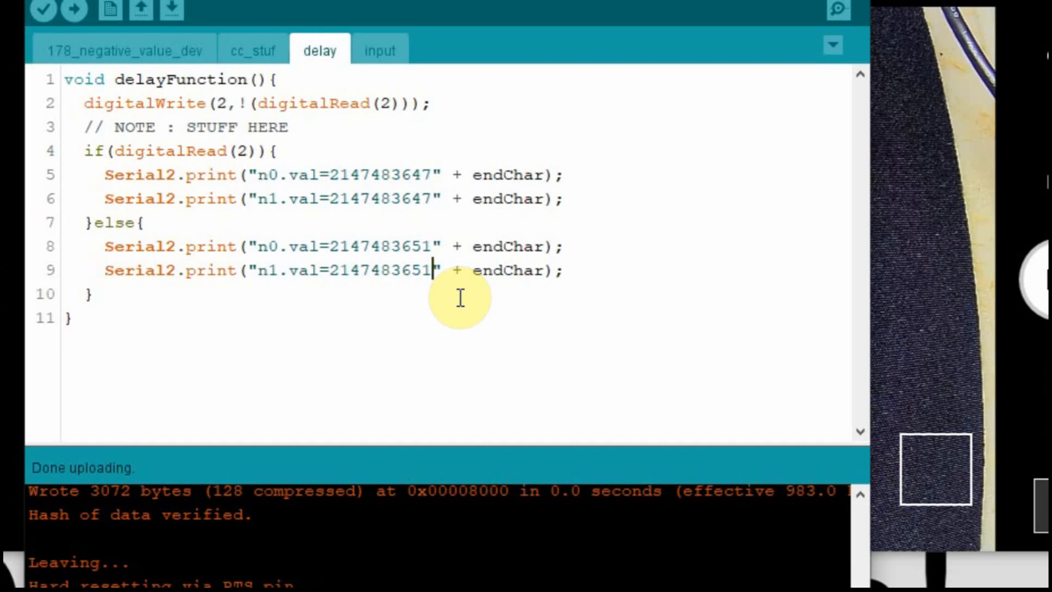
pyautogui.moveTo(346, 258)
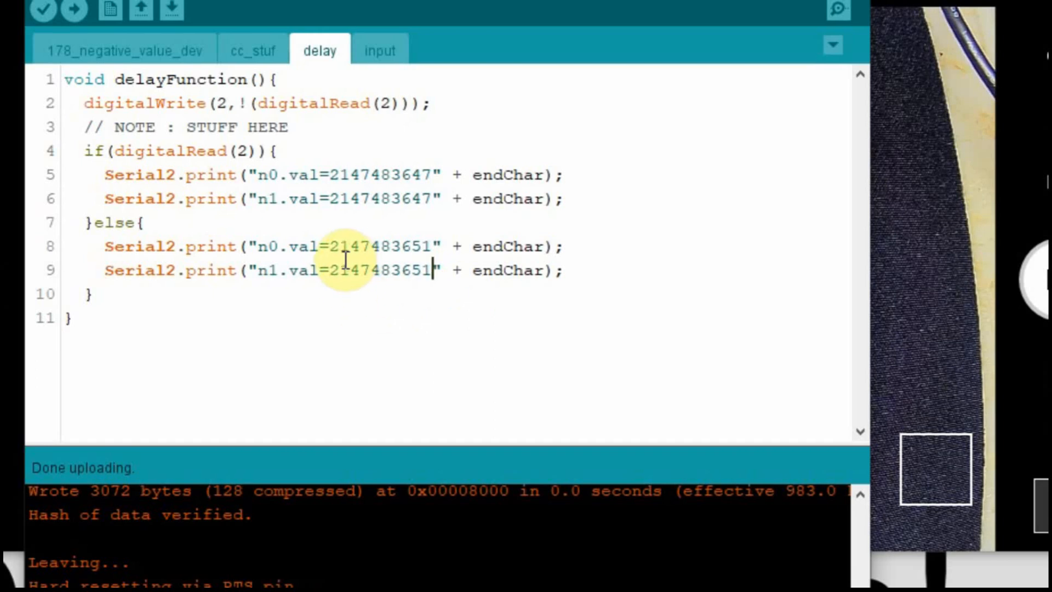
pyautogui.moveTo(459, 310)
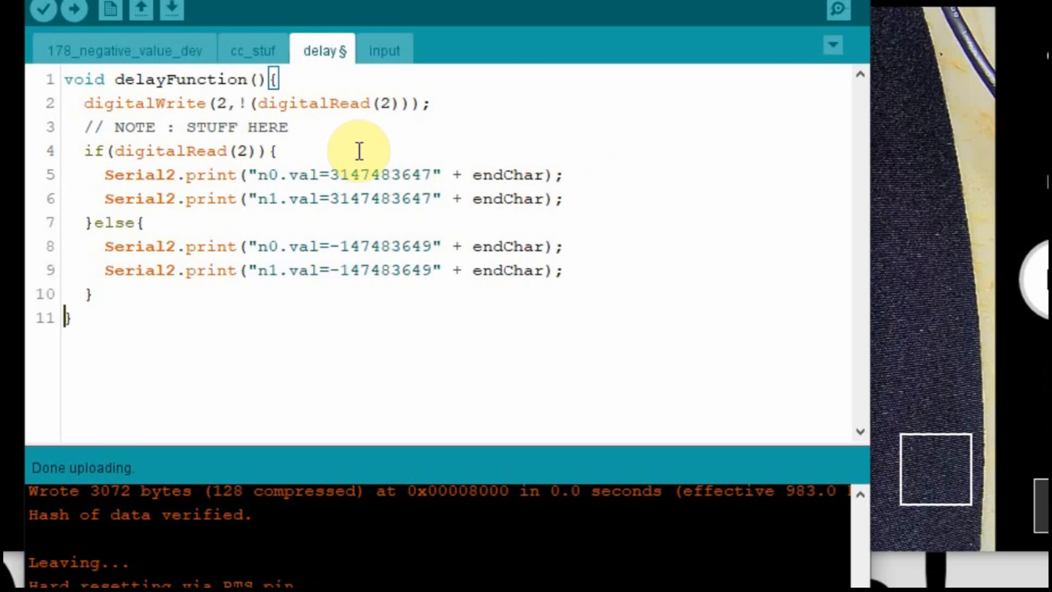
pyautogui.moveTo(362, 149)
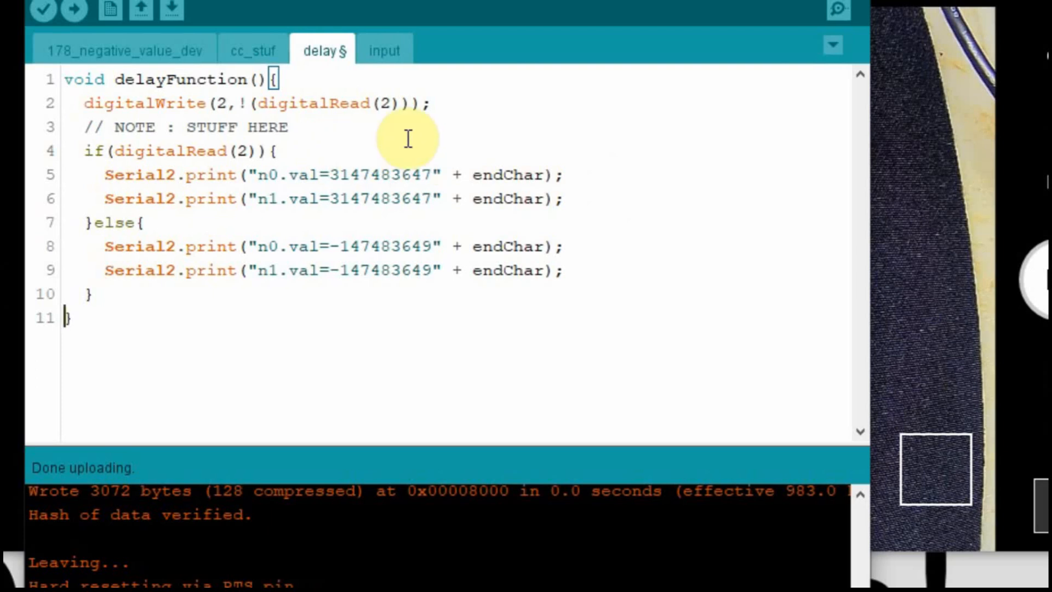
pyautogui.moveTo(358, 258)
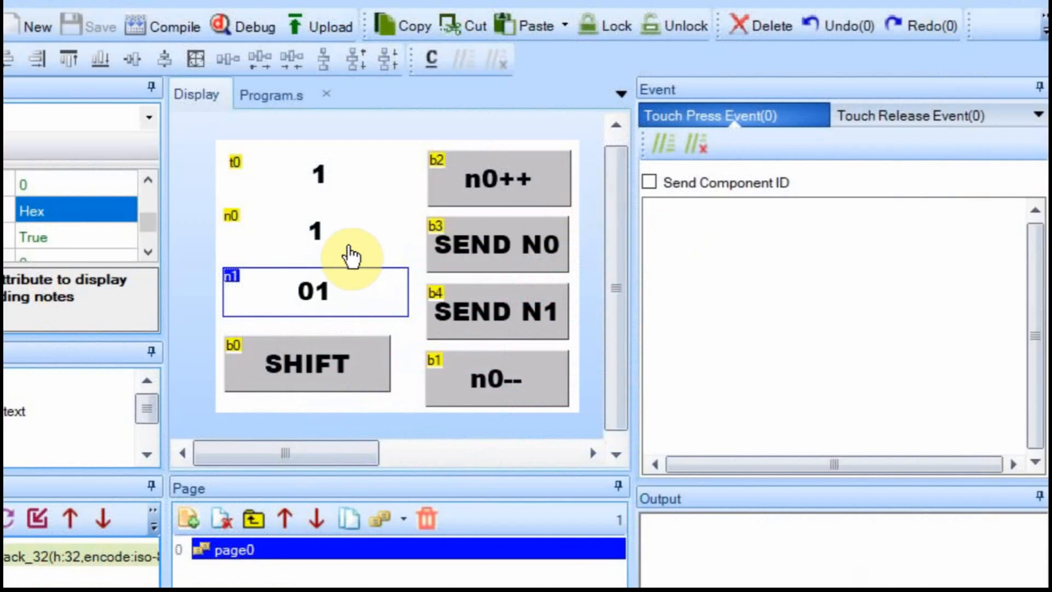
pyautogui.moveTo(361, 239)
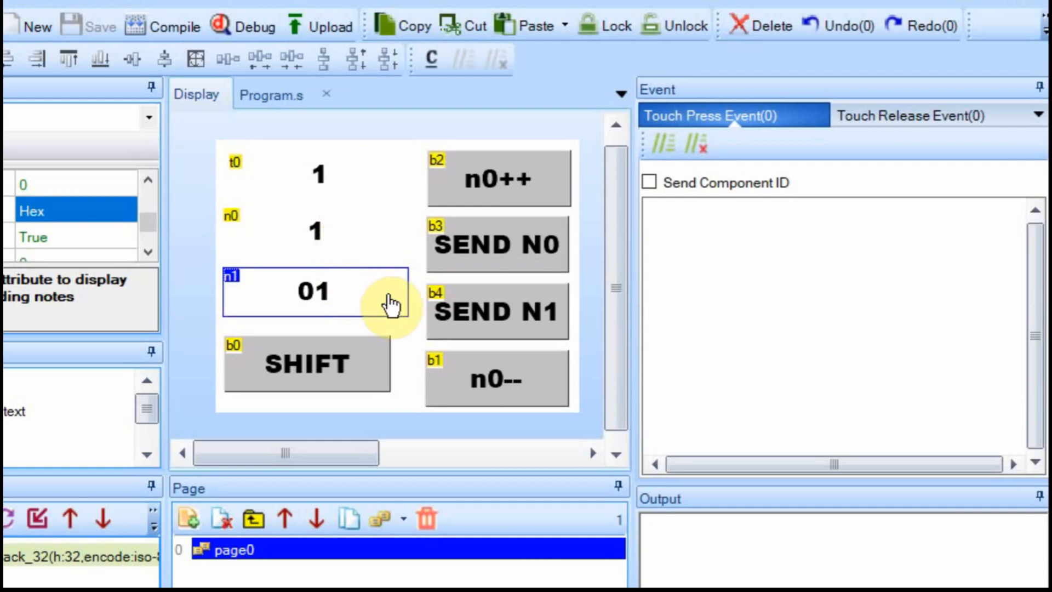
# Show the n0++ button's release code: increment n0, copy to n1, convert into t0
pyautogui.click(498, 179)
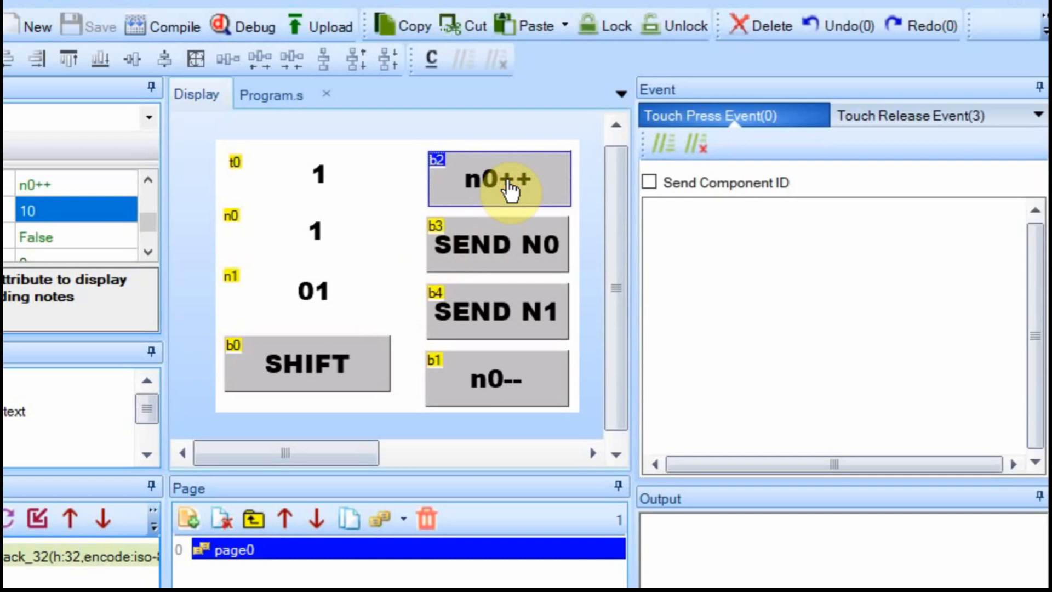
pyautogui.click(917, 116)
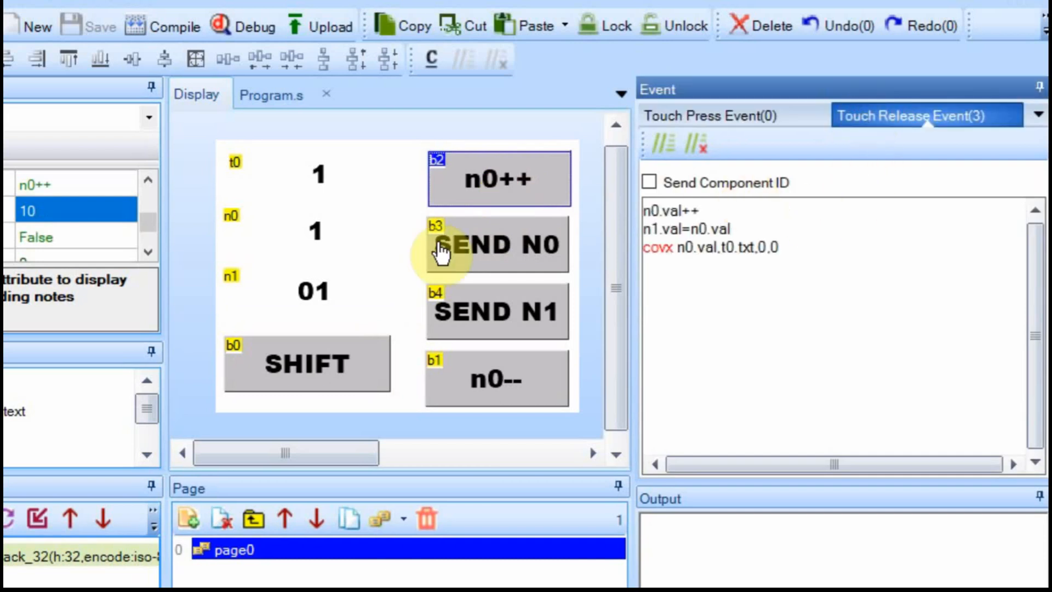
pyautogui.moveTo(349, 242)
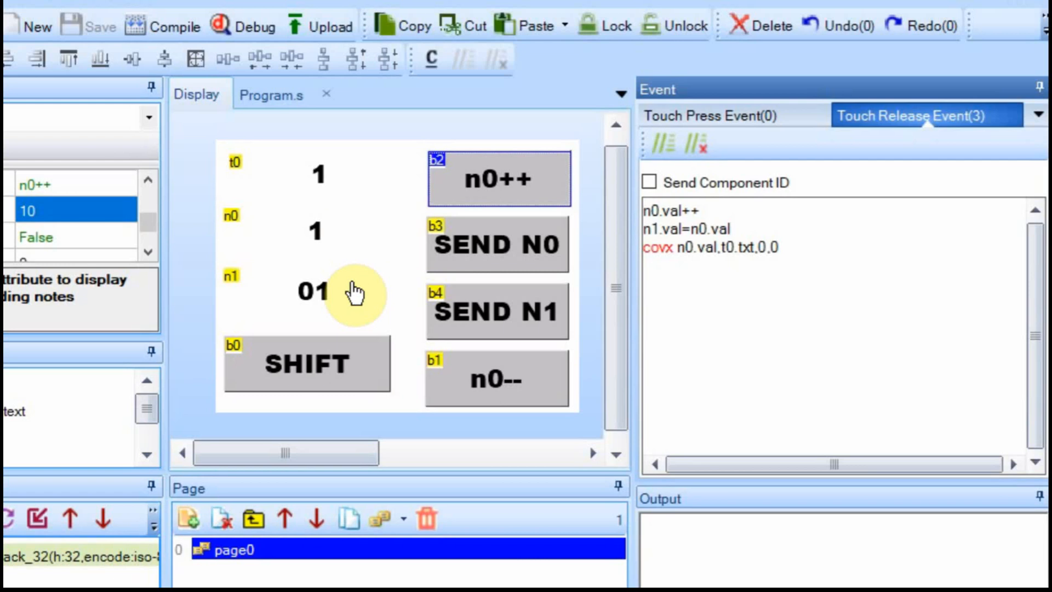
pyautogui.moveTo(365, 176)
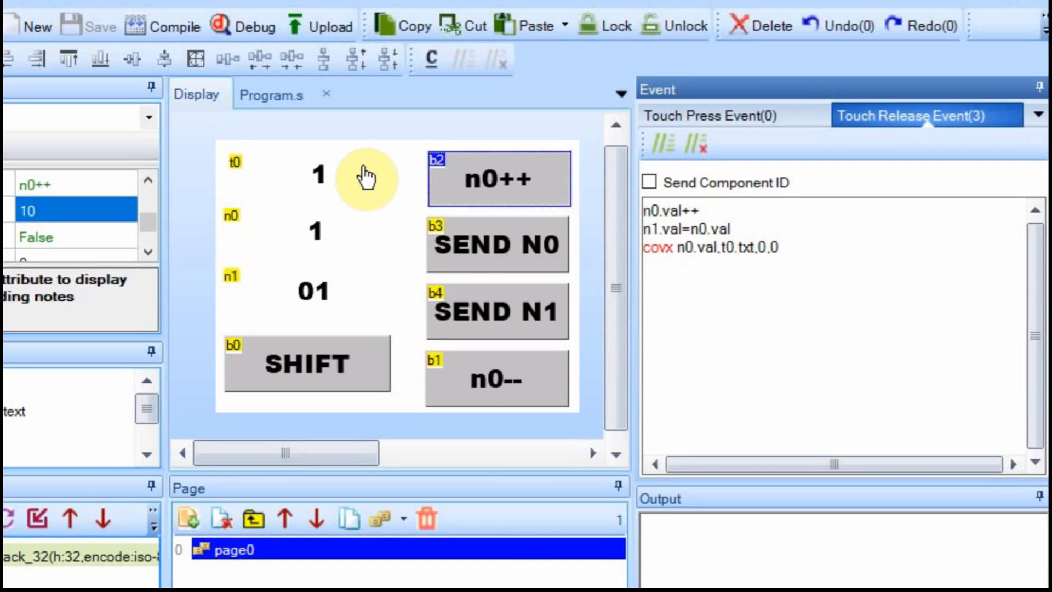
pyautogui.moveTo(344, 177)
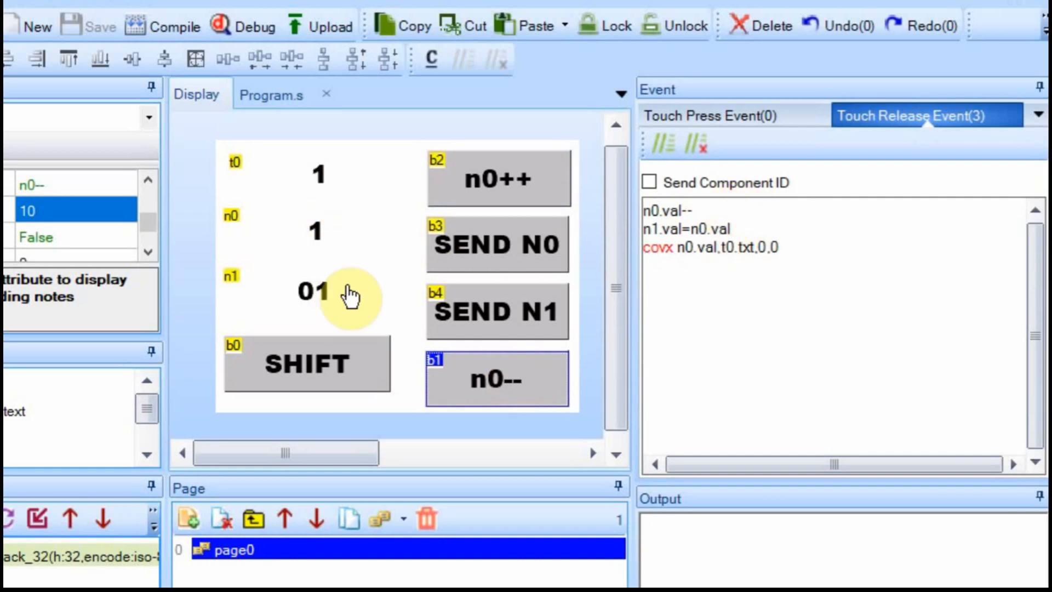
pyautogui.moveTo(342, 161)
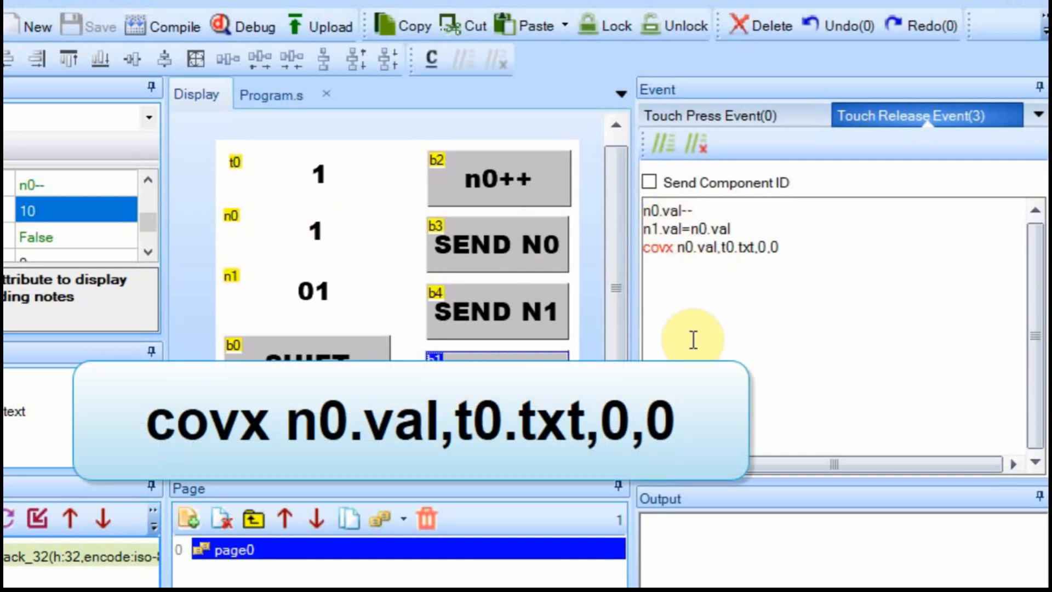
# Inspect SEND N0 and SEND N1 release code, which print n0's and n1's values
pyautogui.click(496, 244)
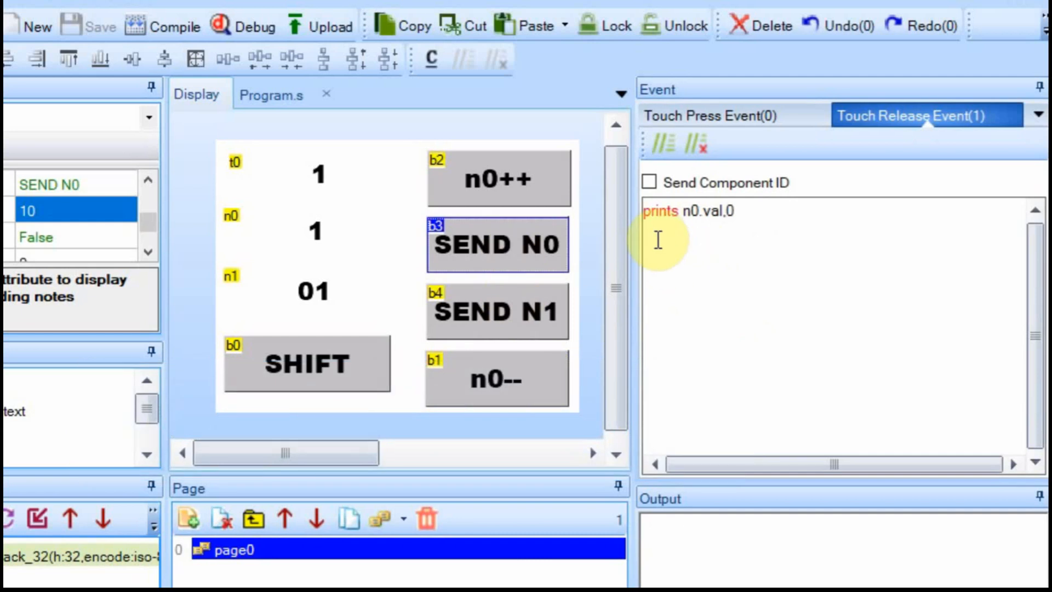
pyautogui.moveTo(339, 269)
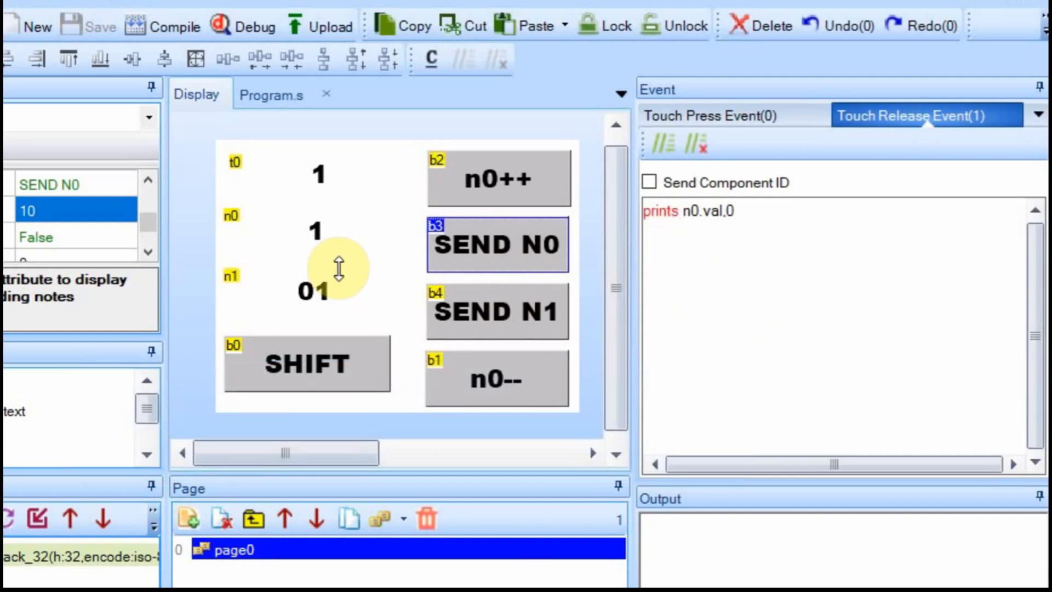
pyautogui.moveTo(678, 254)
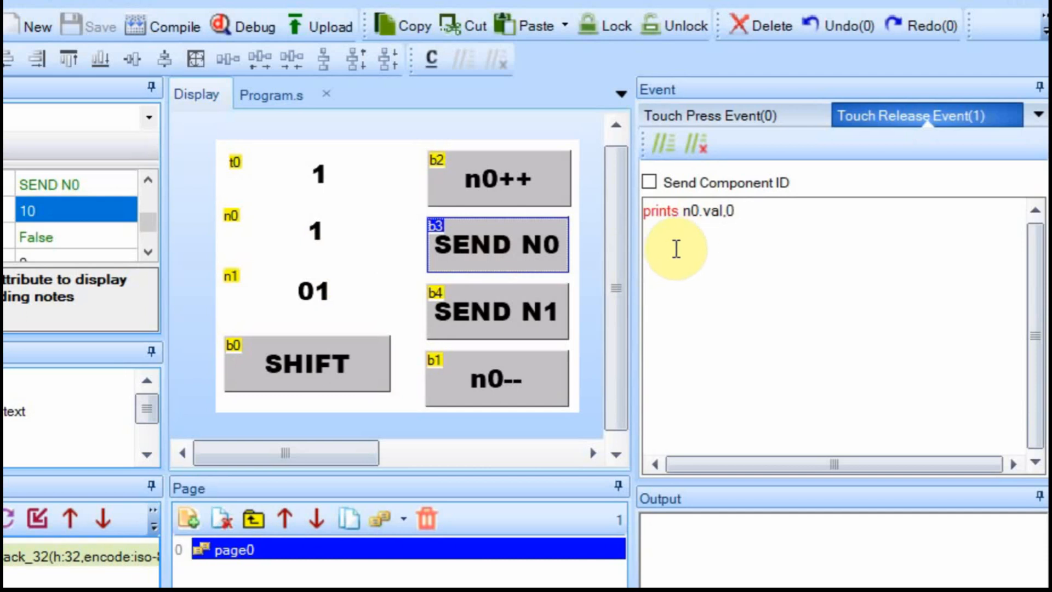
pyautogui.click(497, 312)
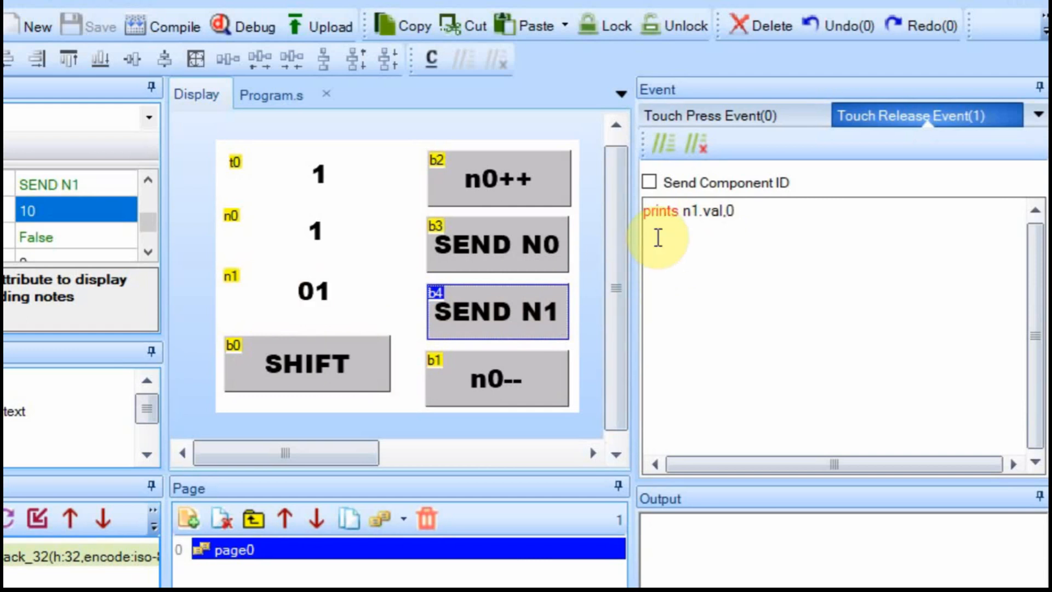
pyautogui.moveTo(718, 247)
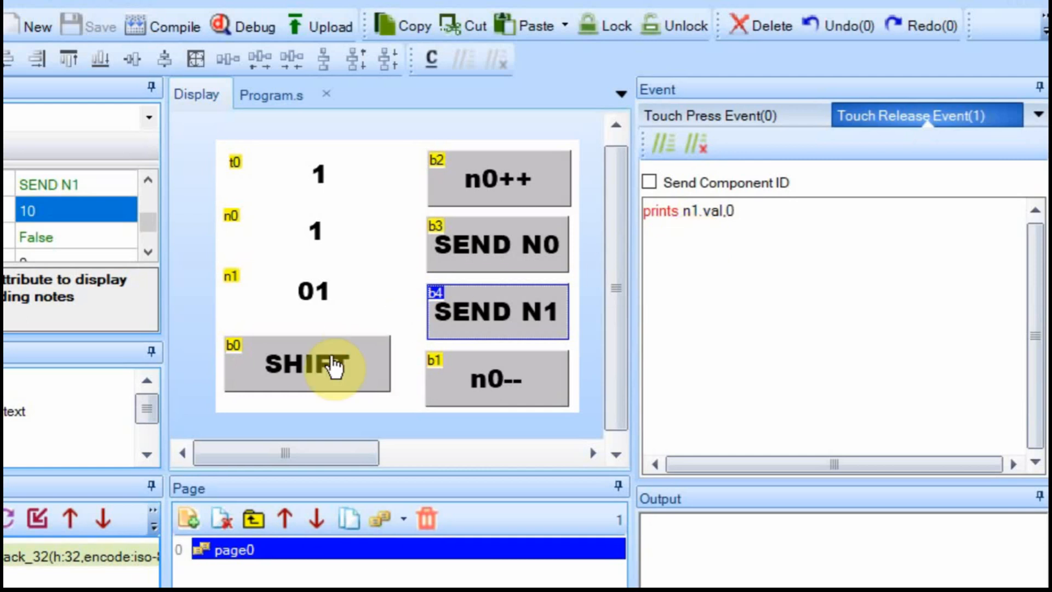
# Show SHIFT's shift-left-or-decrement release code and launch the Debug simulator
pyautogui.click(305, 365)
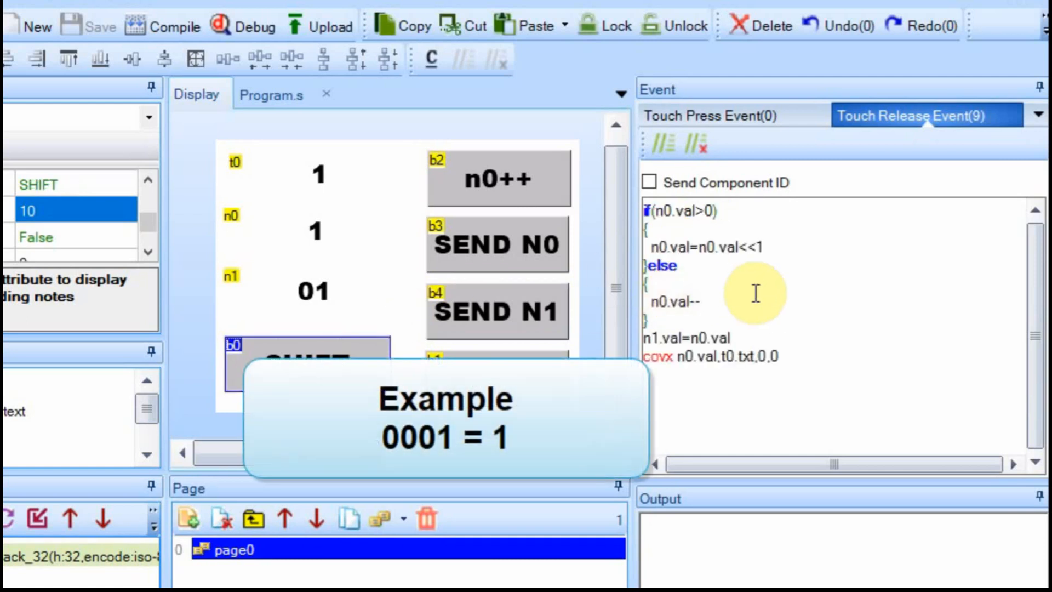
pyautogui.moveTo(761, 287)
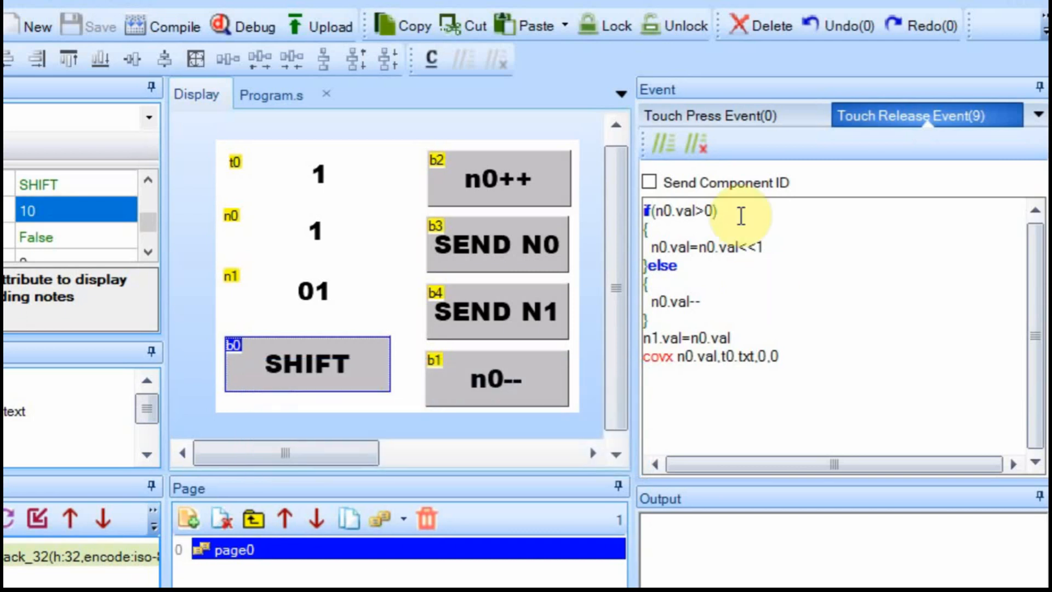
pyautogui.moveTo(731, 211)
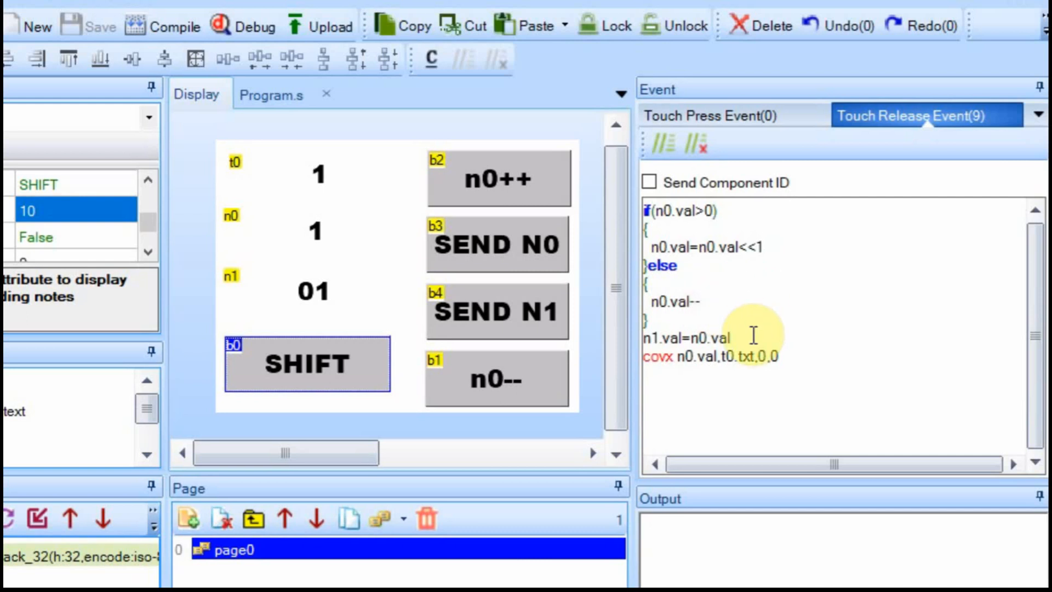
pyautogui.moveTo(345, 194)
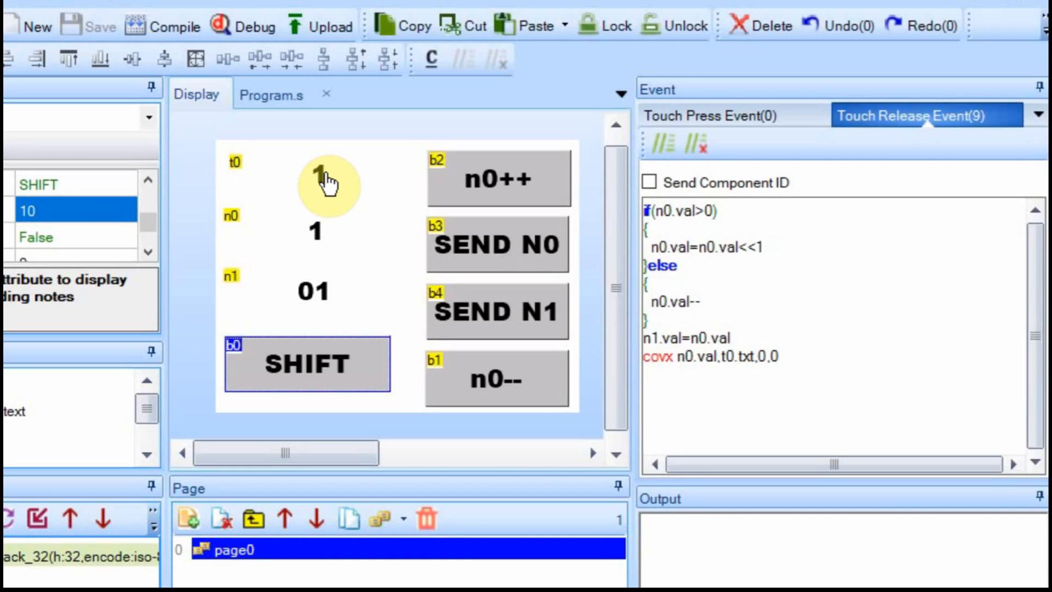
pyautogui.moveTo(353, 178)
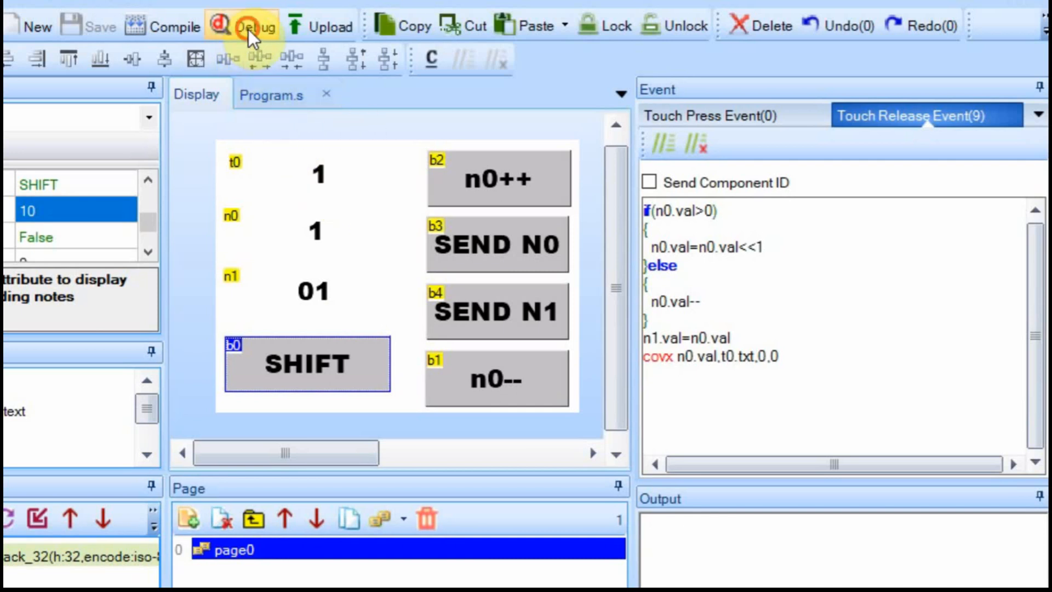
pyautogui.click(254, 26)
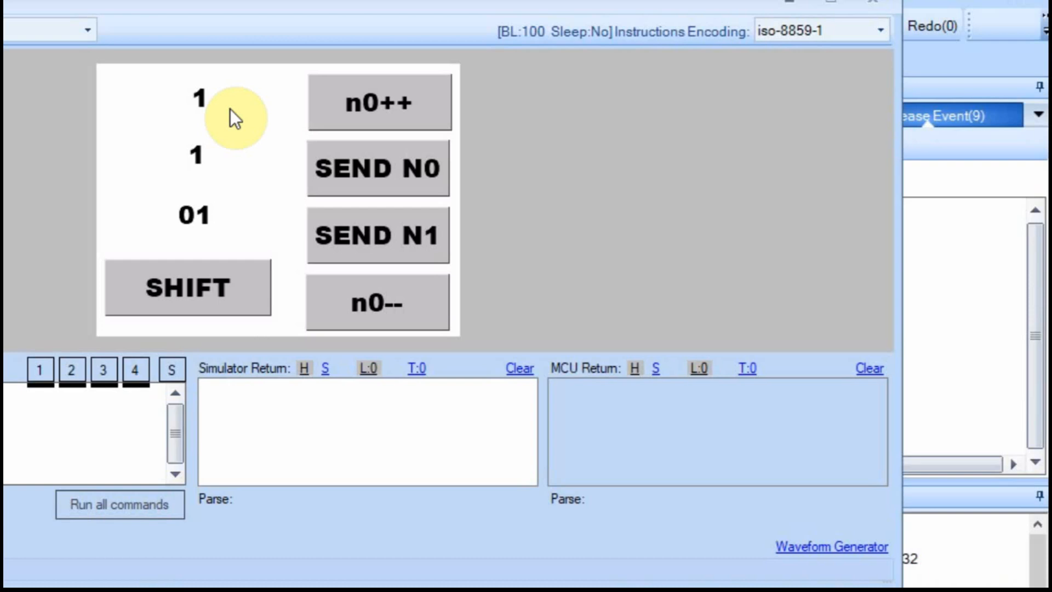
pyautogui.moveTo(235, 212)
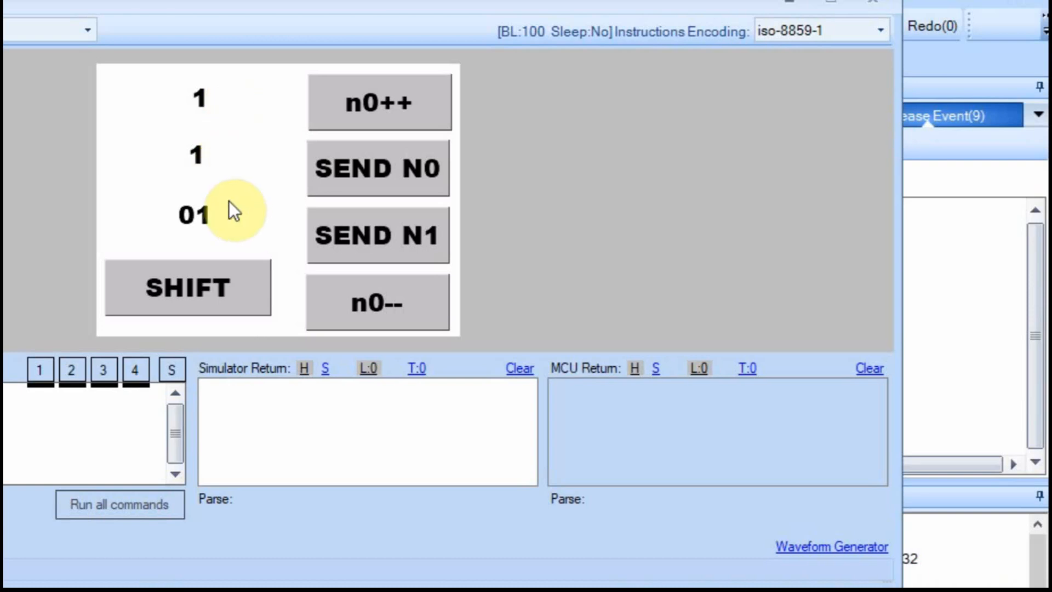
# Send n0 and n1 from the simulated page, each returning 01 00 00 00
pyautogui.click(377, 168)
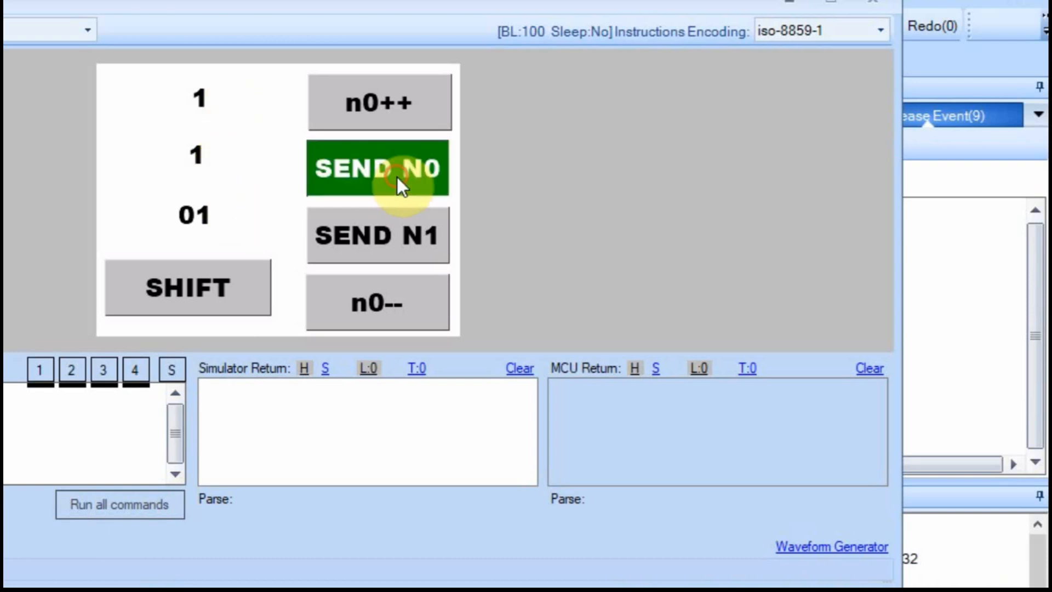
pyautogui.click(378, 168)
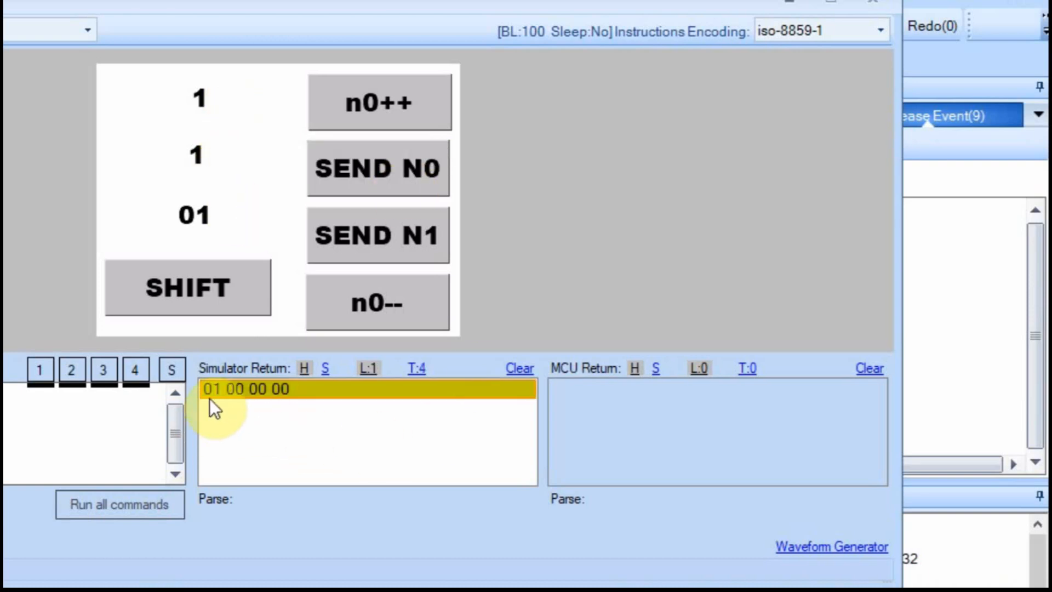
pyautogui.moveTo(285, 409)
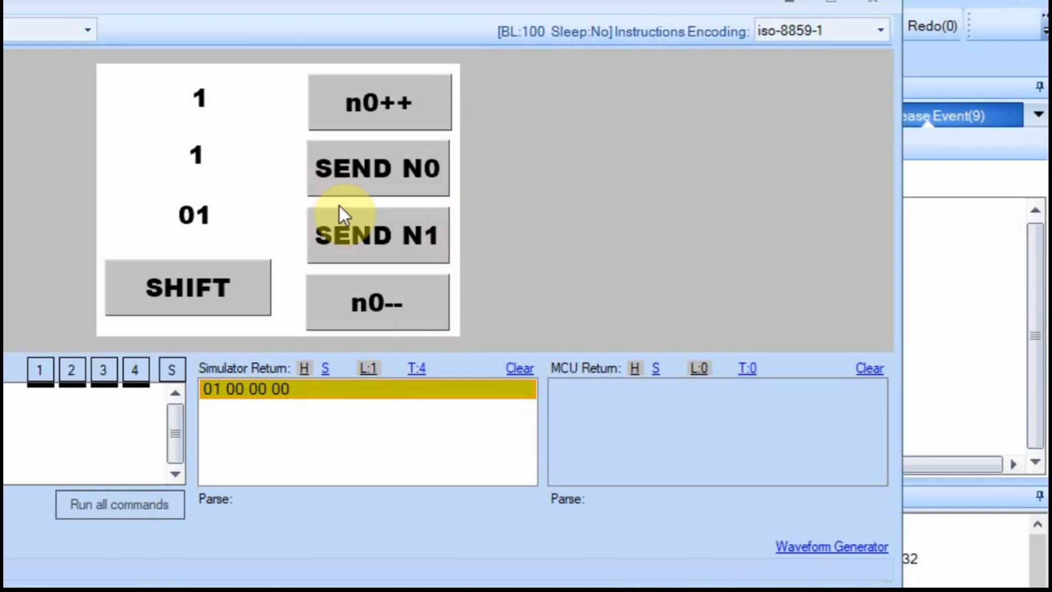
pyautogui.moveTo(362, 243)
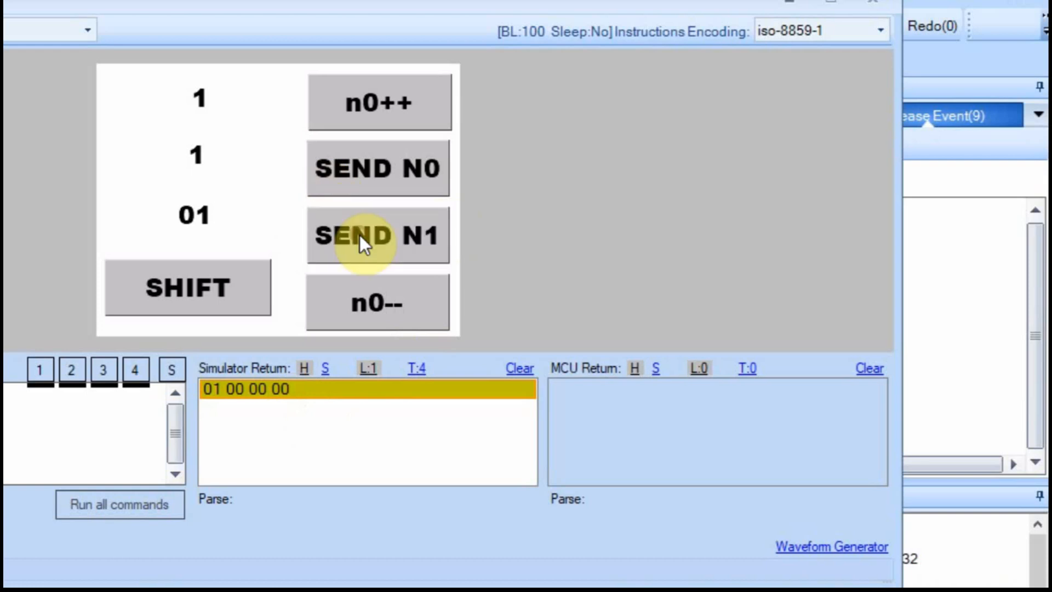
pyautogui.click(377, 236)
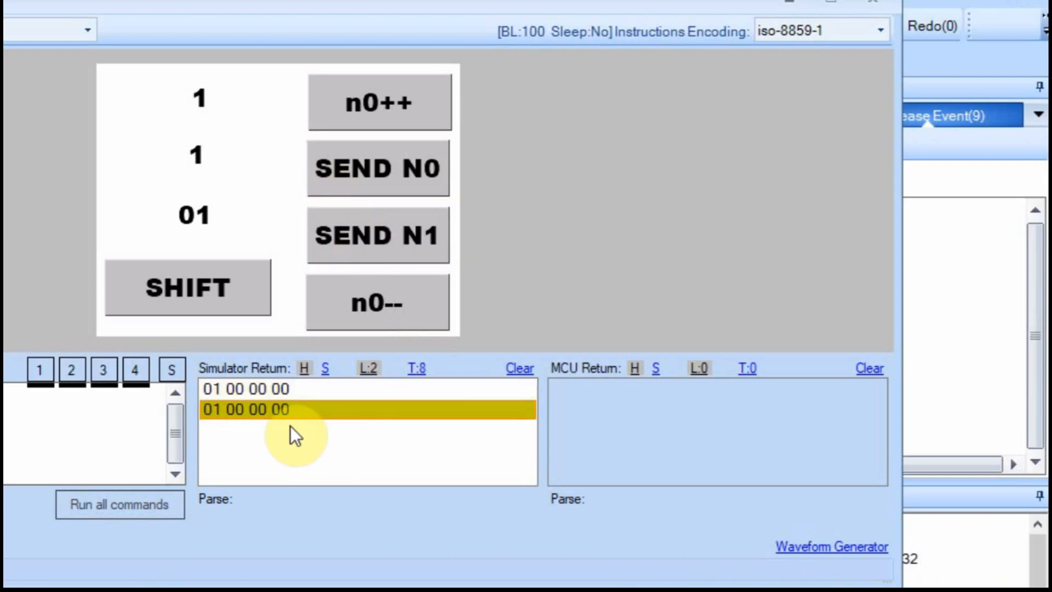
pyautogui.moveTo(359, 215)
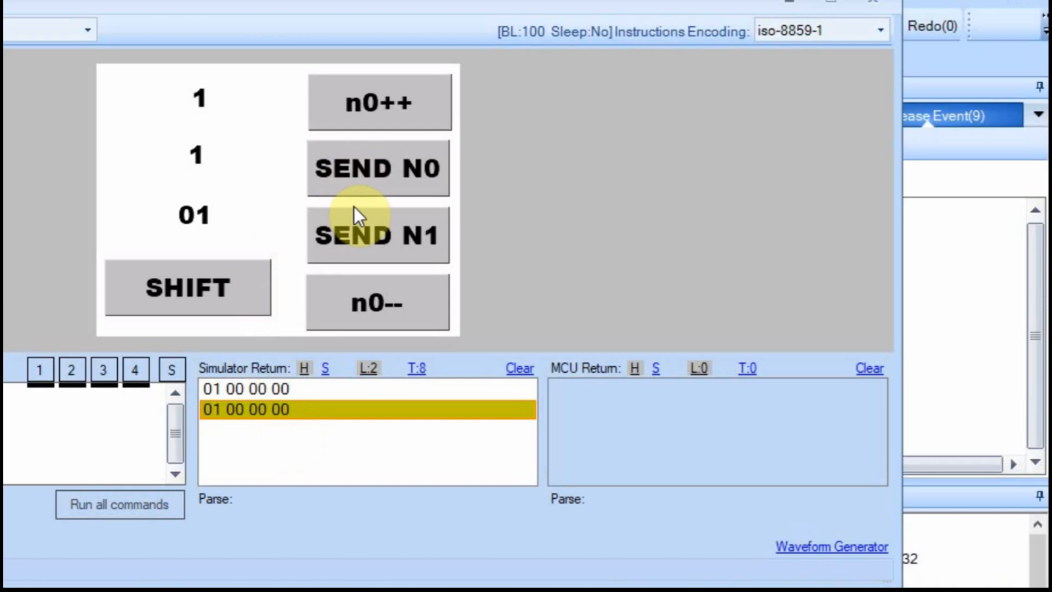
pyautogui.moveTo(208, 289)
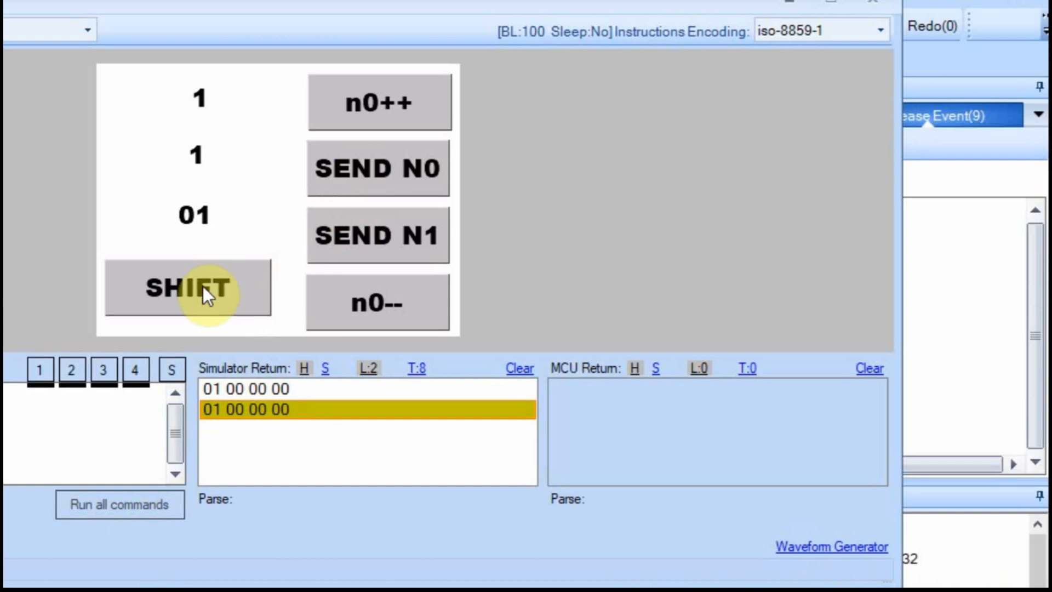
pyautogui.moveTo(208, 147)
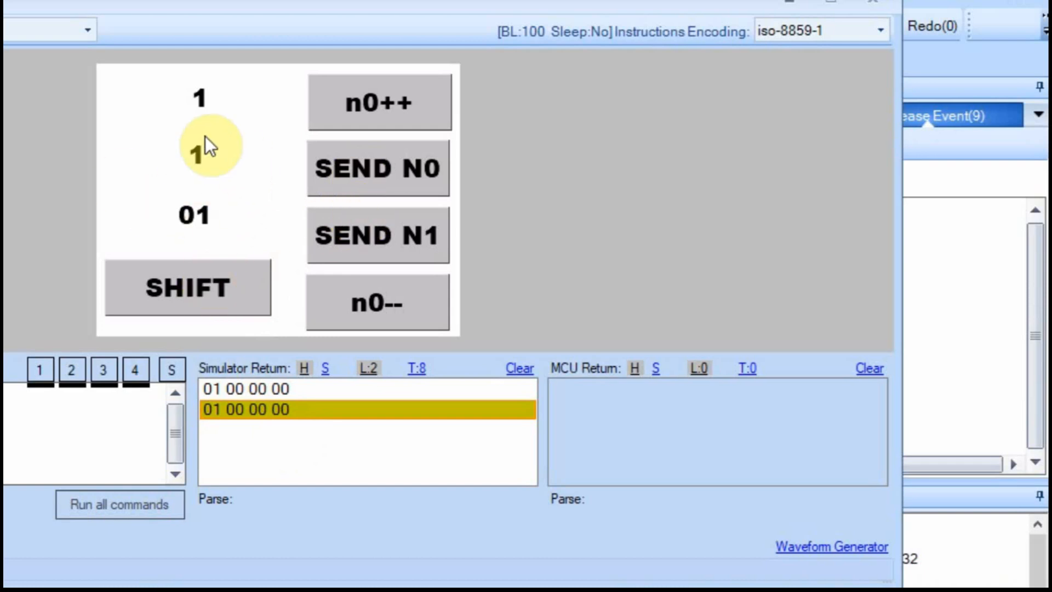
# Raise n0 to 2 and send it, then press n0-- repeatedly to count down past zero
pyautogui.click(188, 287)
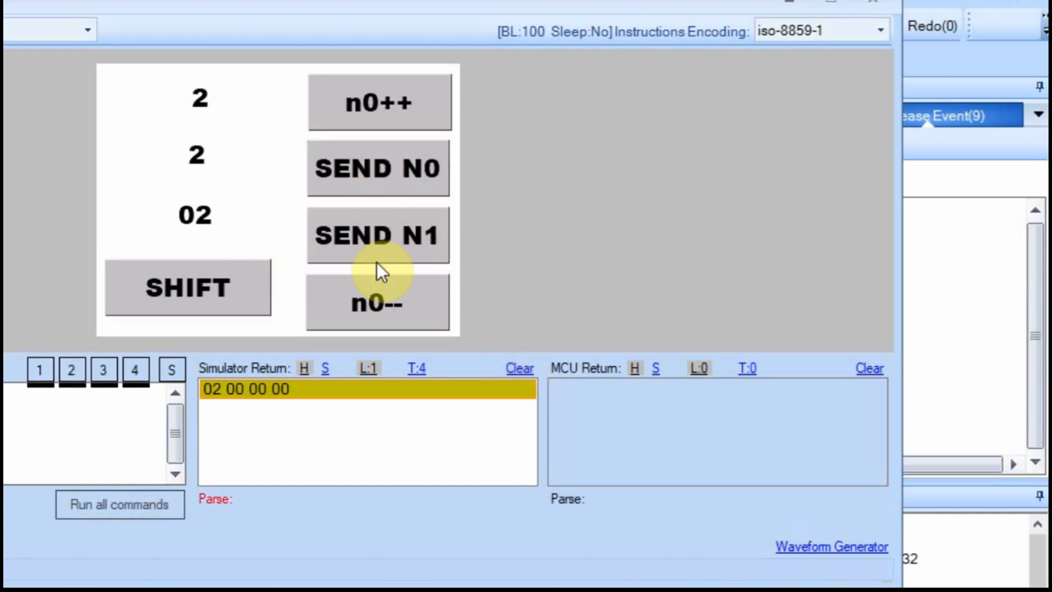
pyautogui.click(377, 236)
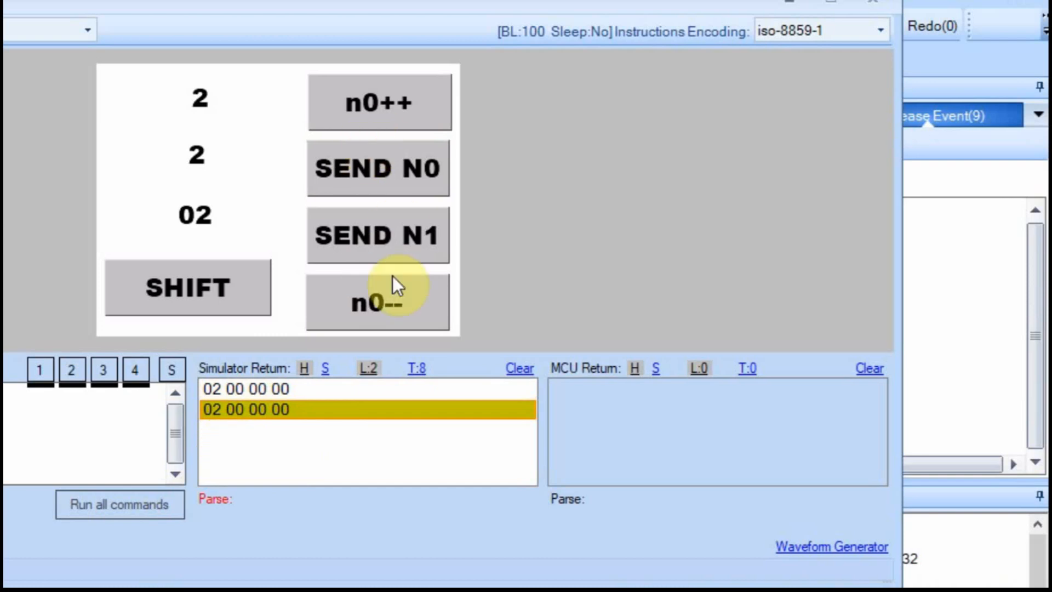
pyautogui.click(378, 302)
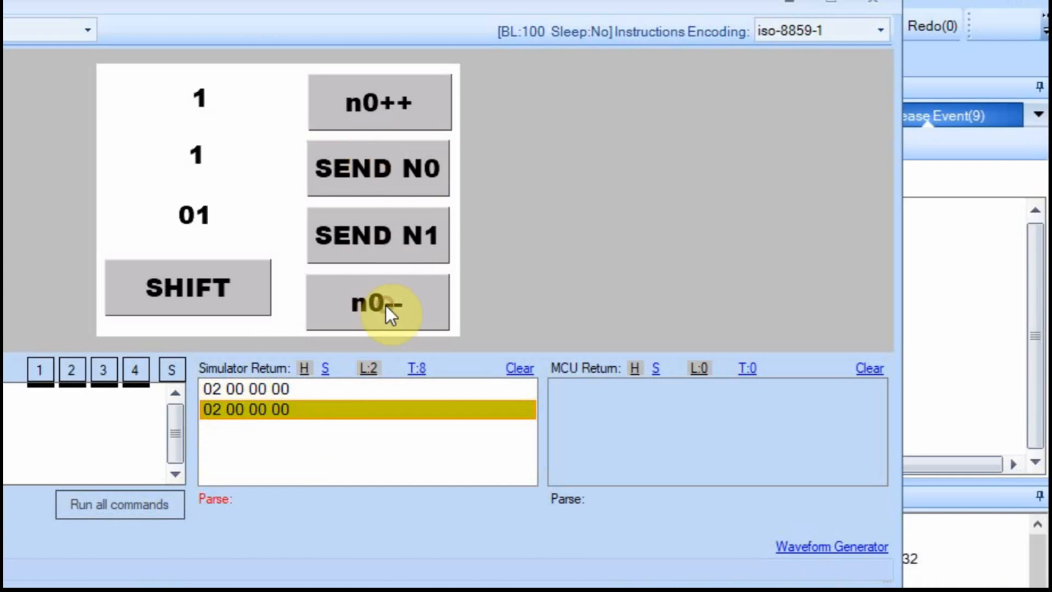
pyautogui.click(377, 303)
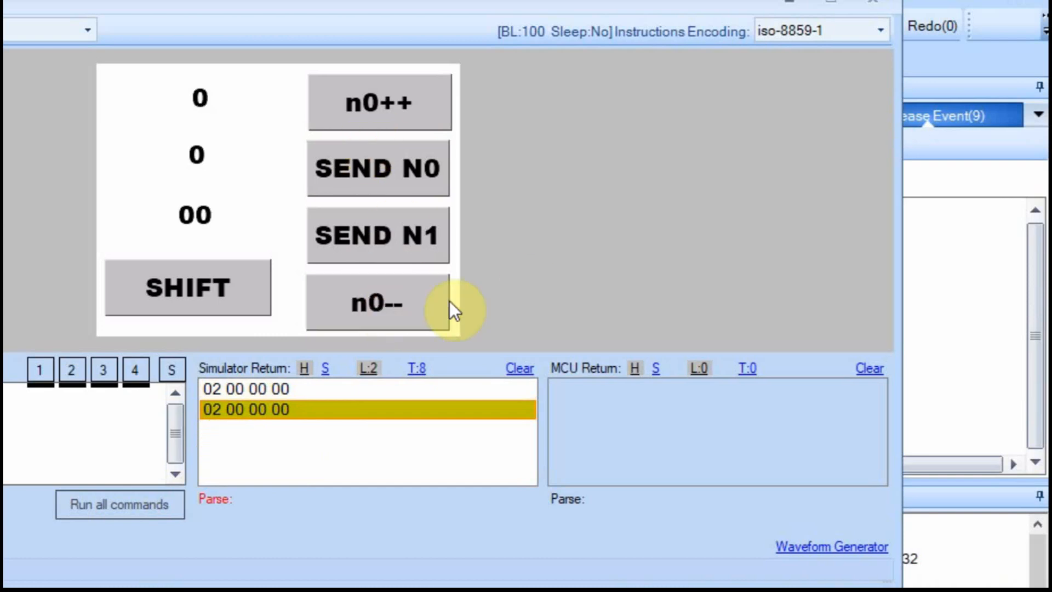
pyautogui.moveTo(242, 231)
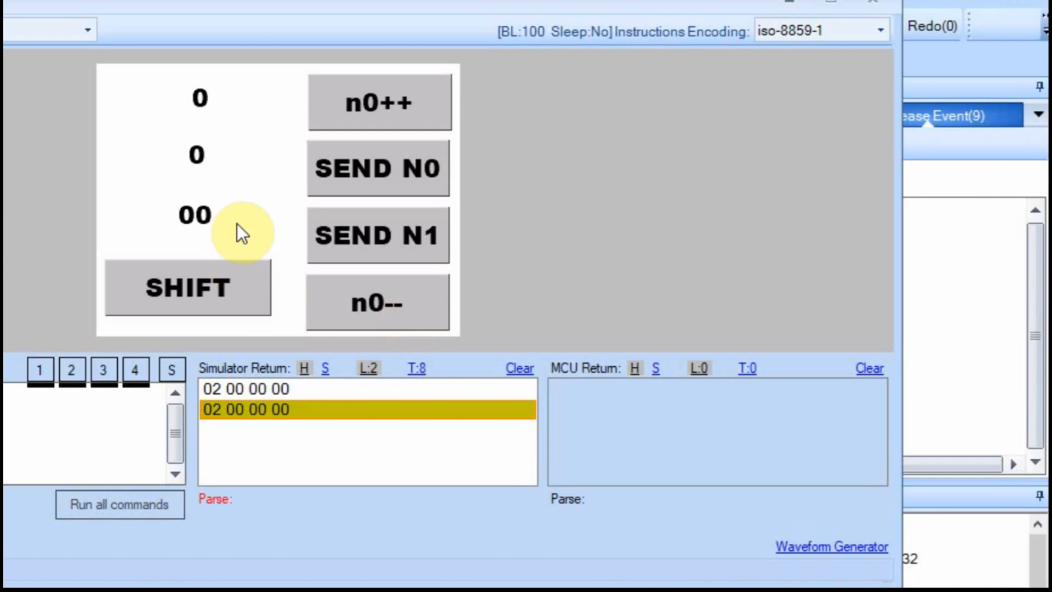
pyautogui.moveTo(254, 233)
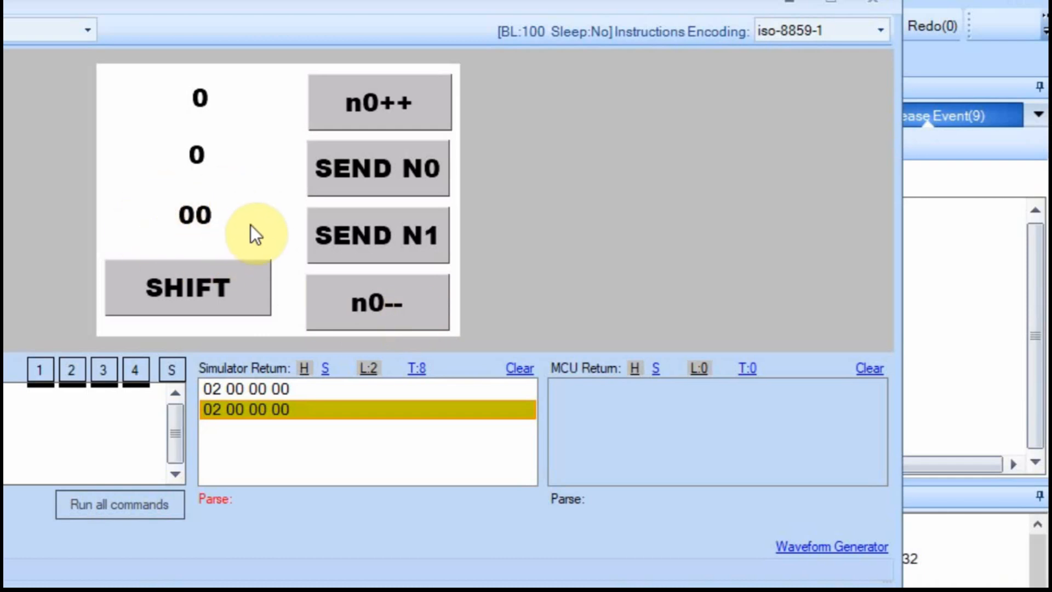
pyautogui.moveTo(241, 161)
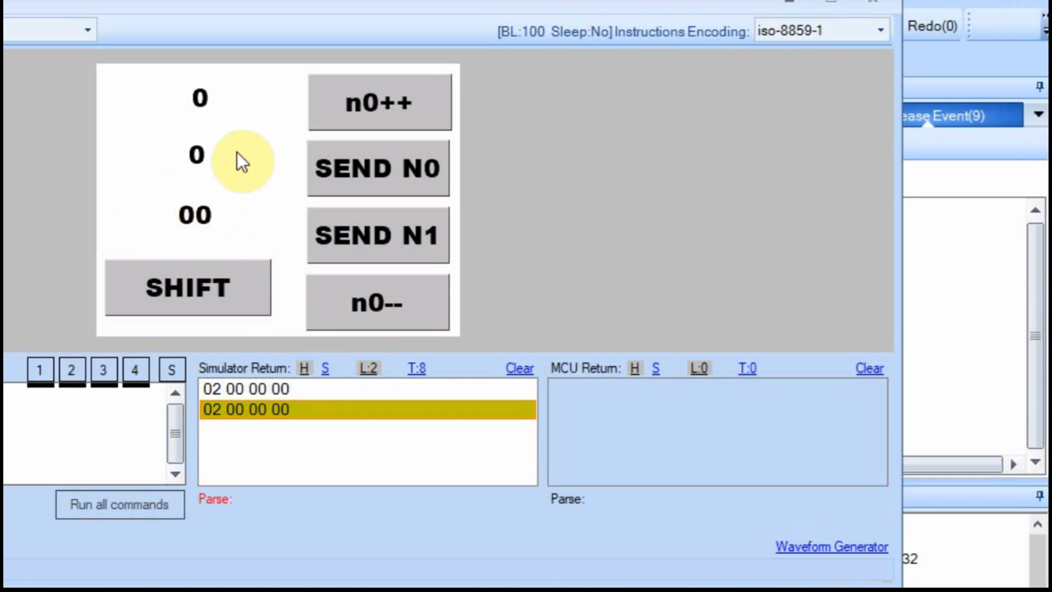
pyautogui.click(377, 303)
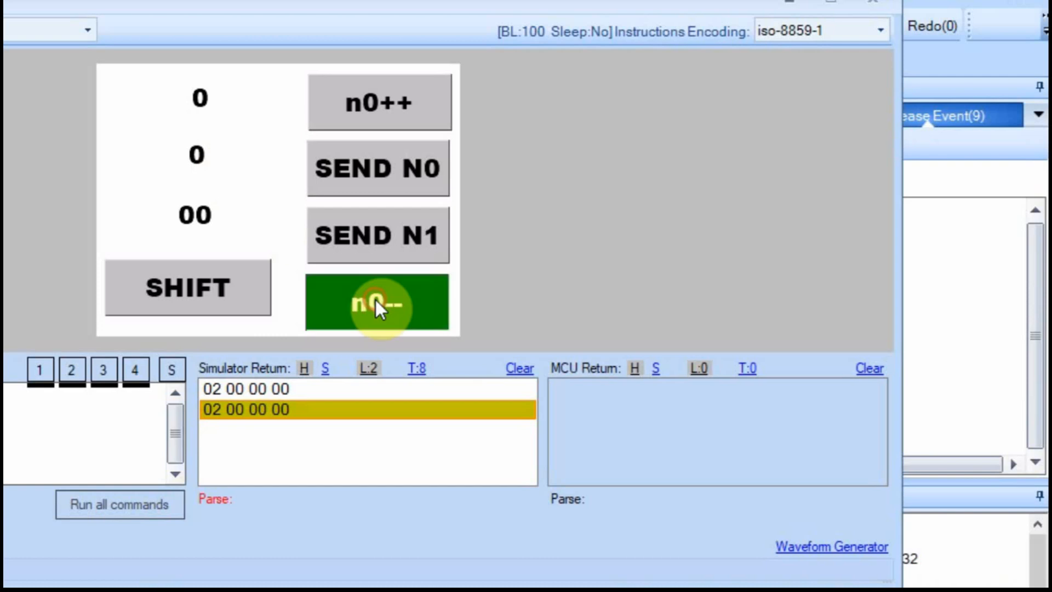
# Decrement n0 to -4 (FFFFFFFC), then increment it back toward -1 (FFFFFFFF)
pyautogui.click(377, 304)
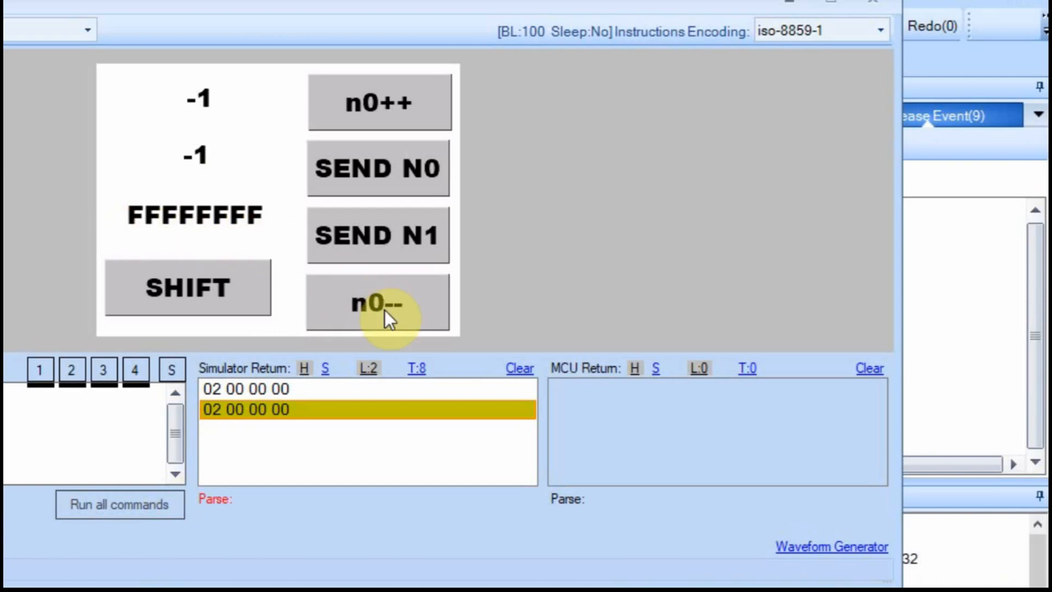
pyautogui.moveTo(242, 188)
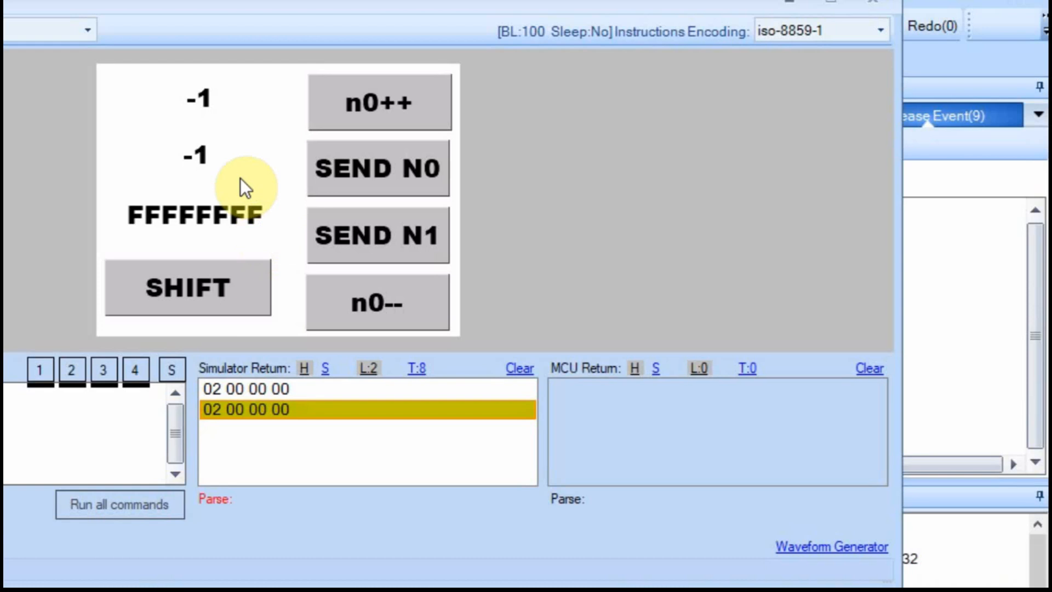
pyautogui.click(377, 302)
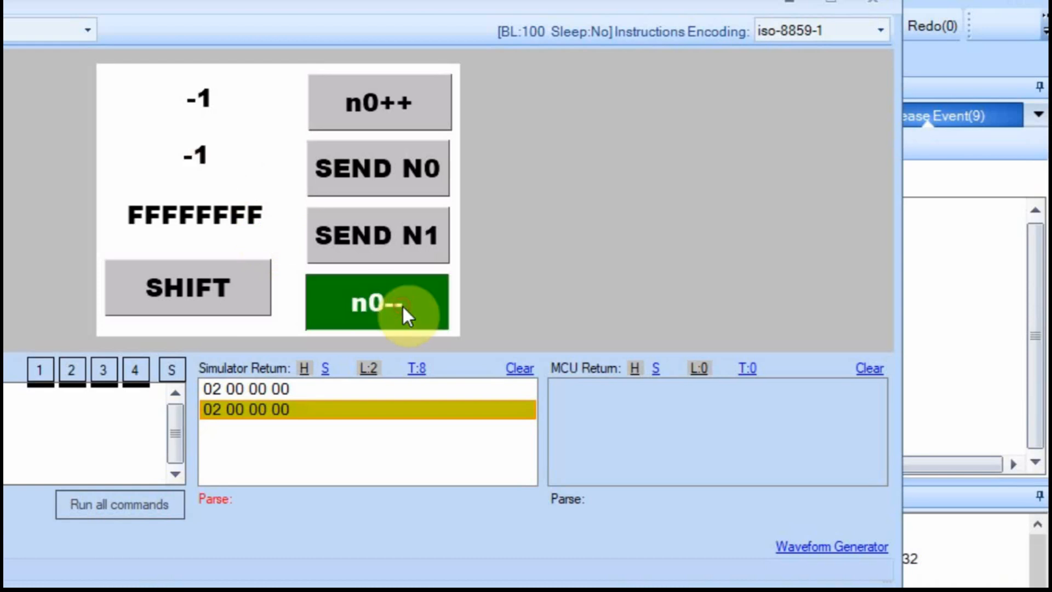
pyautogui.click(377, 303)
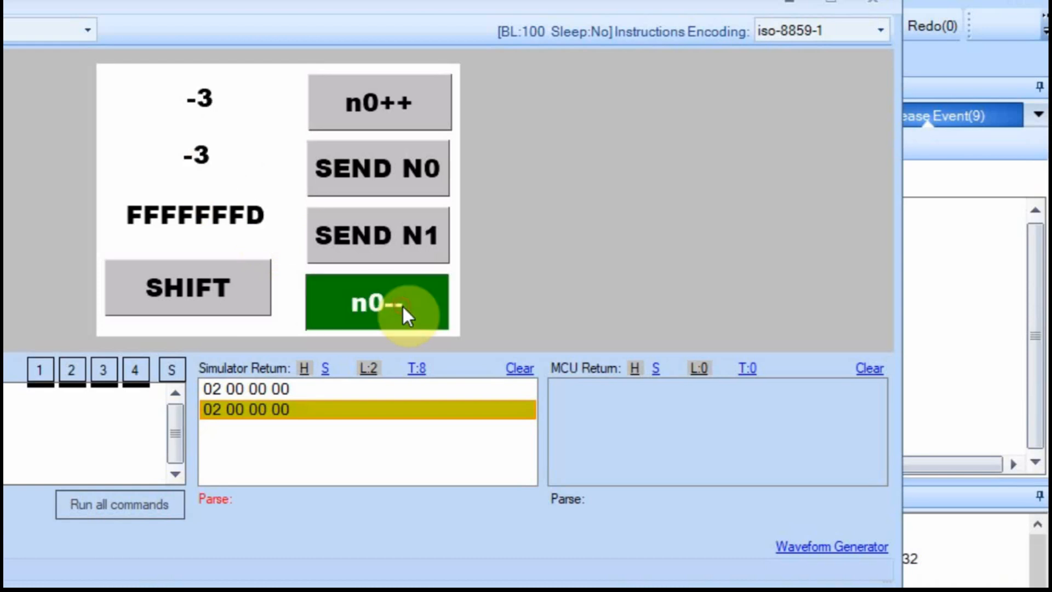
pyautogui.click(378, 302)
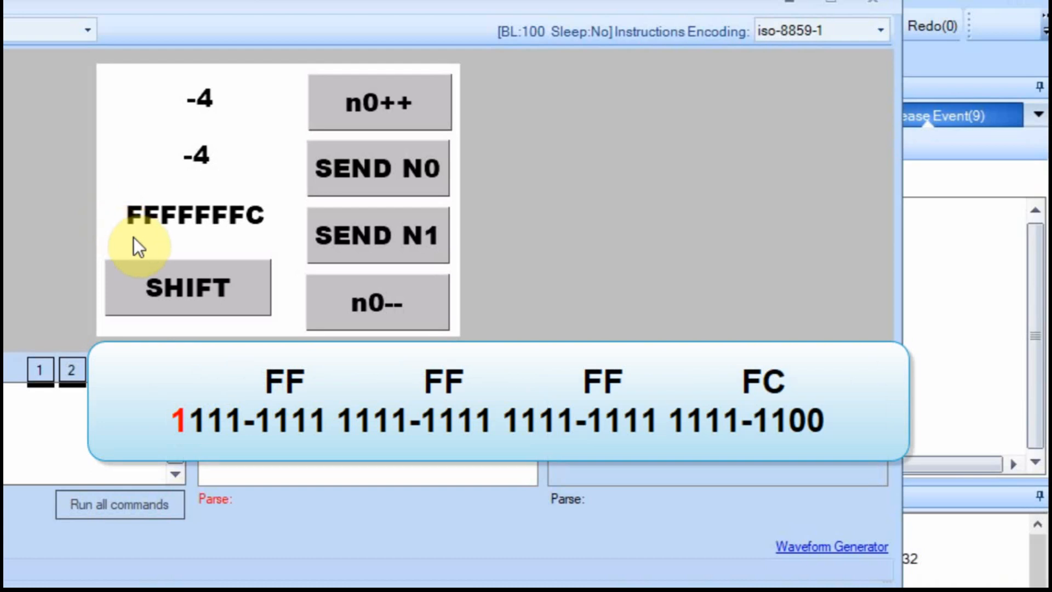
pyautogui.moveTo(213, 176)
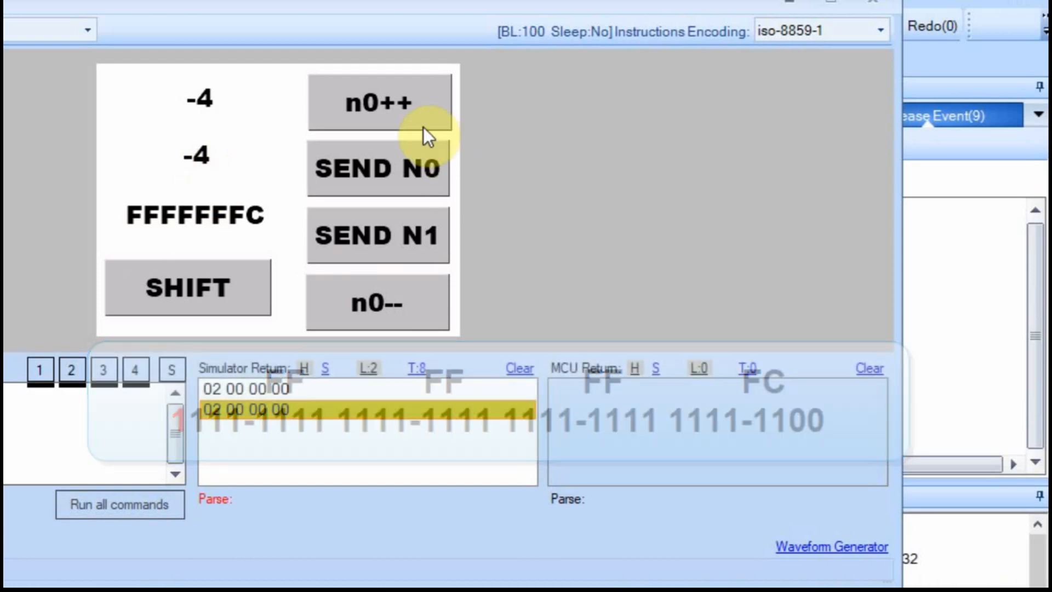
pyautogui.click(377, 102)
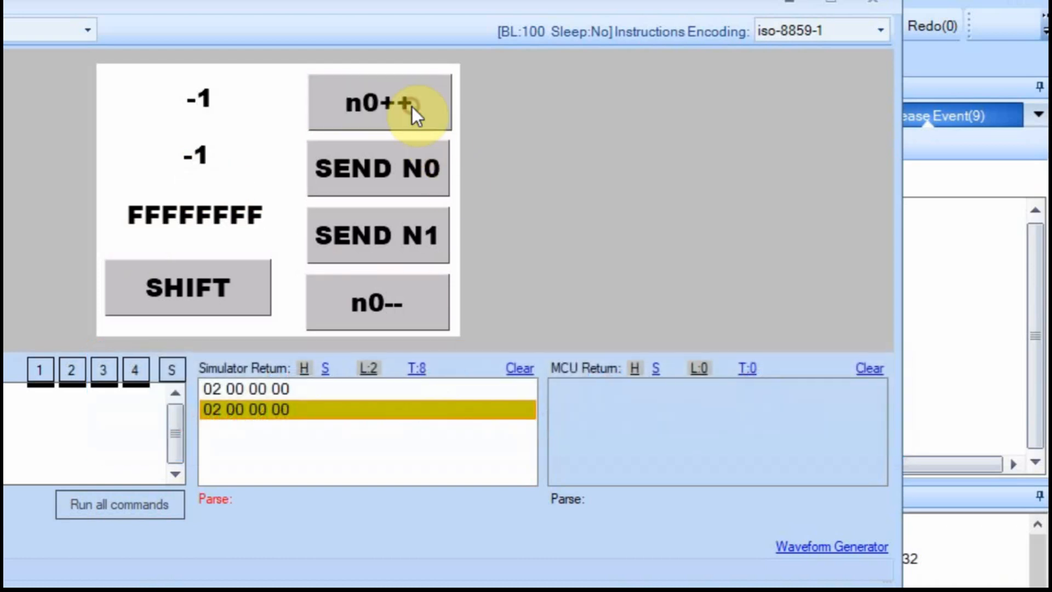
# Bring n0 back to 1 and shift it left up to 256
pyautogui.click(380, 101)
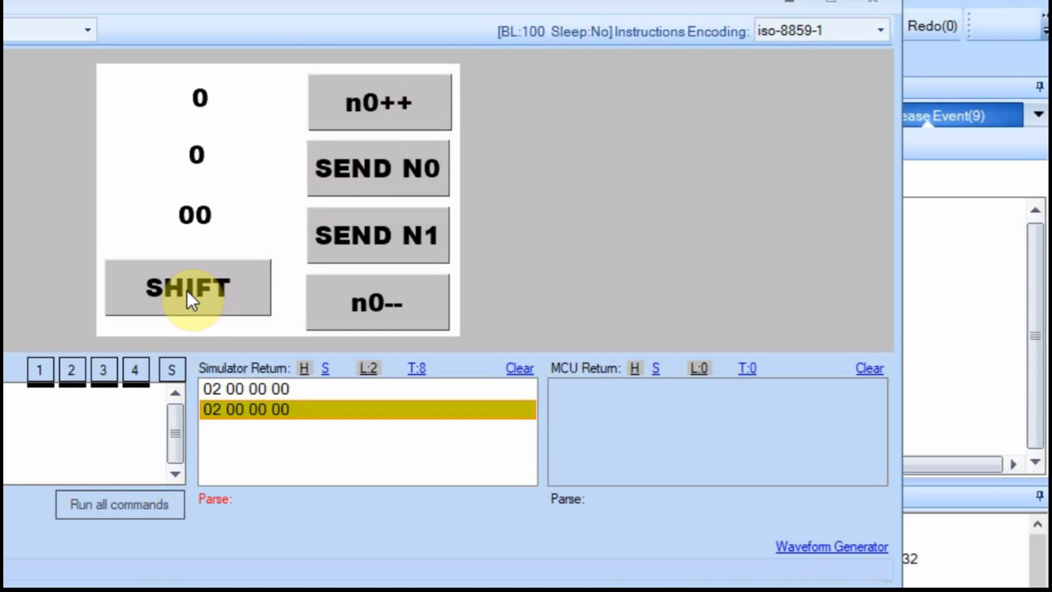
pyautogui.click(188, 289)
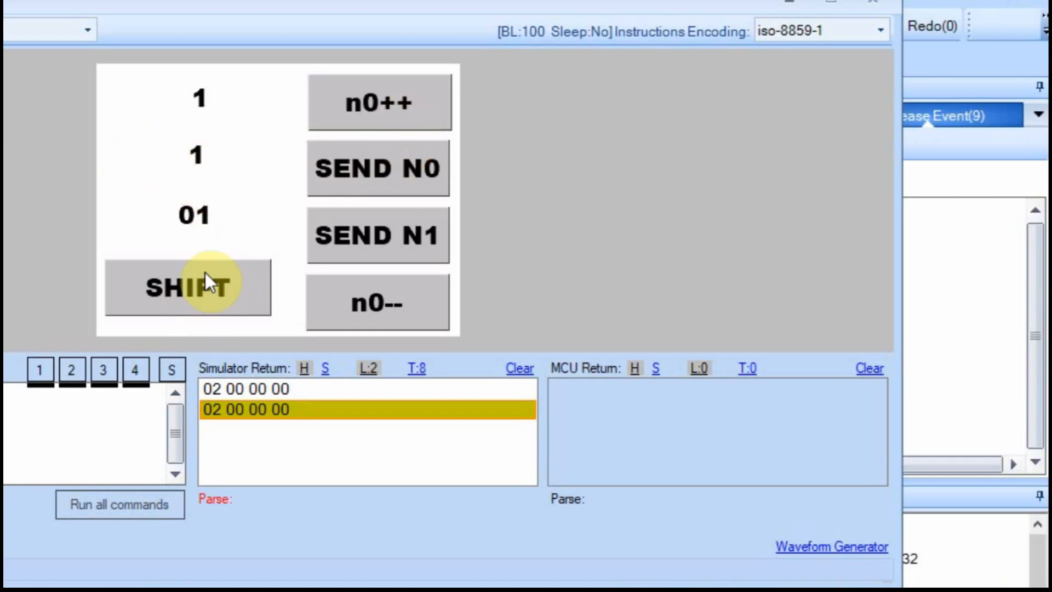
pyautogui.click(187, 288)
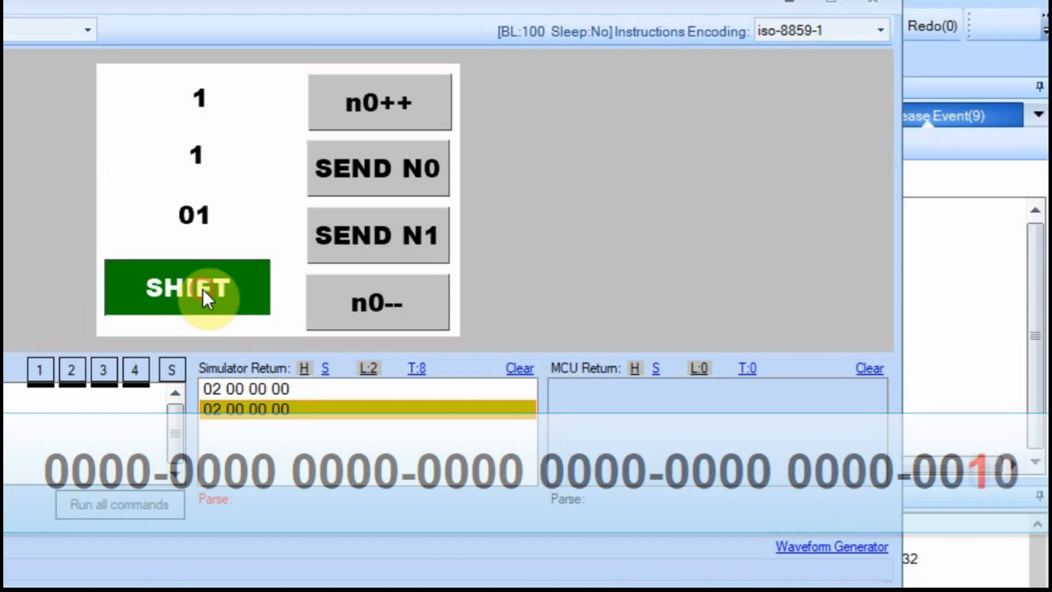
pyautogui.click(187, 289)
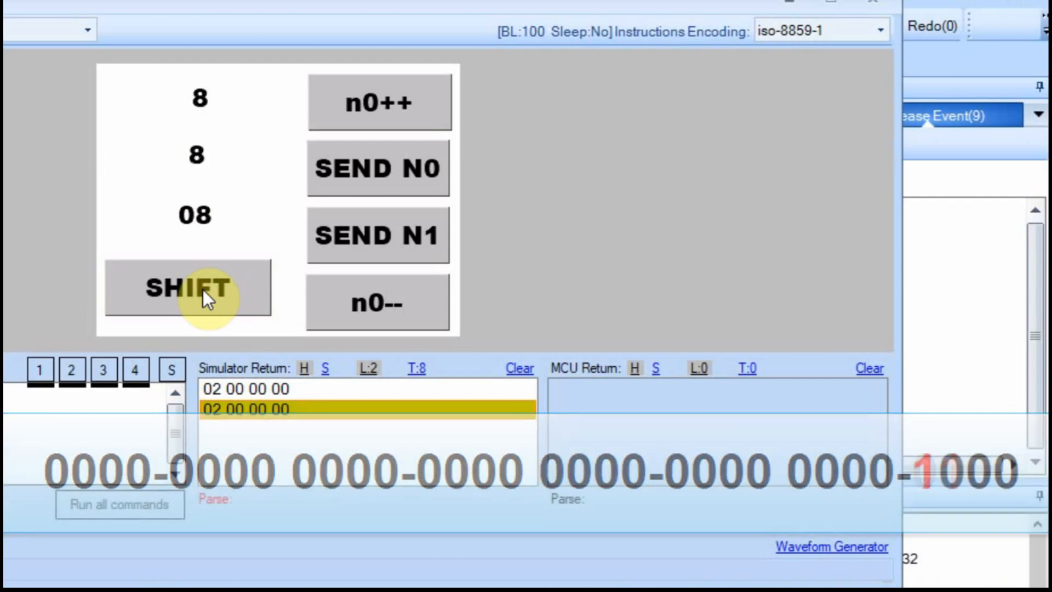
pyautogui.click(188, 288)
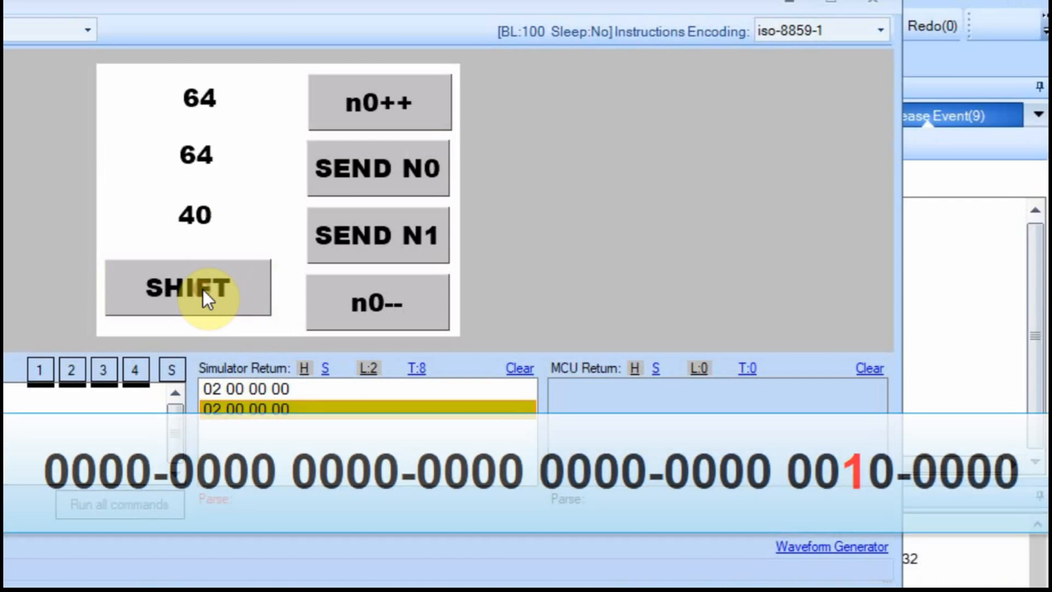
pyautogui.click(188, 289)
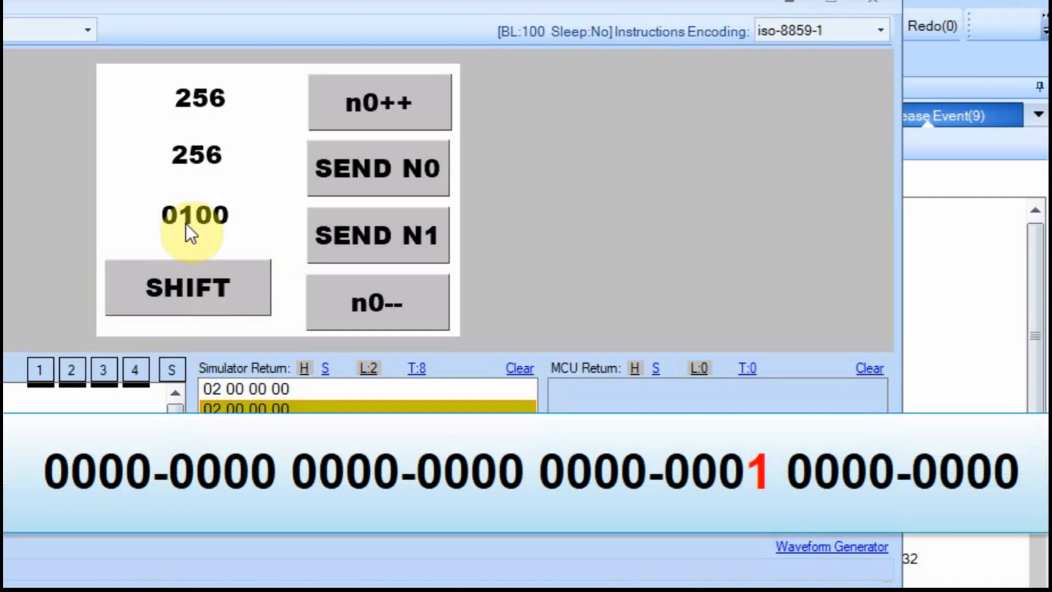
pyautogui.moveTo(235, 208)
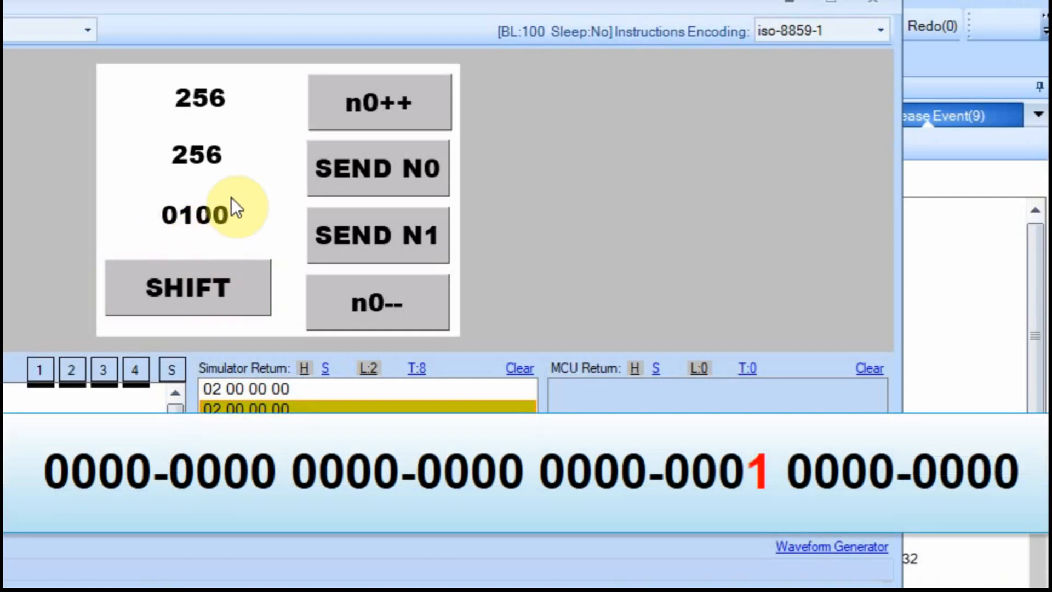
pyautogui.click(187, 289)
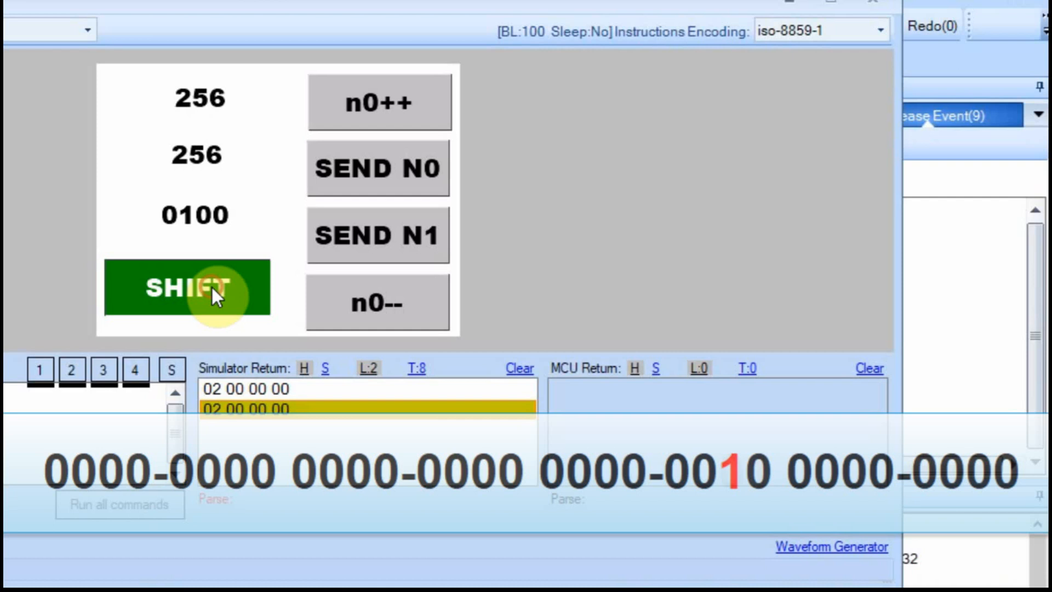
pyautogui.click(186, 289)
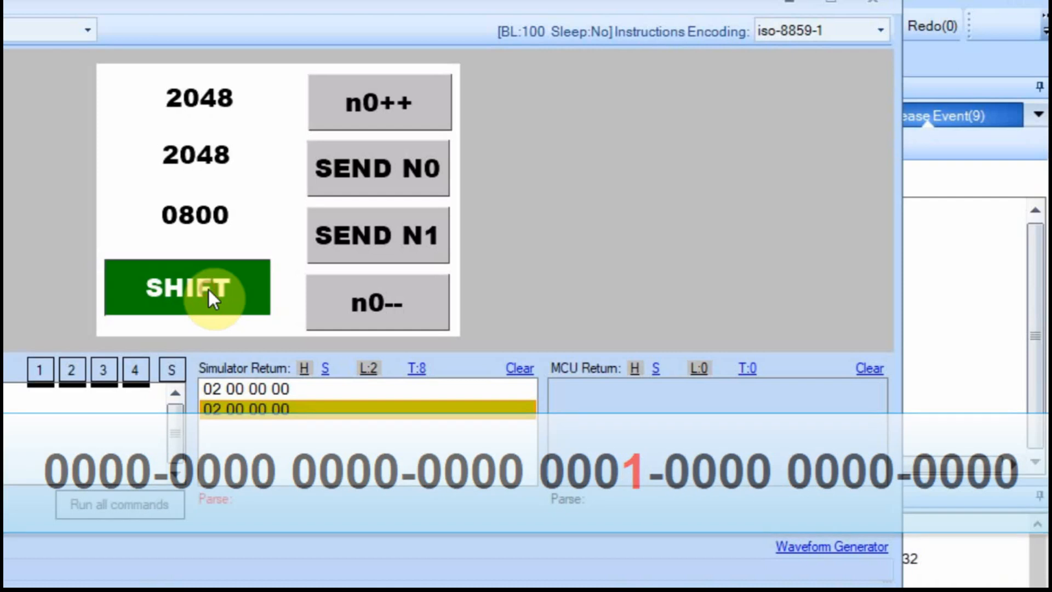
pyautogui.click(188, 289)
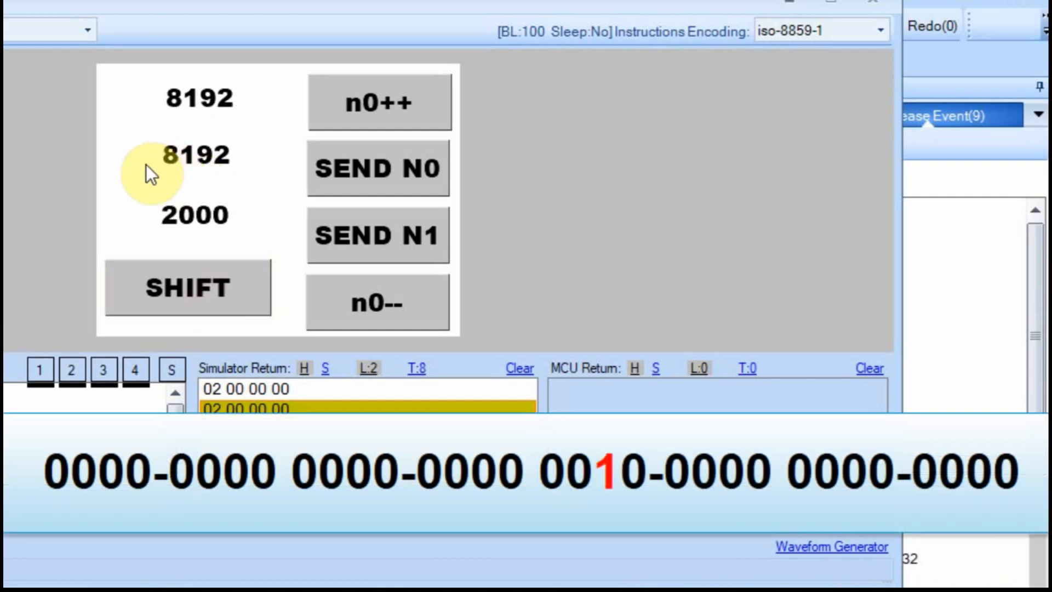
pyautogui.moveTo(222, 242)
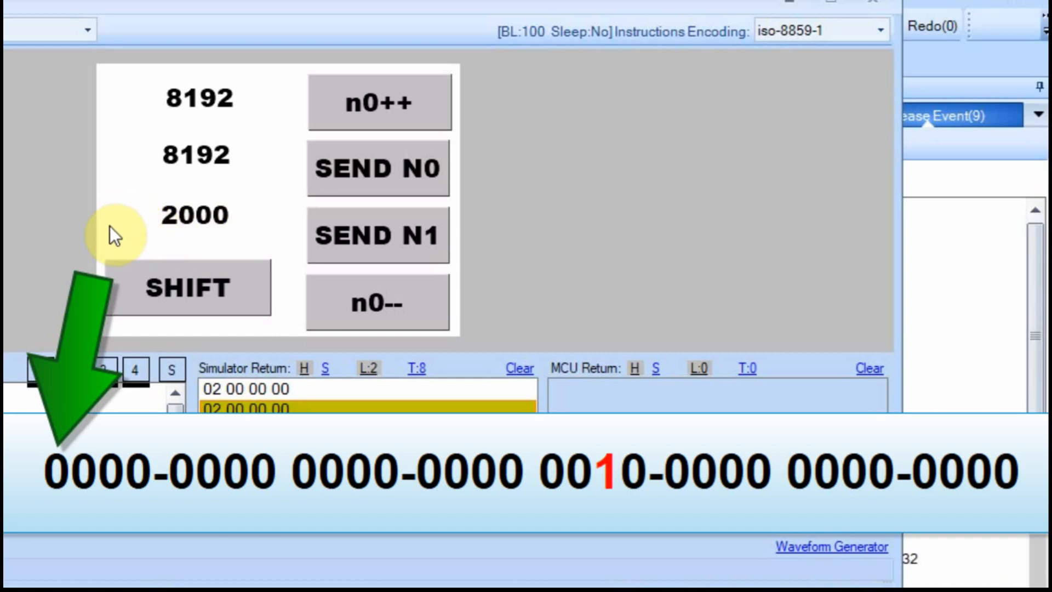
pyautogui.click(186, 287)
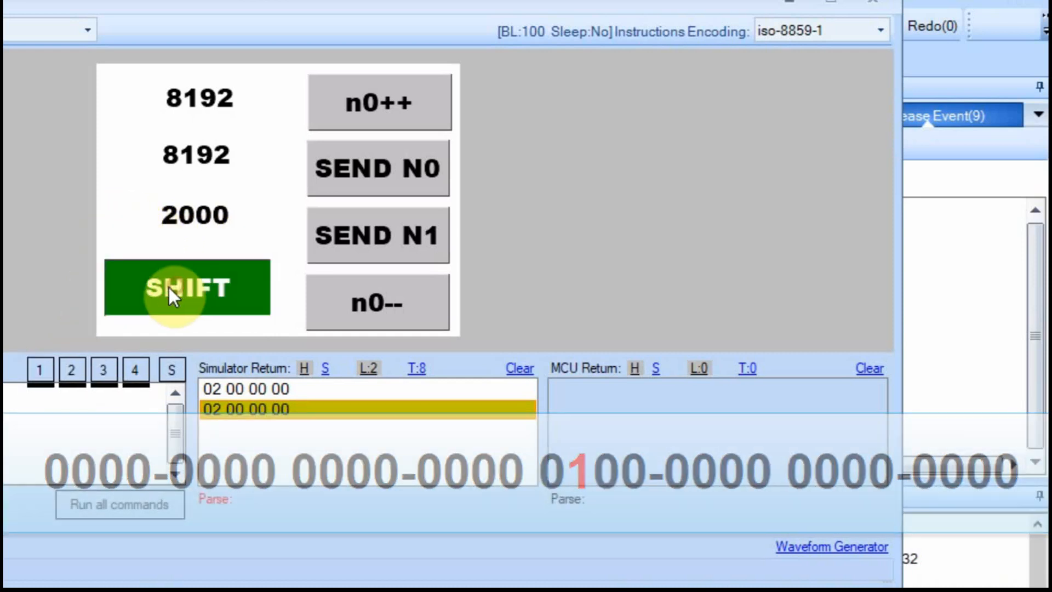
pyautogui.click(185, 288)
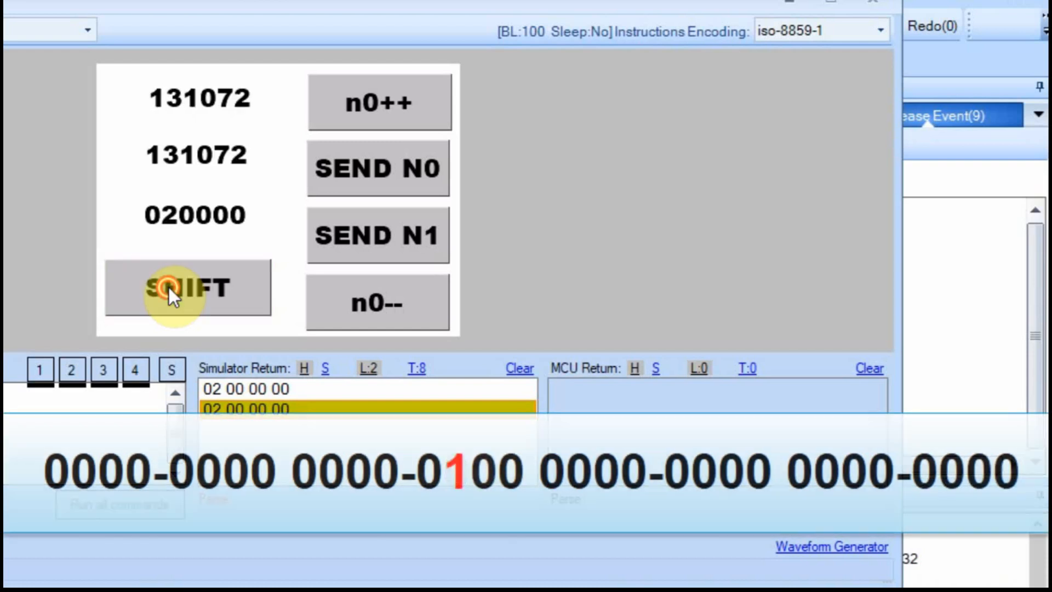
pyautogui.click(187, 287)
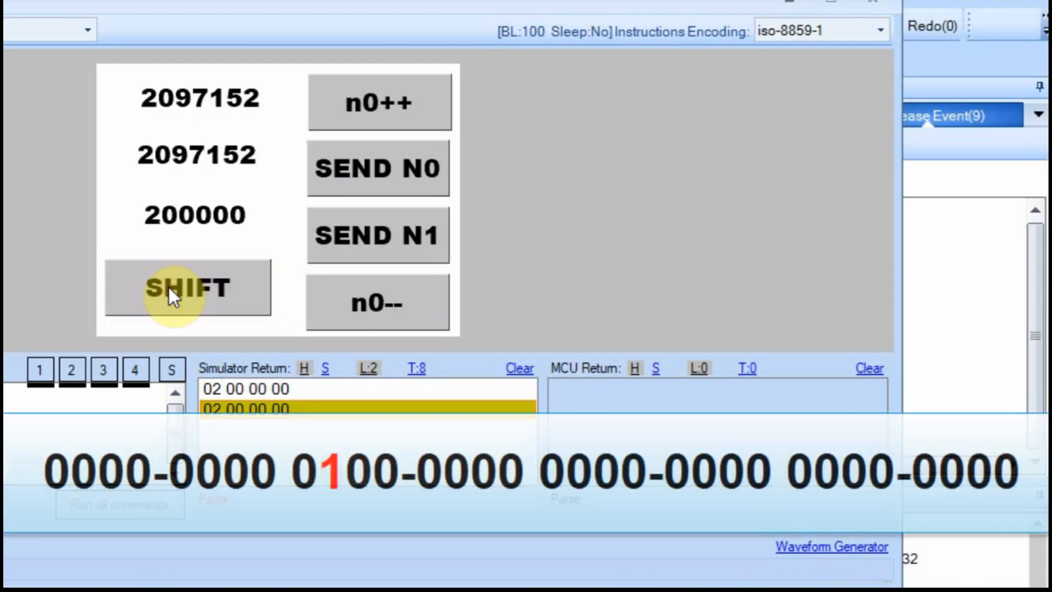
pyautogui.click(187, 288)
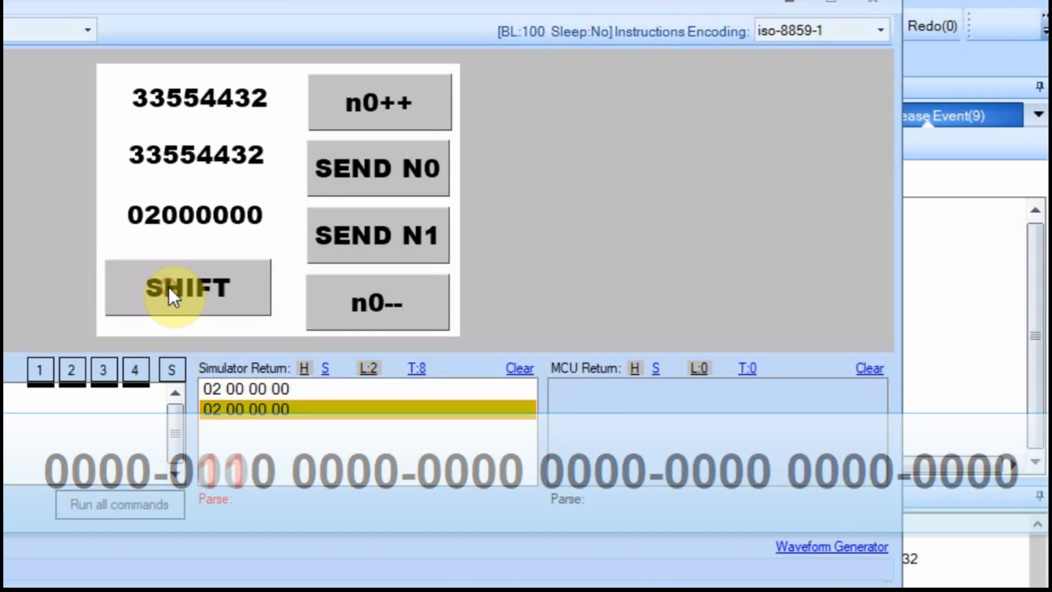
pyautogui.click(187, 288)
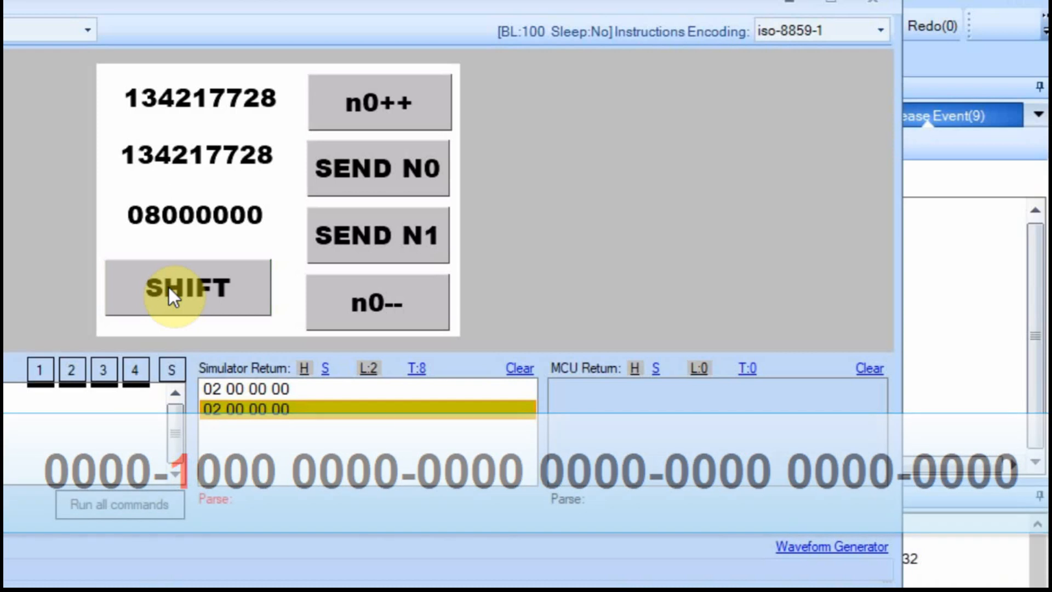
pyautogui.click(188, 287)
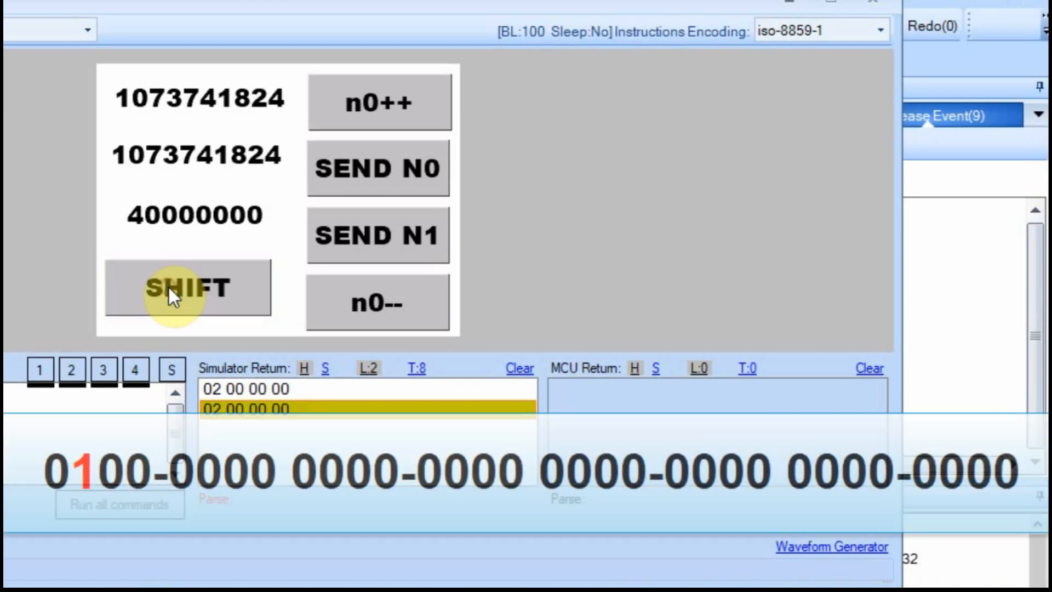
pyautogui.click(187, 288)
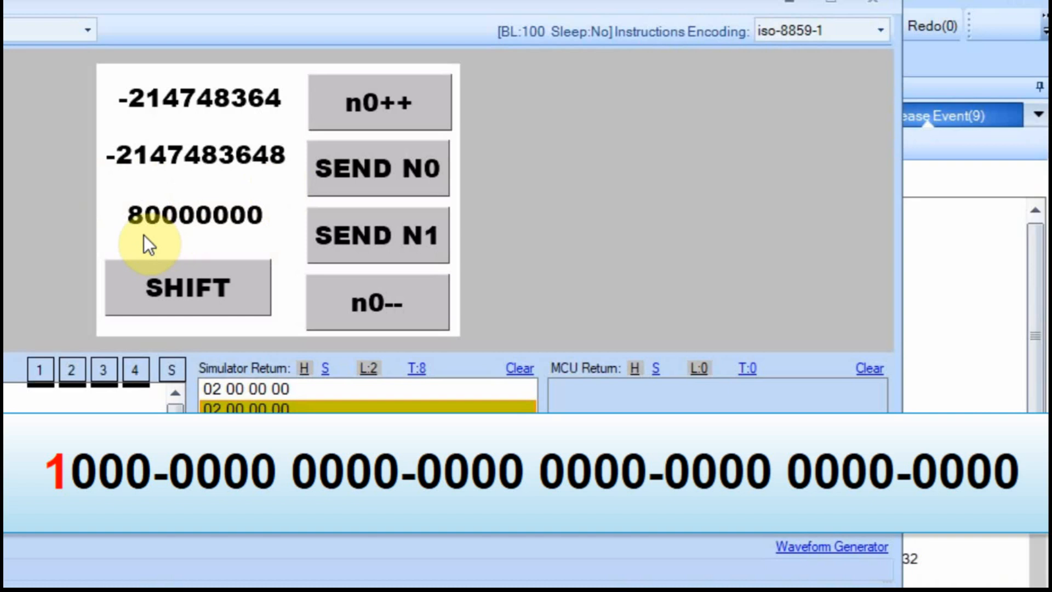
pyautogui.moveTo(292, 180)
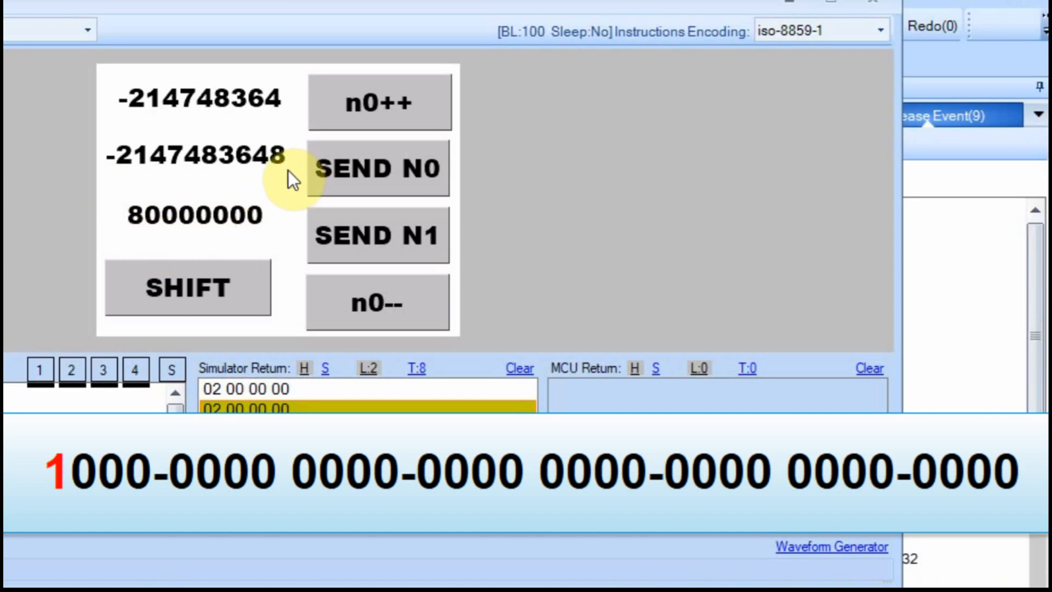
pyautogui.click(377, 303)
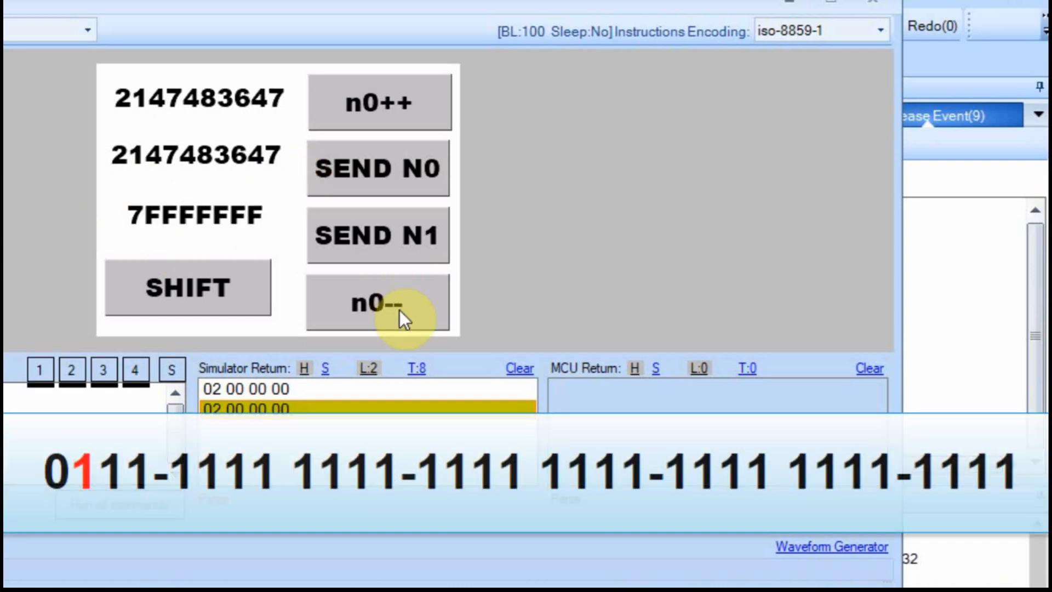
pyautogui.moveTo(269, 184)
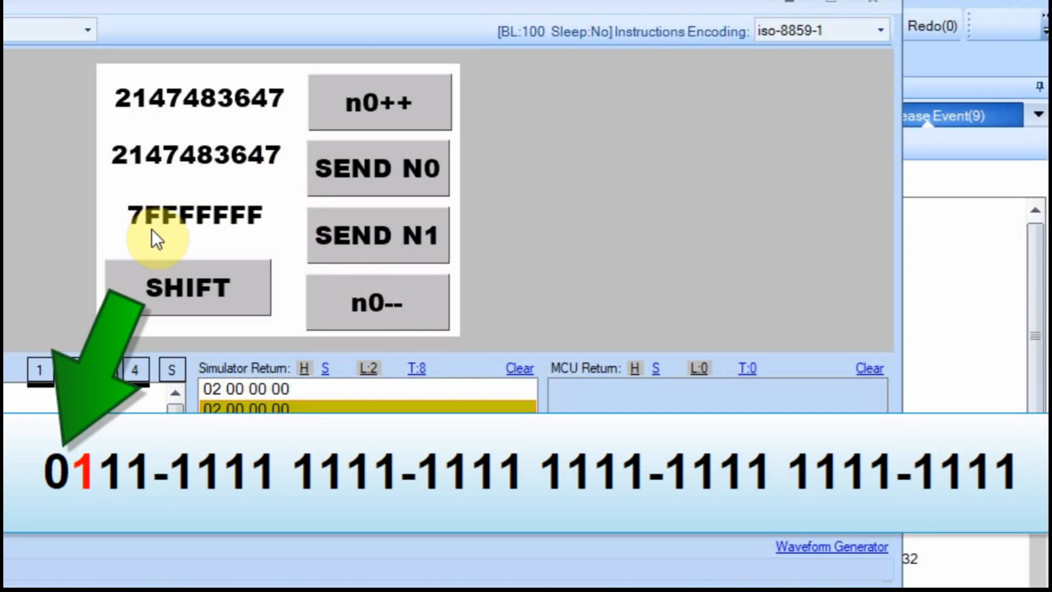
pyautogui.moveTo(121, 222)
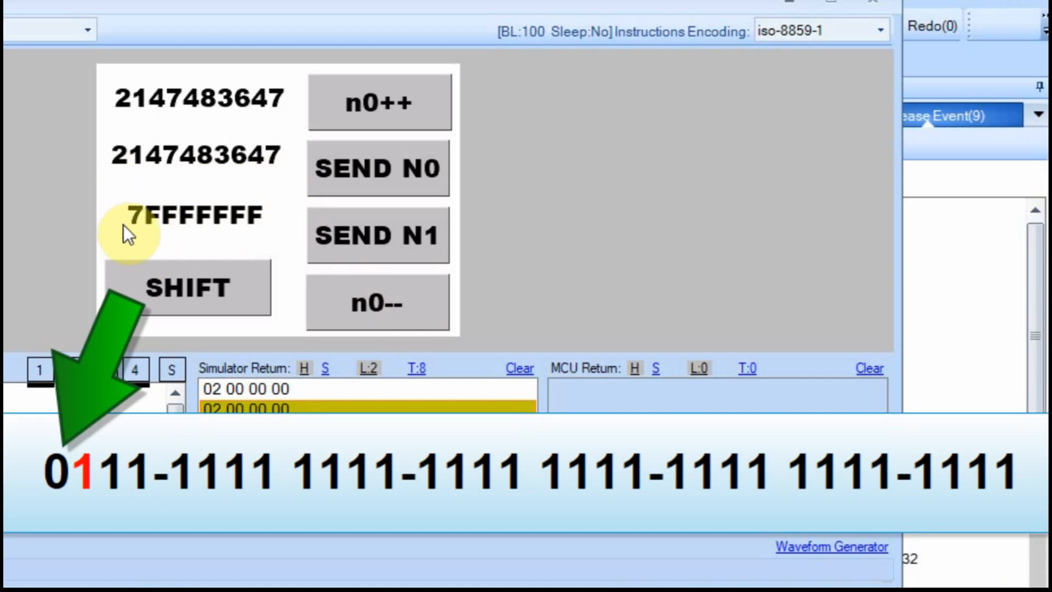
pyautogui.click(378, 102)
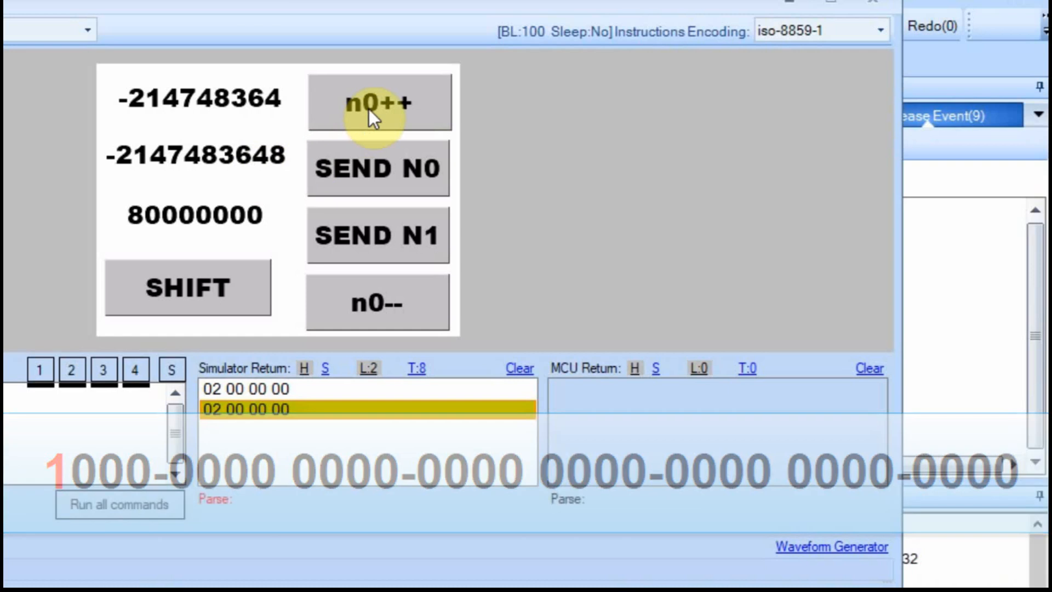
pyautogui.click(380, 102)
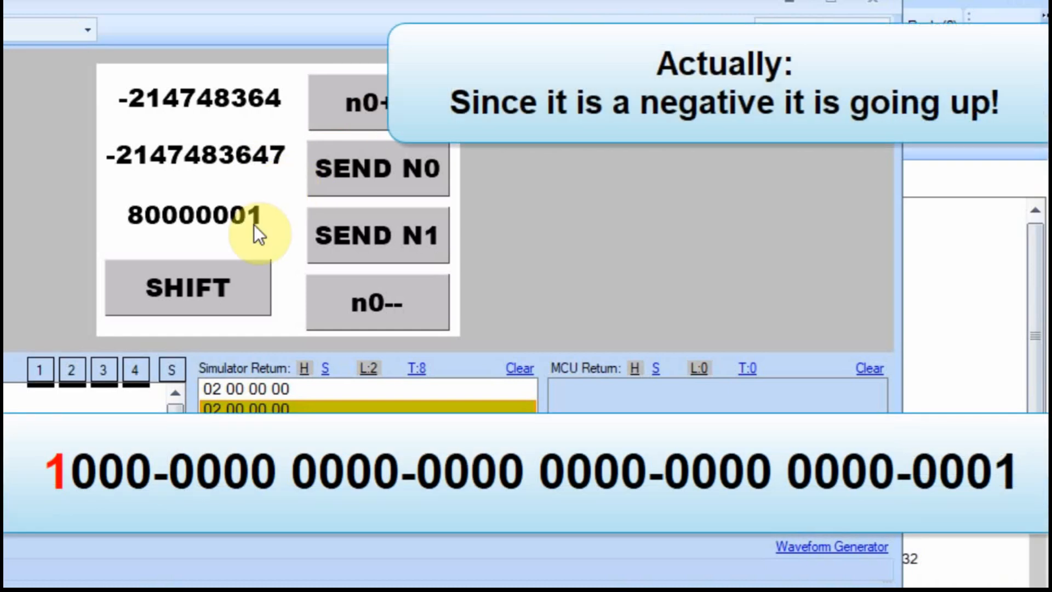
pyautogui.moveTo(249, 225)
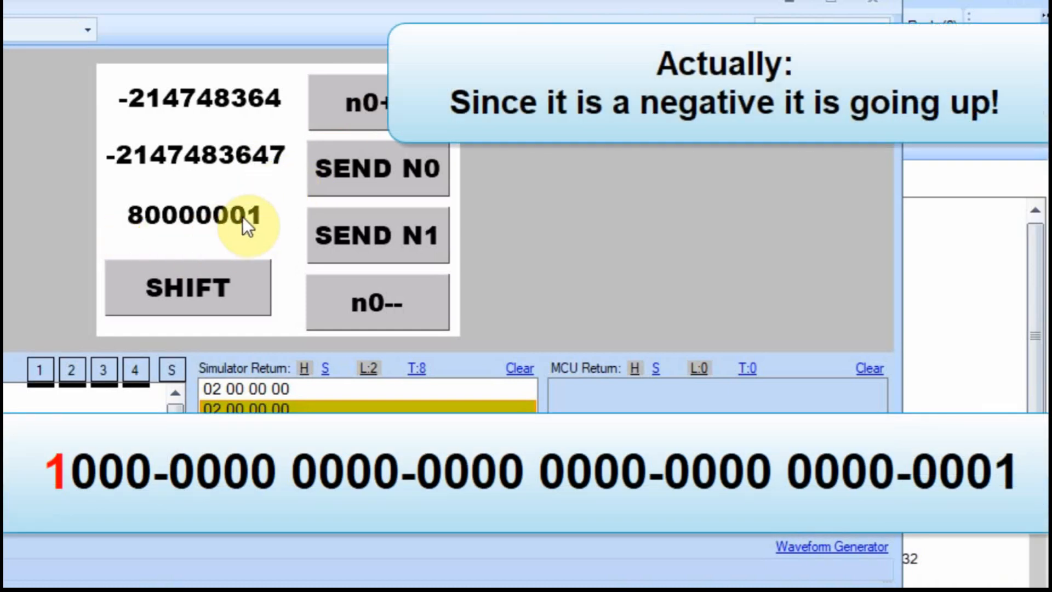
pyautogui.moveTo(241, 188)
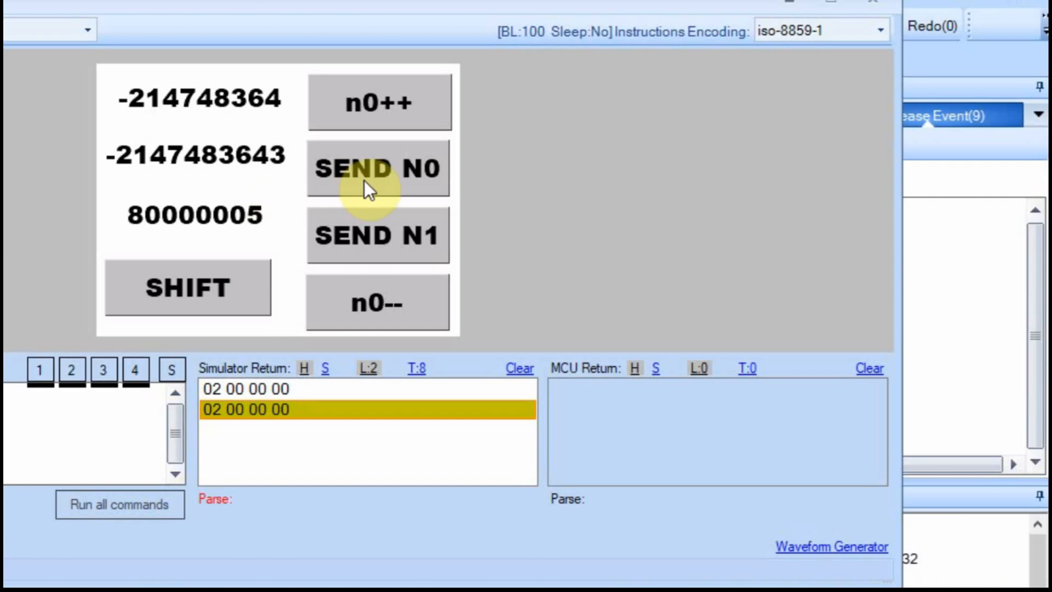
pyautogui.moveTo(228, 238)
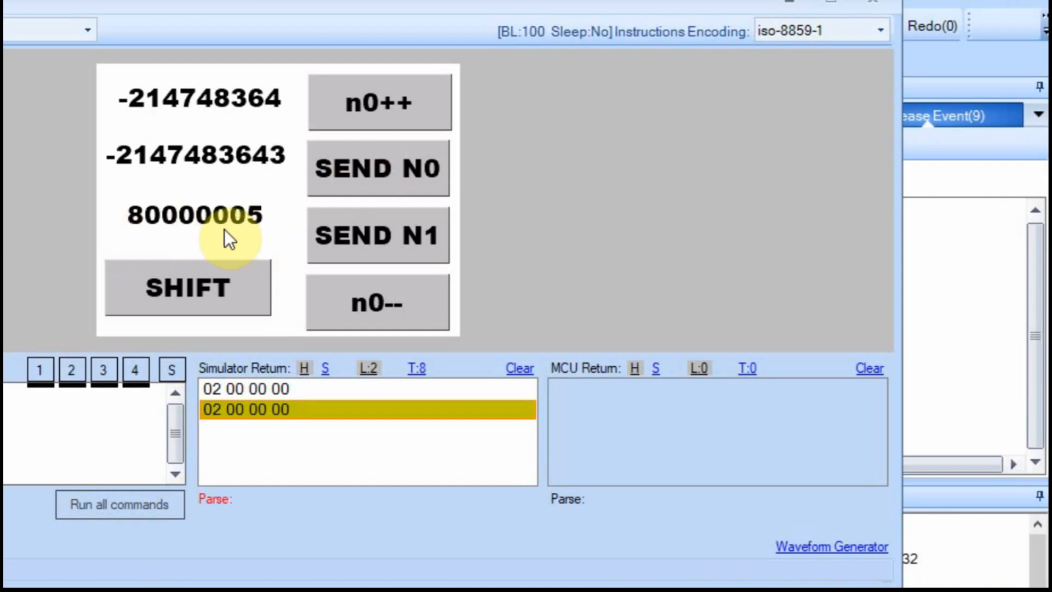
pyautogui.click(377, 167)
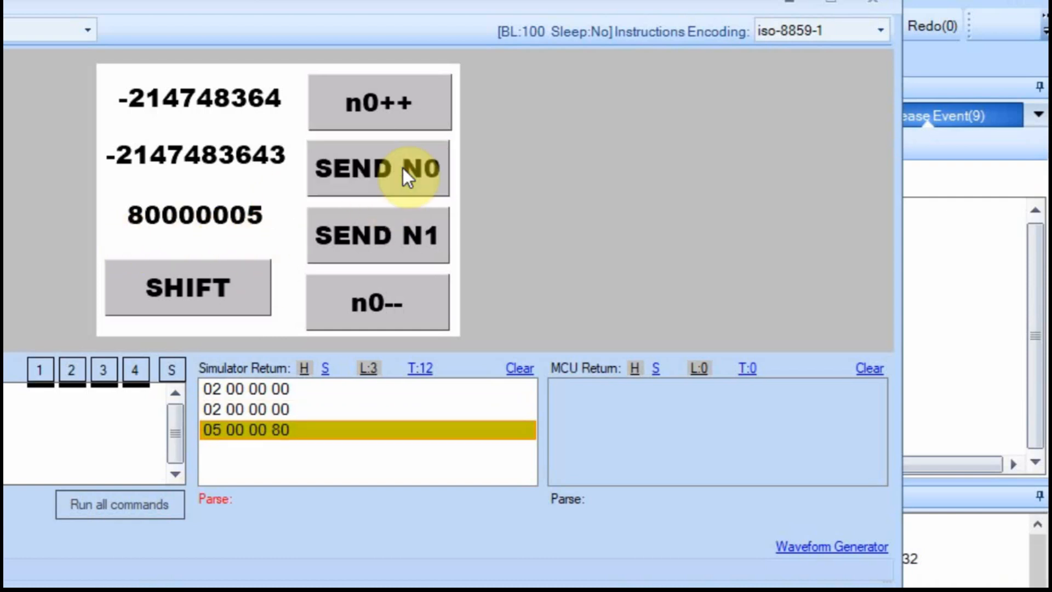
pyautogui.moveTo(281, 456)
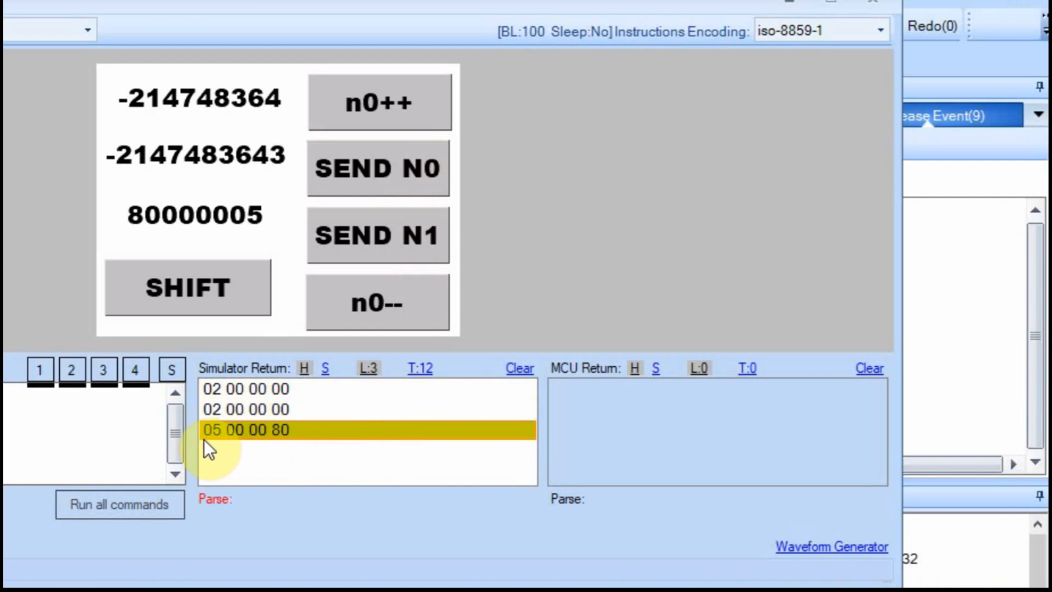
pyautogui.moveTo(210, 443)
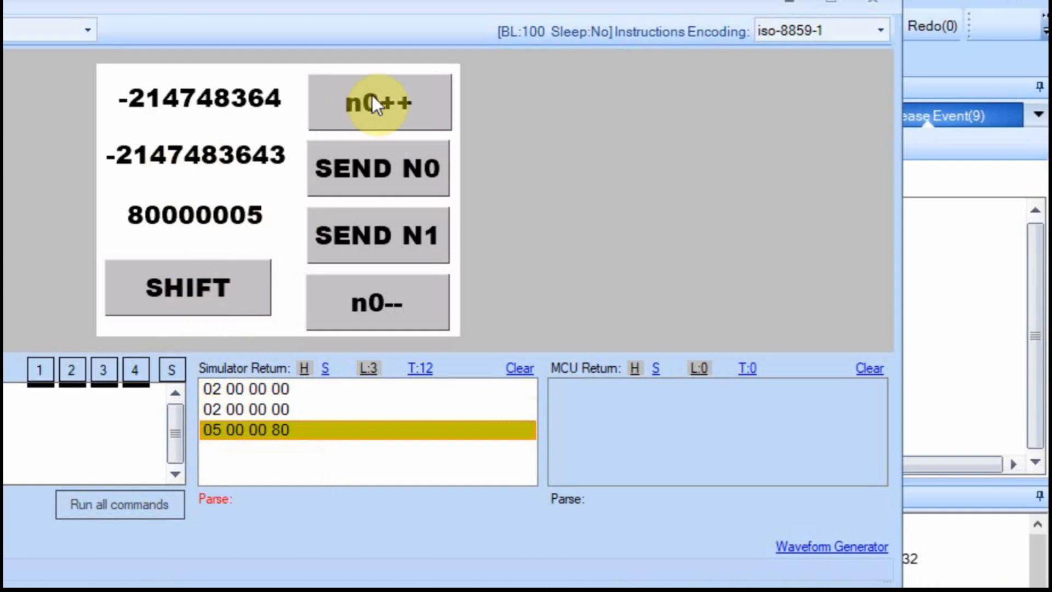
pyautogui.moveTo(379, 301)
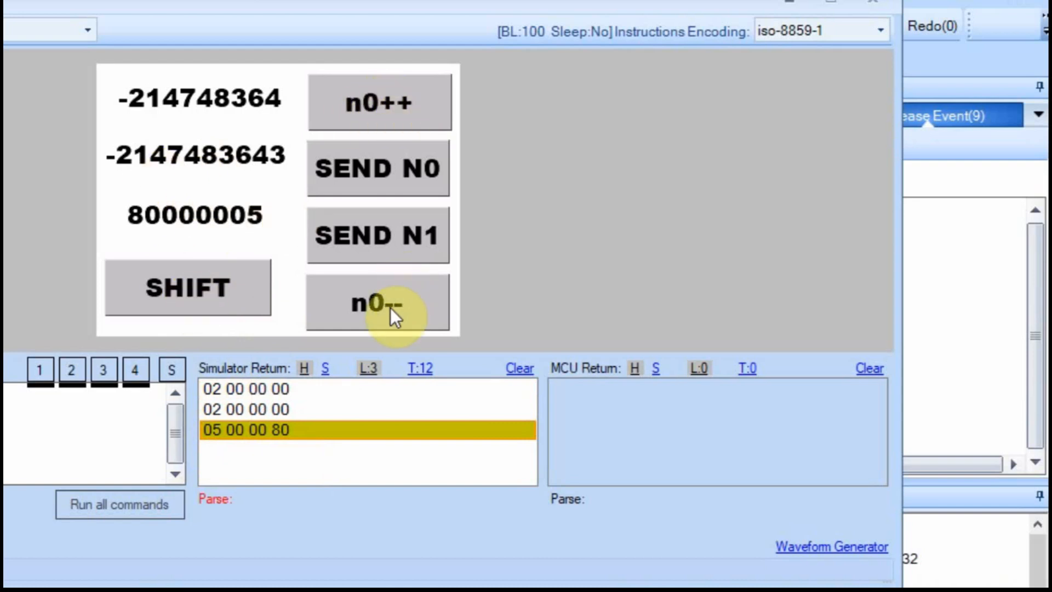
pyautogui.click(377, 303)
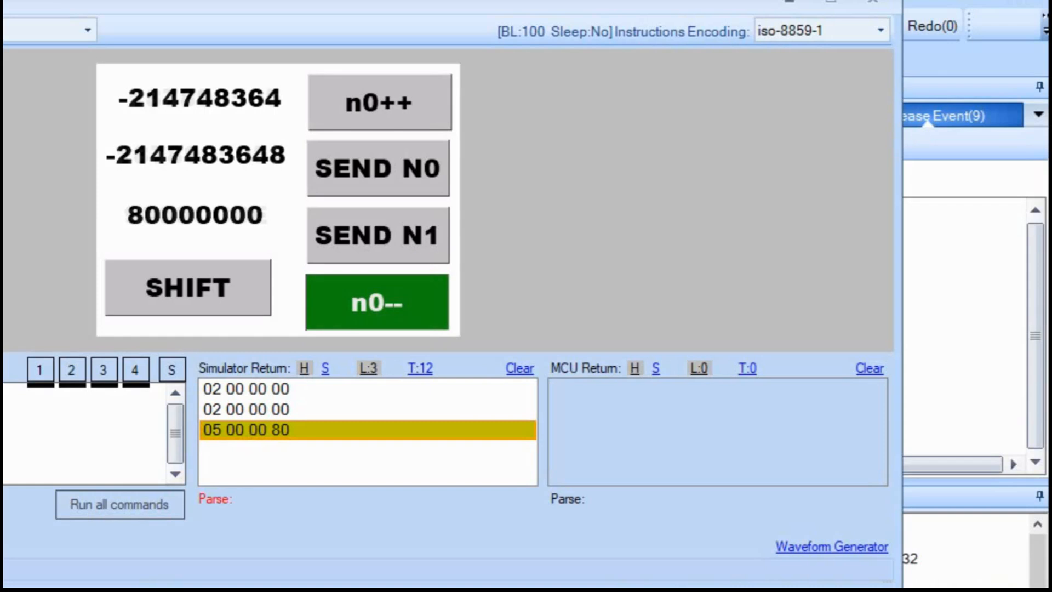
pyautogui.click(377, 302)
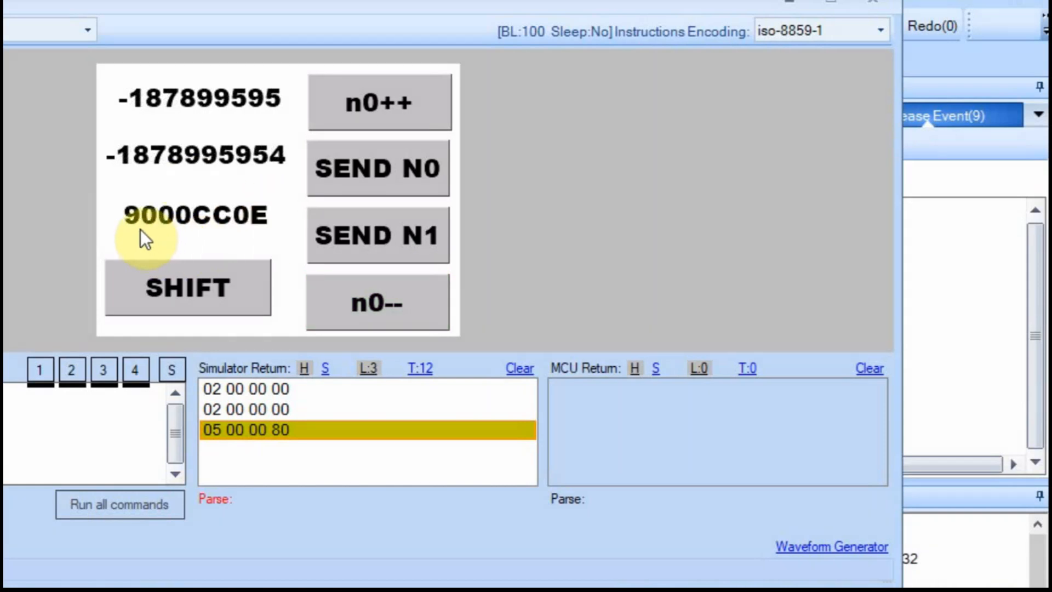
pyautogui.moveTo(377, 168)
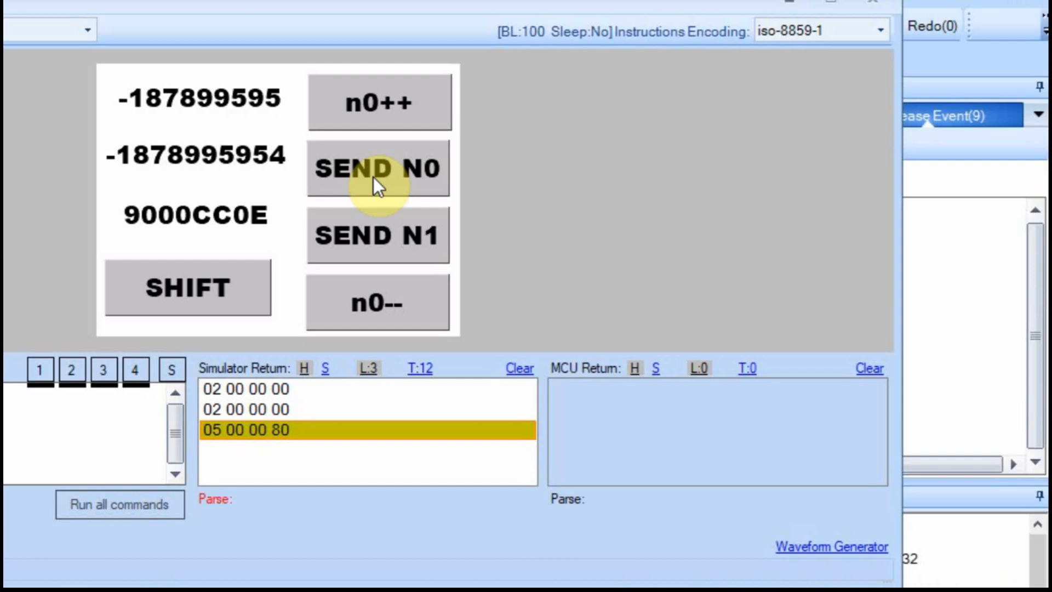
pyautogui.click(378, 168)
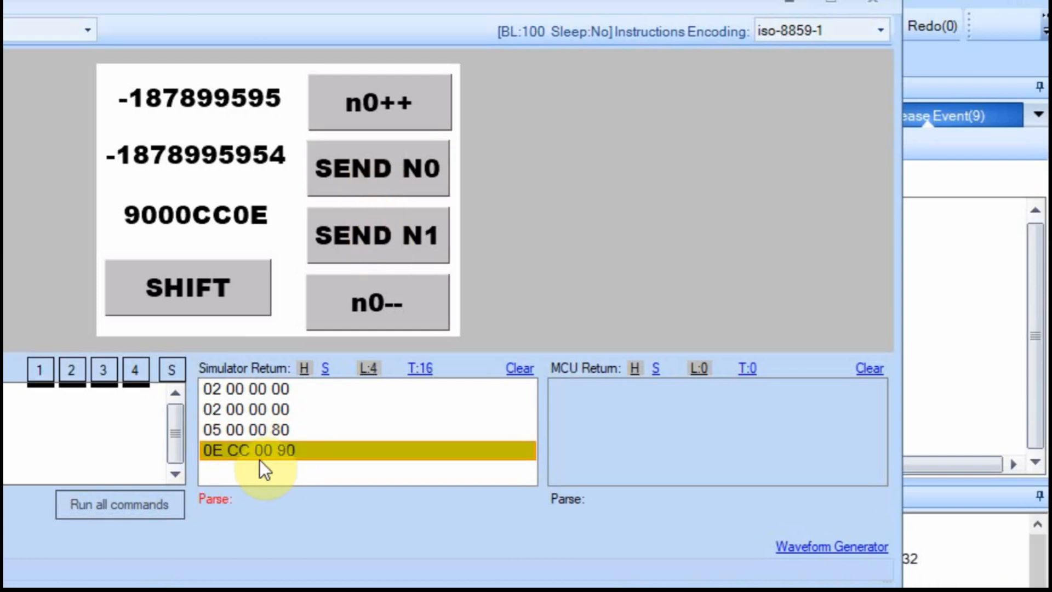
pyautogui.moveTo(218, 245)
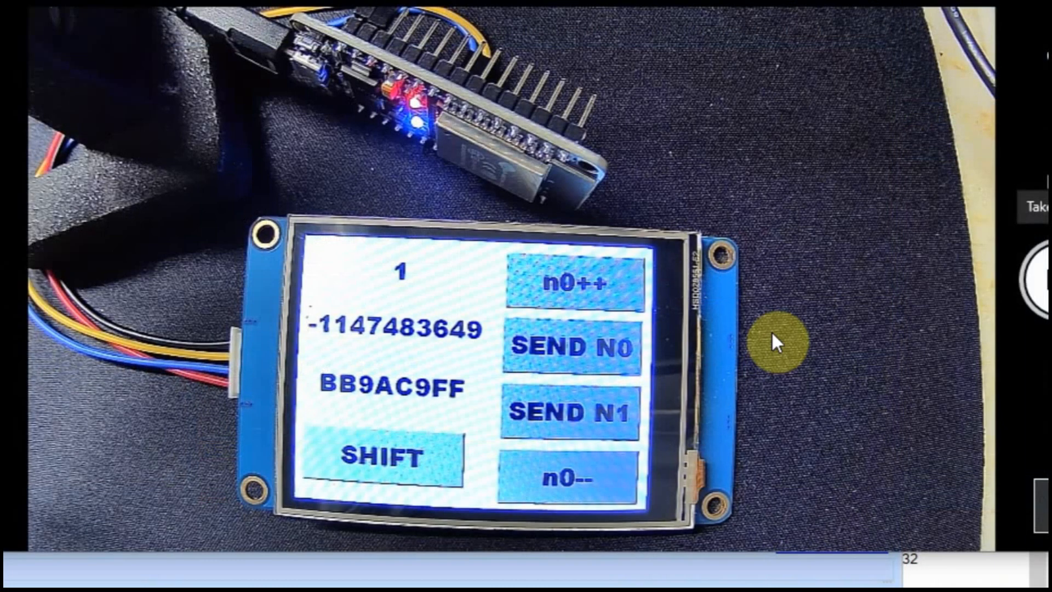
pyautogui.moveTo(349, 125)
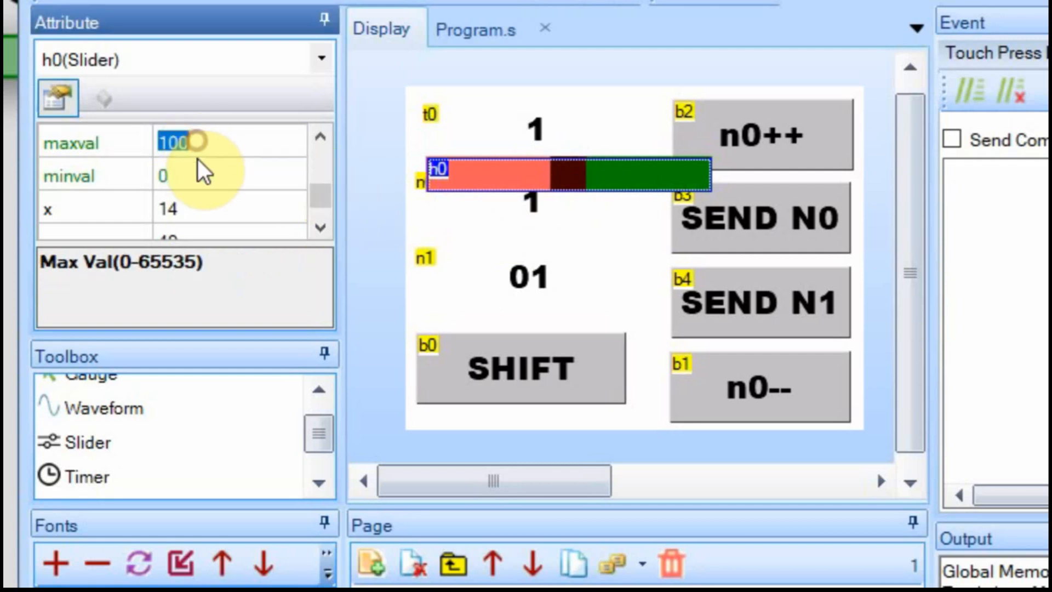
# Set slider h0's maxval attribute to 600, keeping minval at 0
pyautogui.click(165, 175)
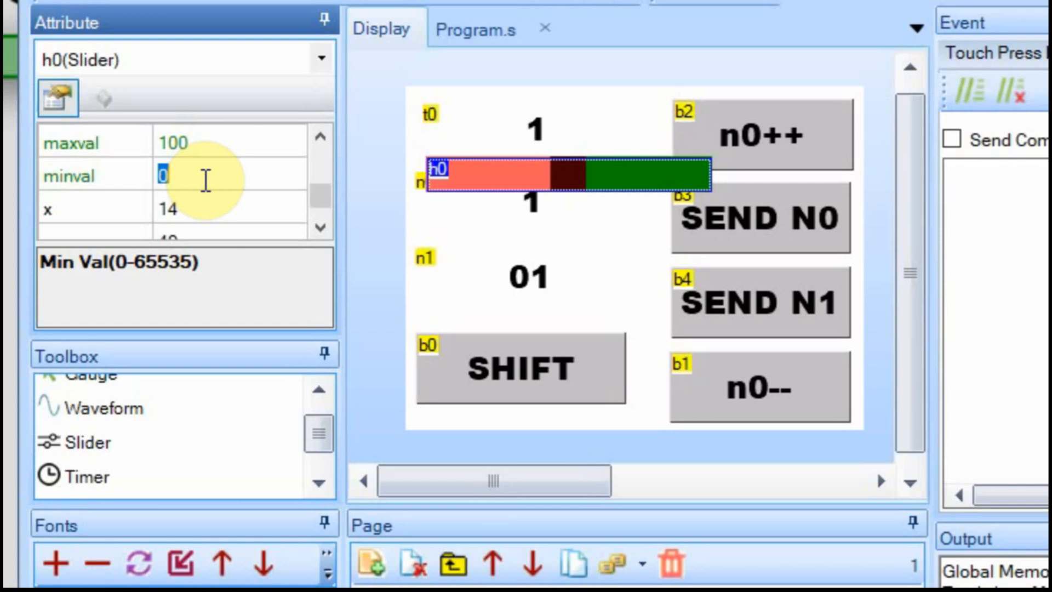
pyautogui.write('6')
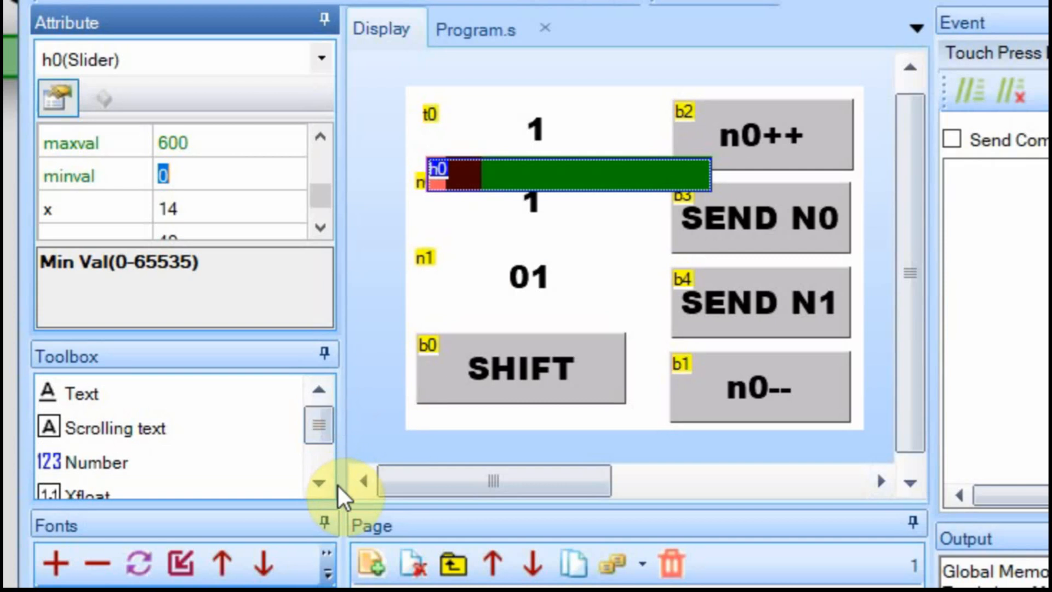
# Add progress bar j0 from the Toolbox and drag it below slider h0
pyautogui.click(319, 483)
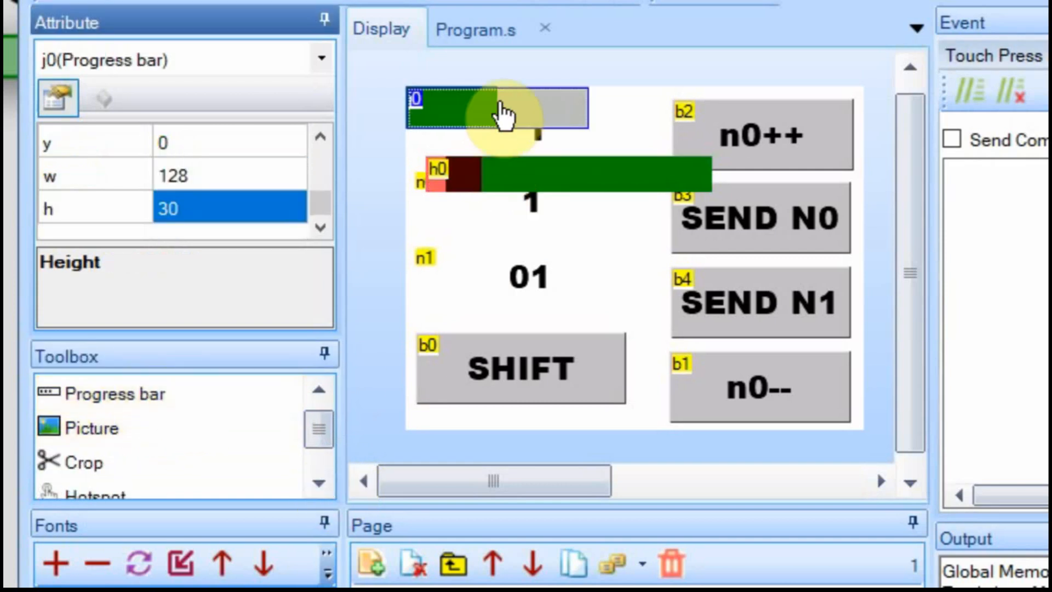
pyautogui.moveTo(497, 107); pyautogui.dragTo(550, 248)
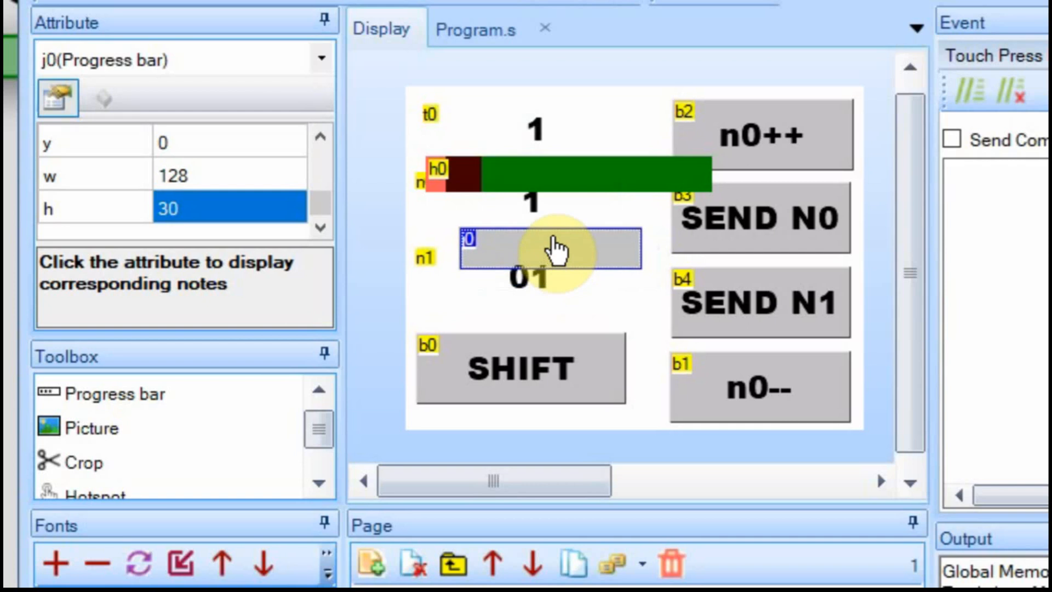